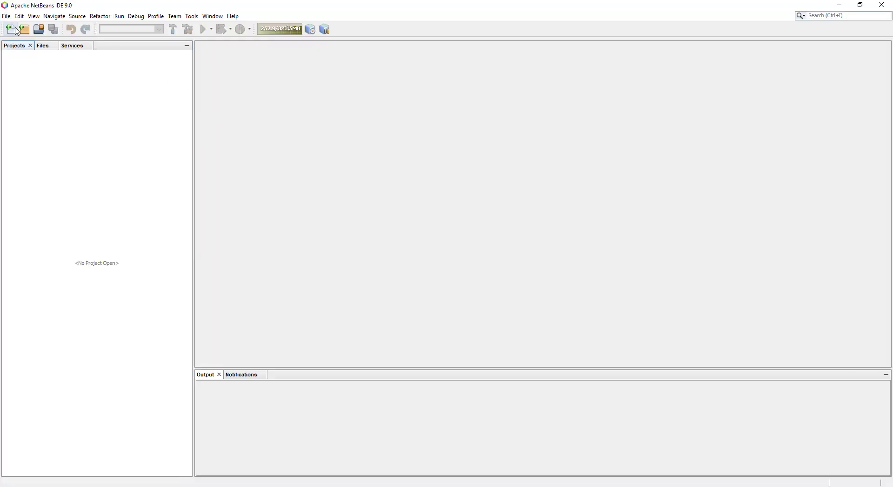
mouse_move(363, 140)
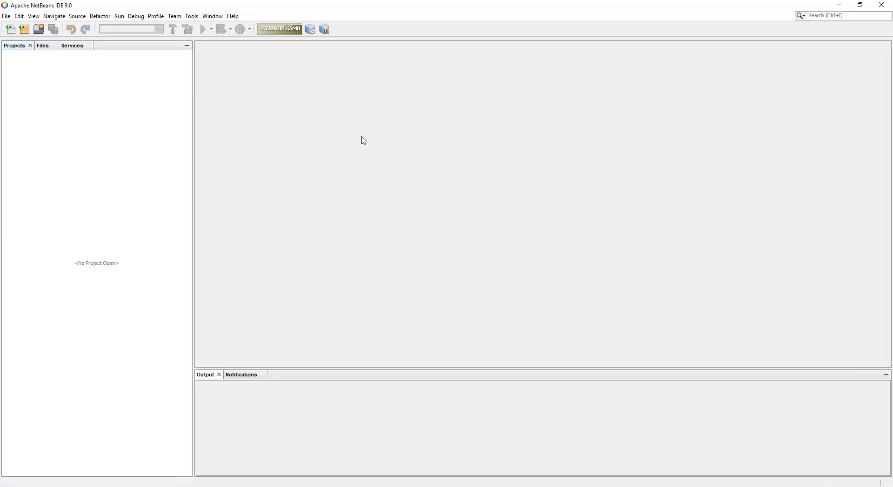
Start a new project of type JavaFX FXML Application
left_click(10, 29)
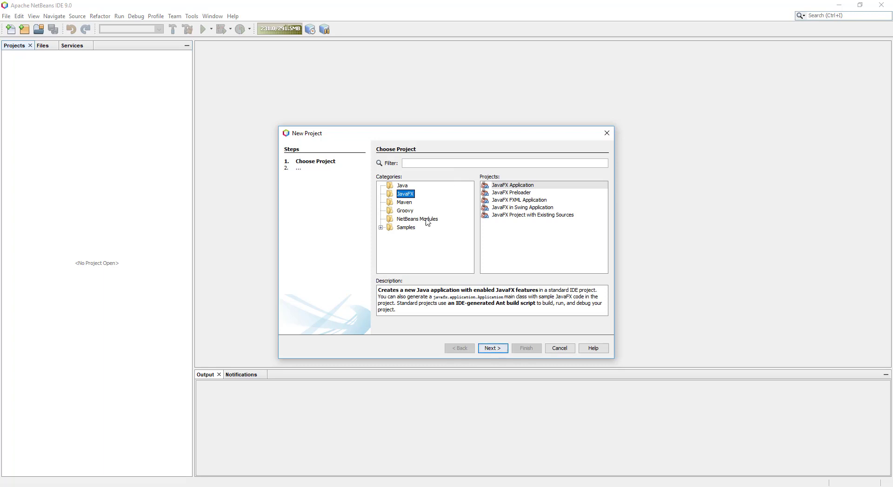
left_click(518, 200)
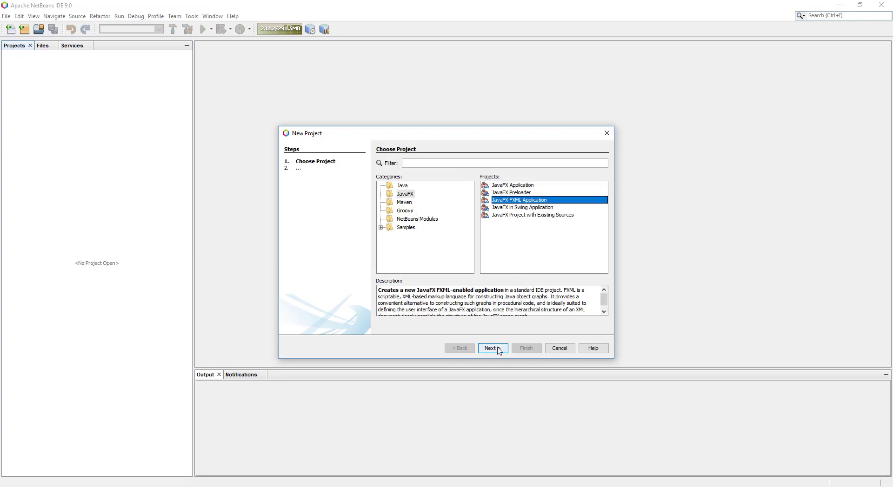
left_click(491, 348)
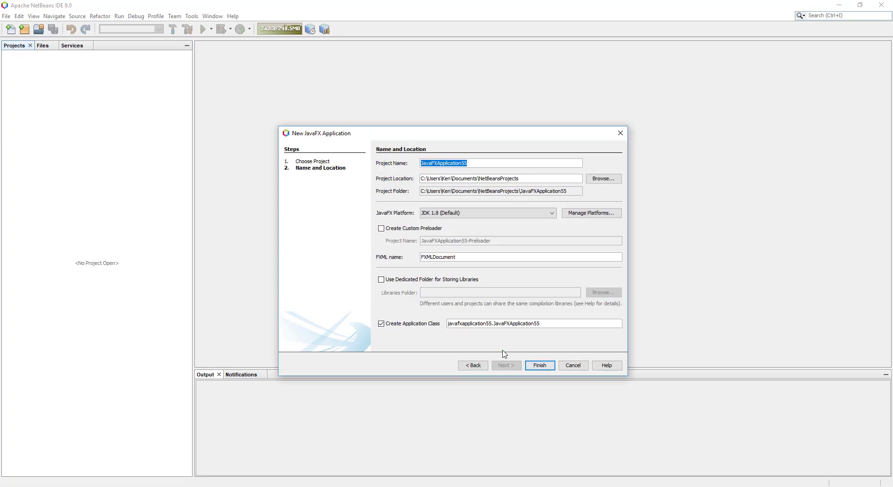
Name the project JavaFXApplication48 and finish creating it
left_click(461, 163)
type("48")
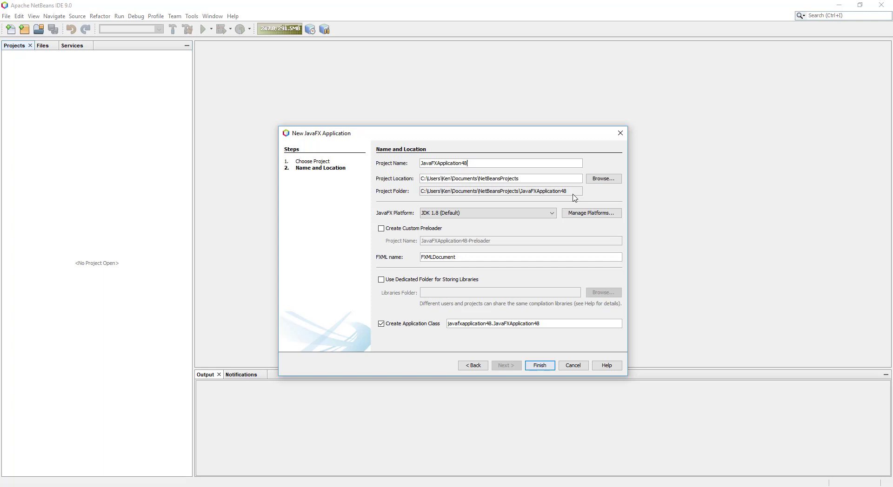
left_click(538, 364)
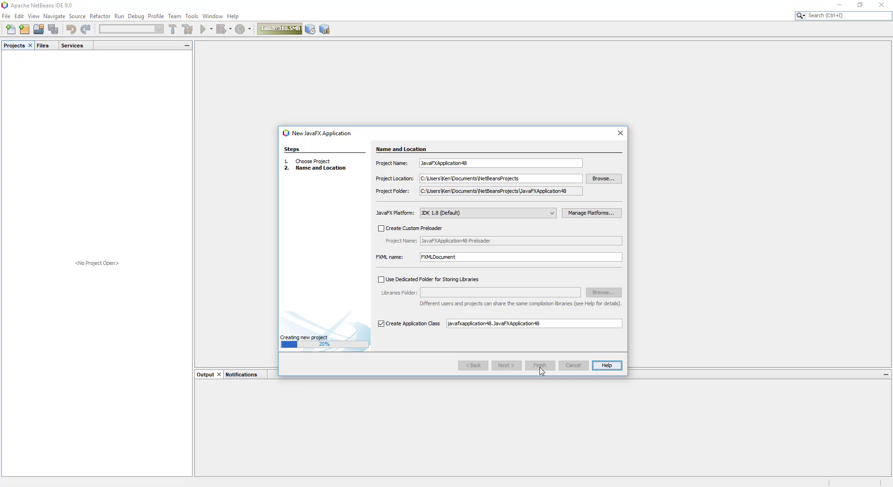
left_click(538, 365)
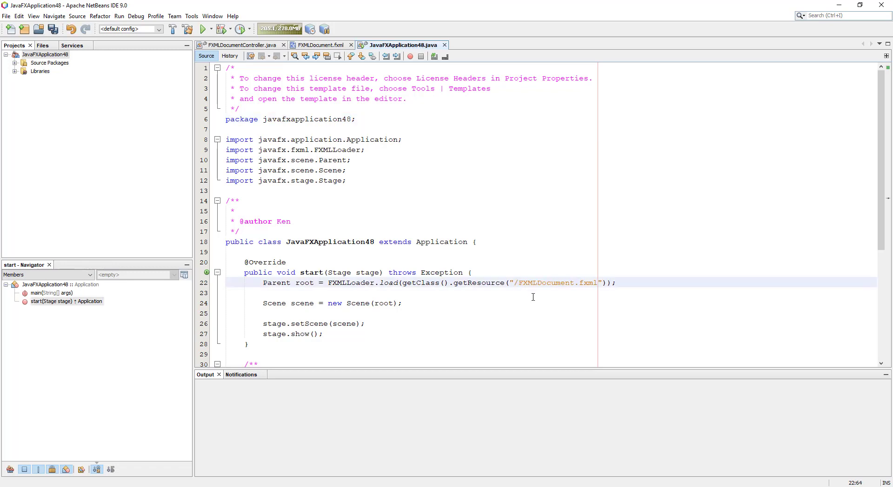
Point the loader at /javafxapplication48/FXMLDocument.fxml and open FXMLDocument.fxml from Source Packages
type("javafxapplication48/")
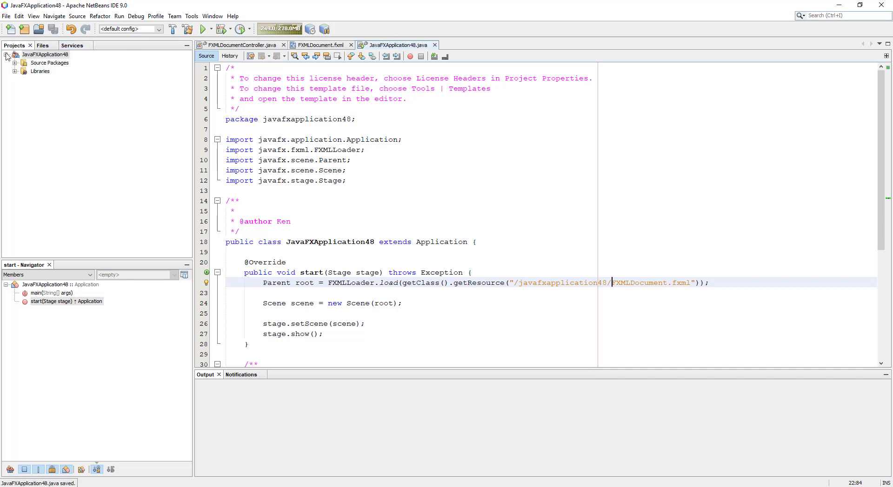
left_click(14, 62)
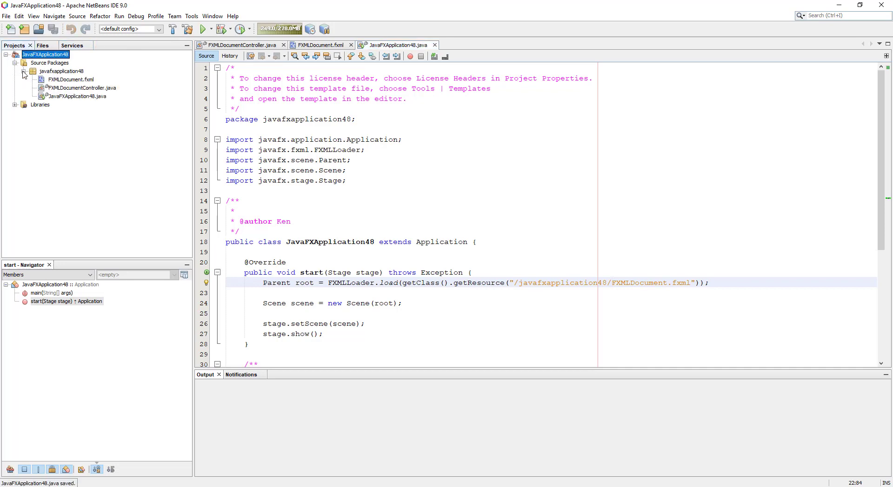
right_click(70, 79)
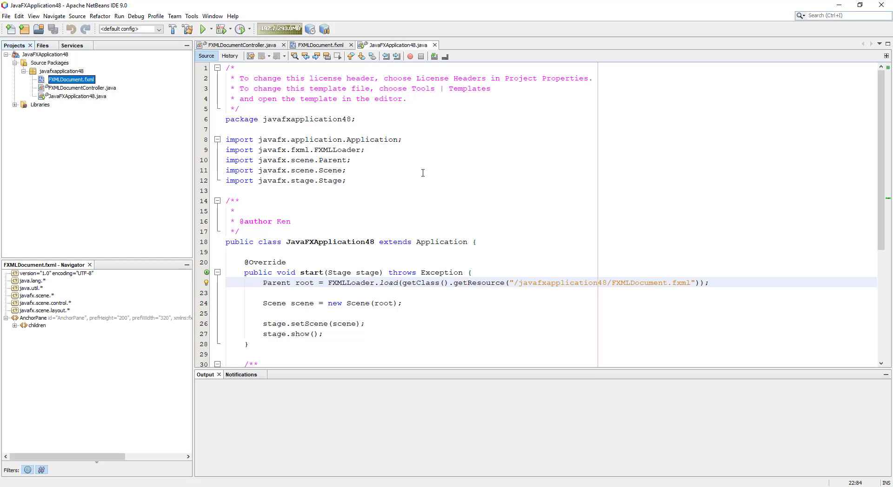
mouse_move(444, 173)
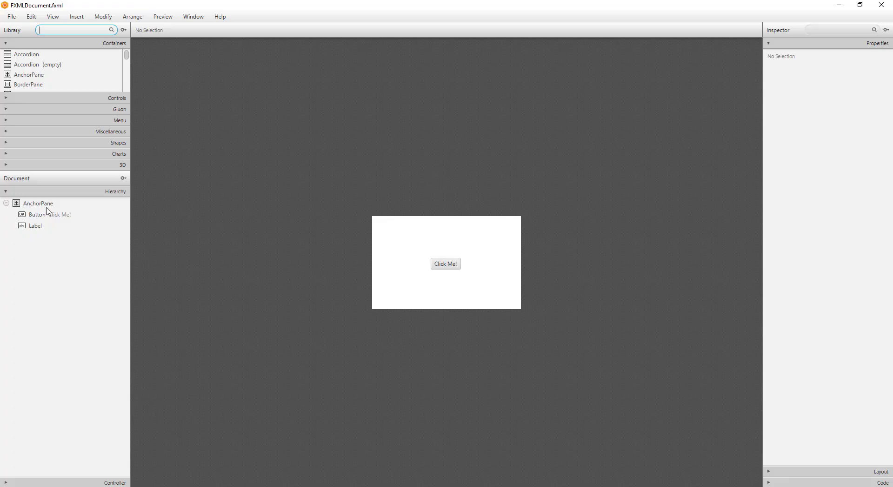
Delete the default AnchorPane with its Click Me button from the Hierarchy
left_click(38, 204)
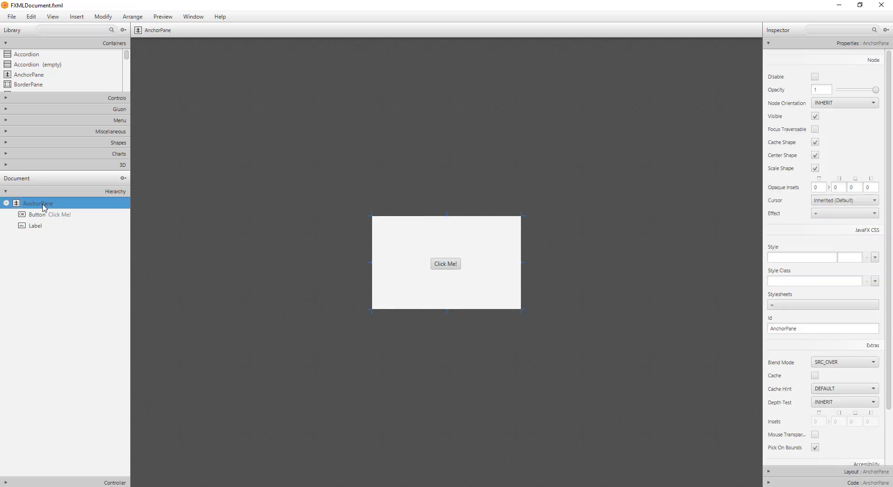
mouse_move(46, 206)
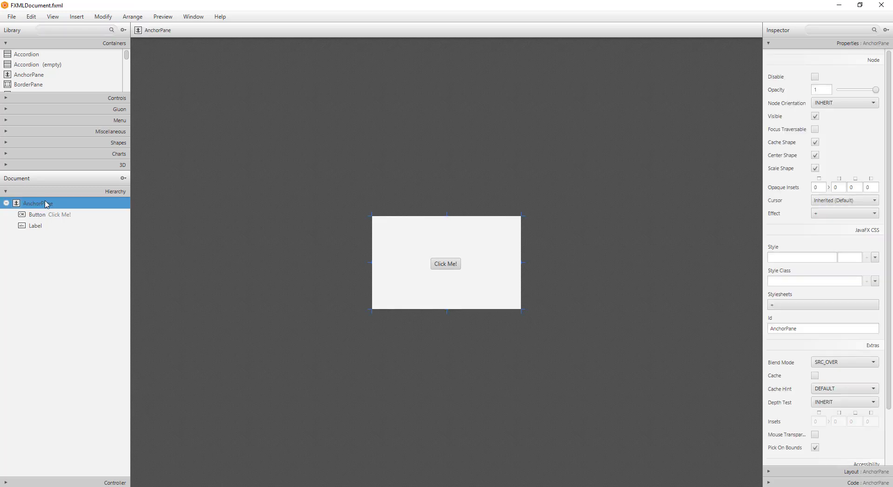
right_click(35, 204)
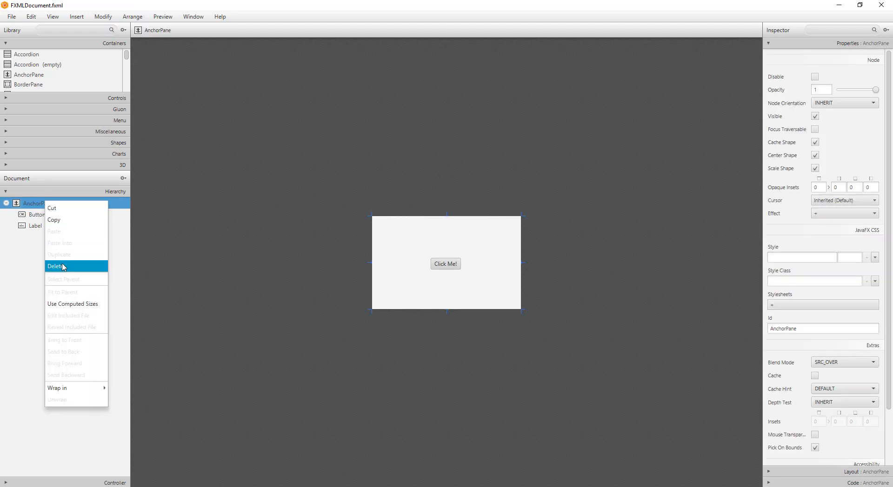
left_click(57, 266)
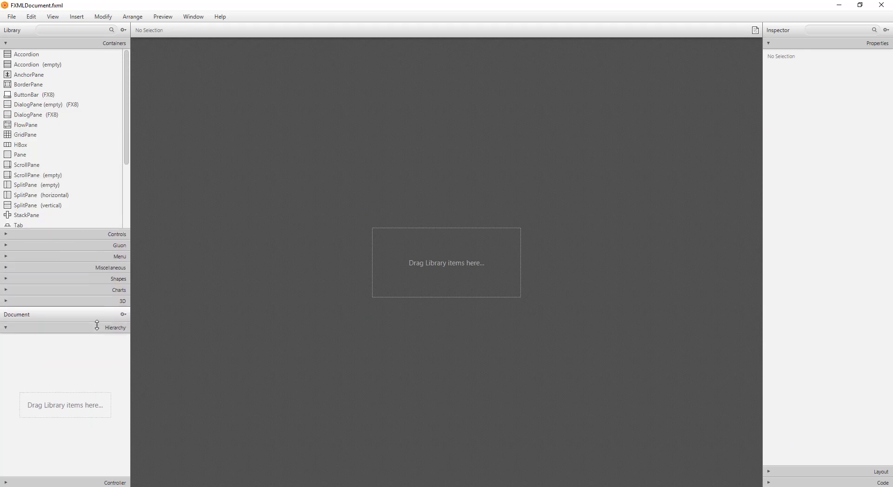
Add a TabPane from the Containers library as the new root with two untitled tabs
scroll("down", 3)
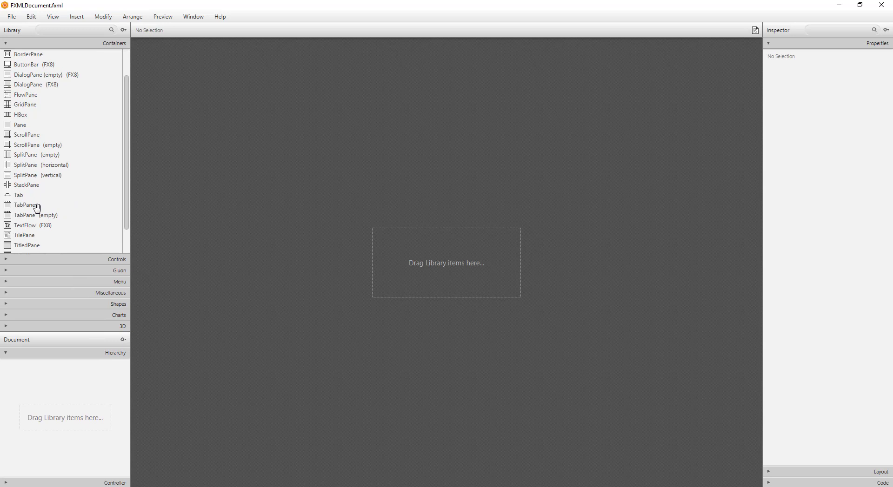
scroll("down", 3)
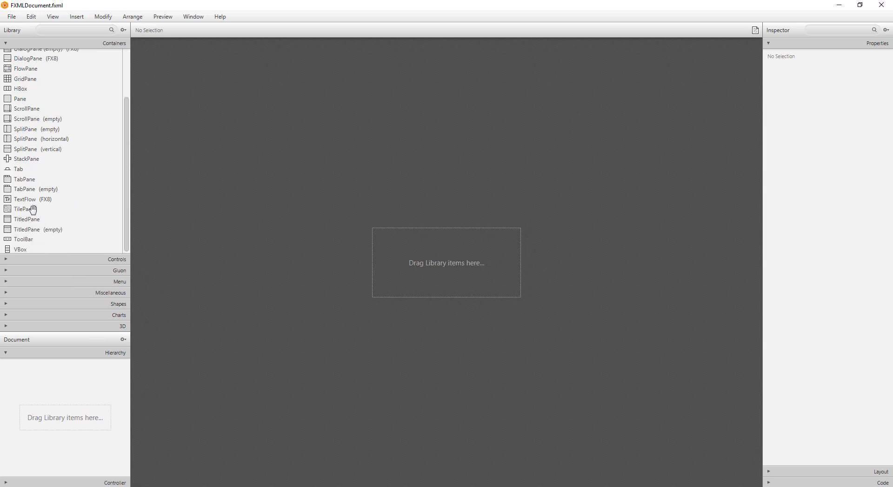
mouse_move(32, 182)
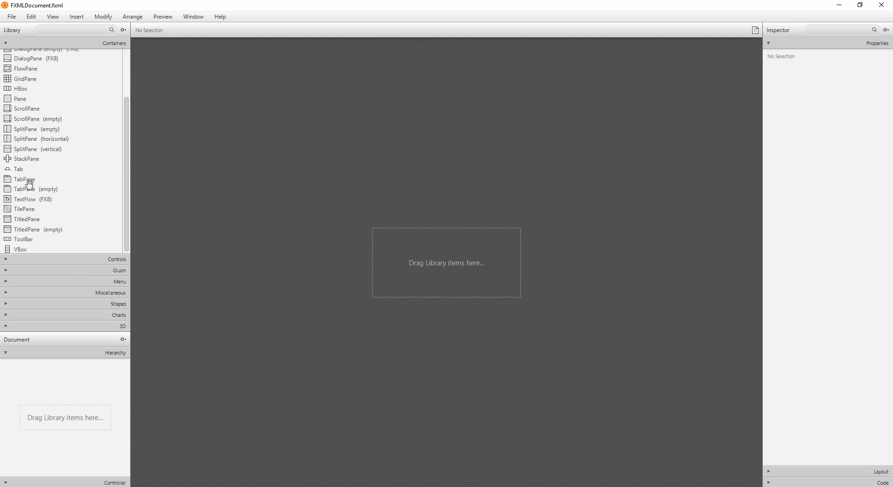
left_click_drag(25, 180, 447, 274)
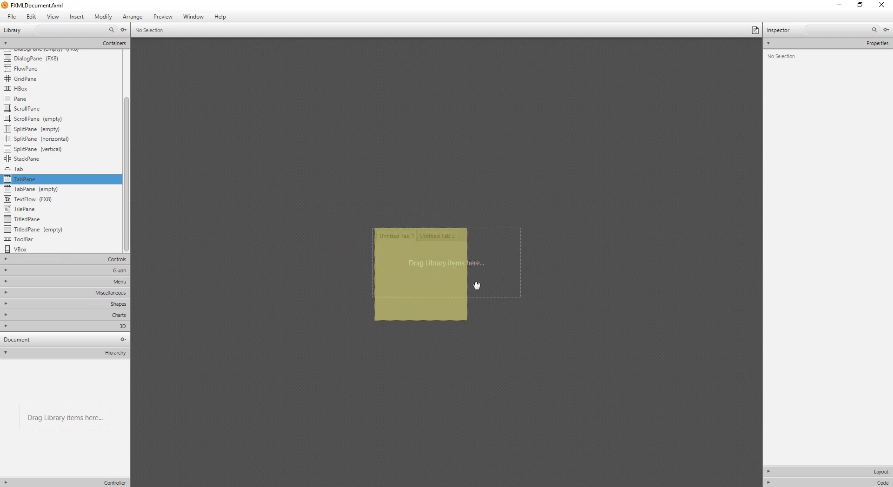
left_click_drag(24, 179, 446, 263)
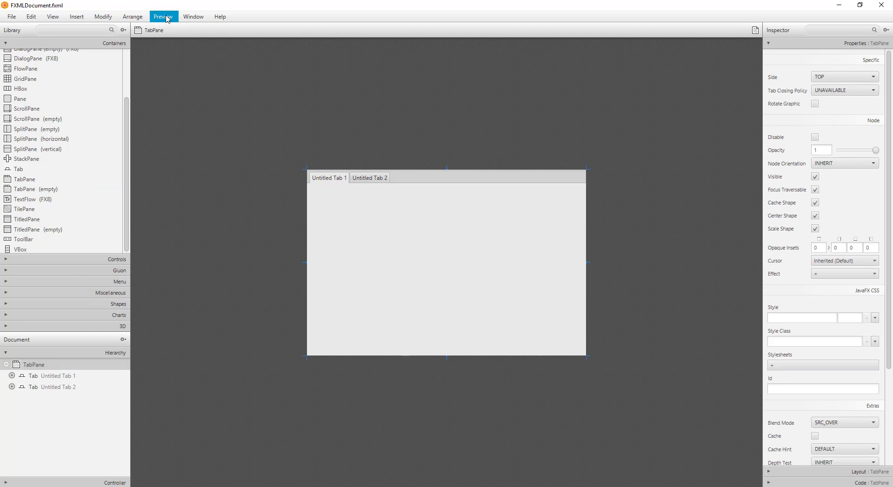
Expand Untitled Tab 1 and Untitled Tab 2 in the Hierarchy to show each tab's own AnchorPane
left_click(163, 16)
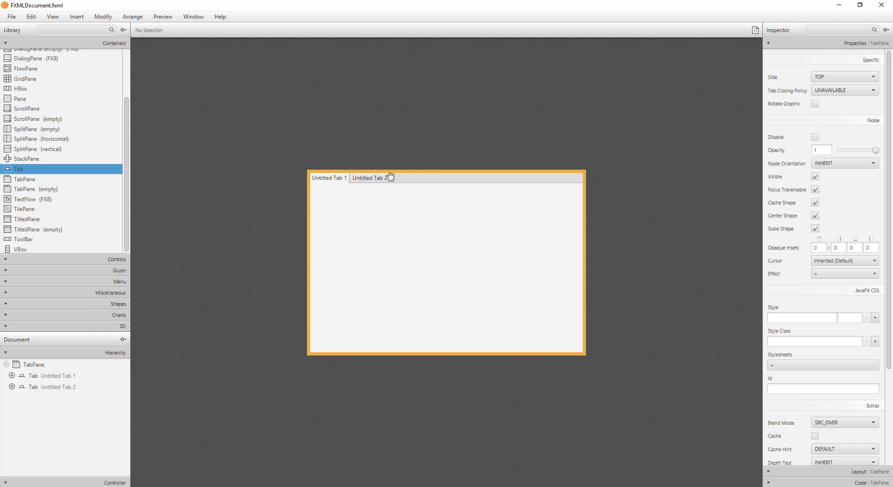
mouse_move(256, 186)
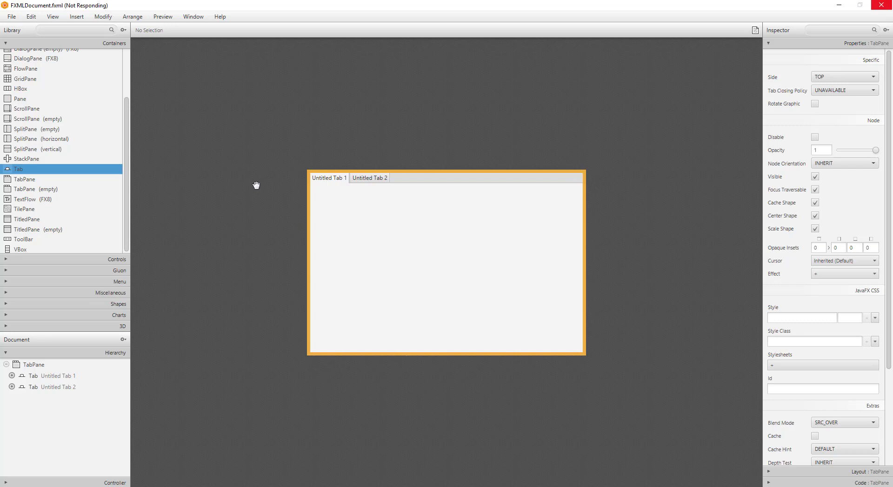
left_click(33, 364)
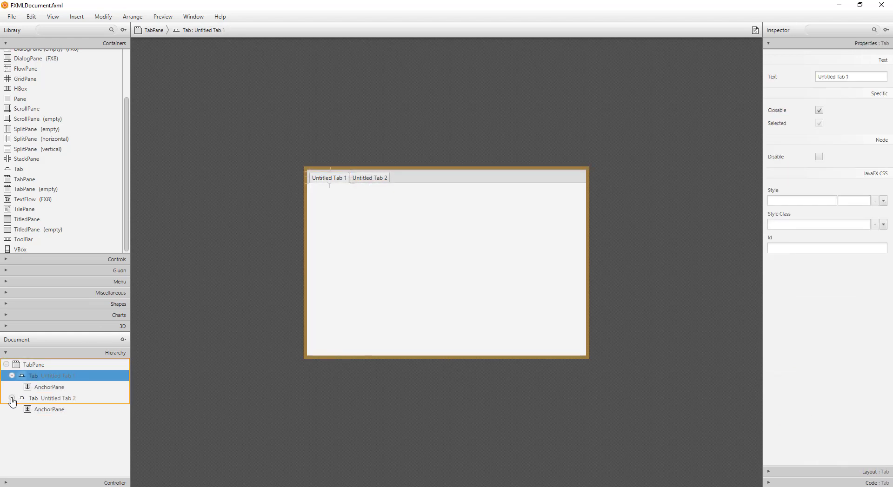
left_click(11, 398)
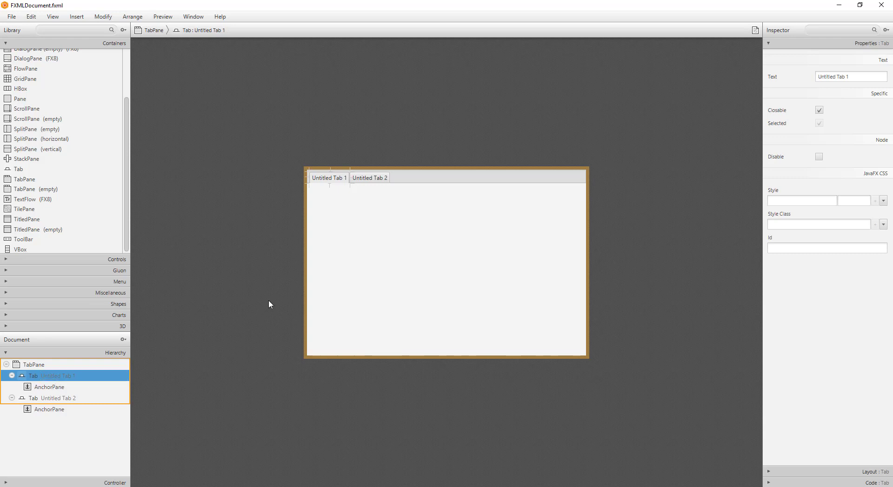
left_click(49, 387)
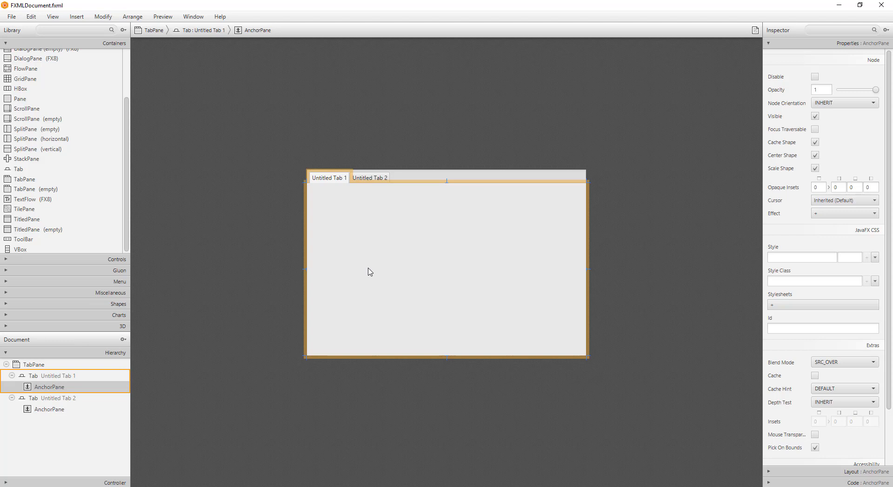
left_click(55, 376)
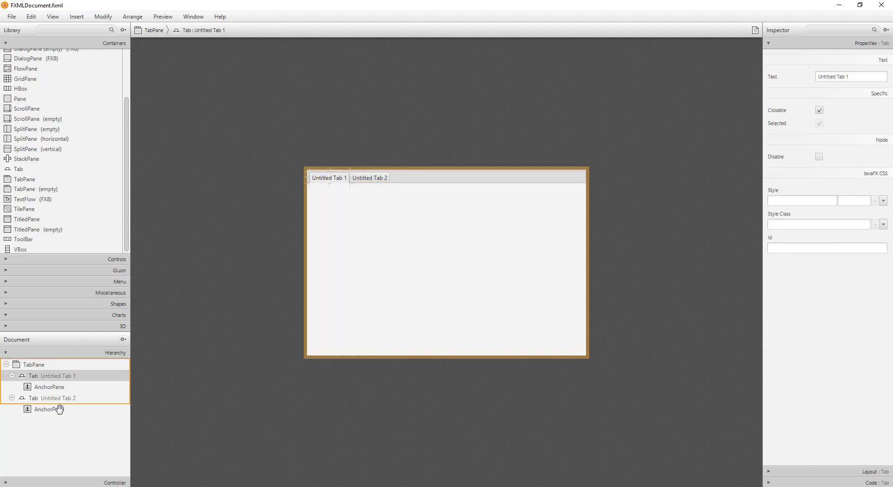
left_click(49, 387)
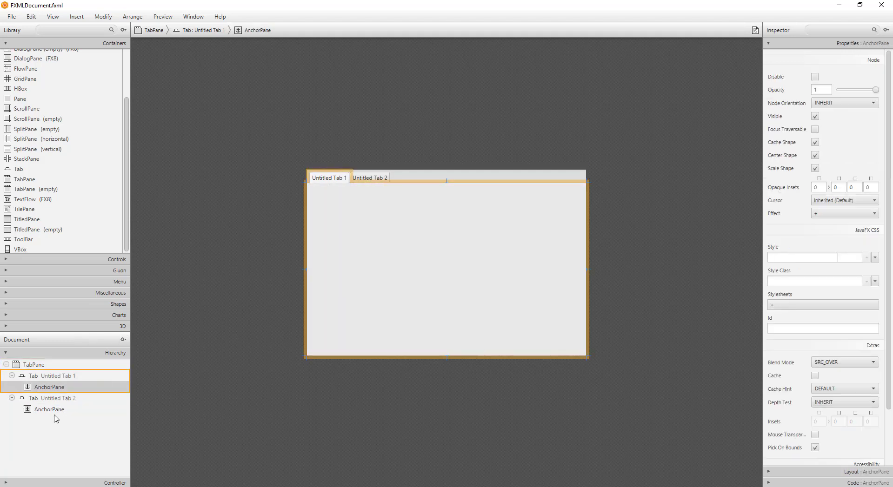
left_click(329, 178)
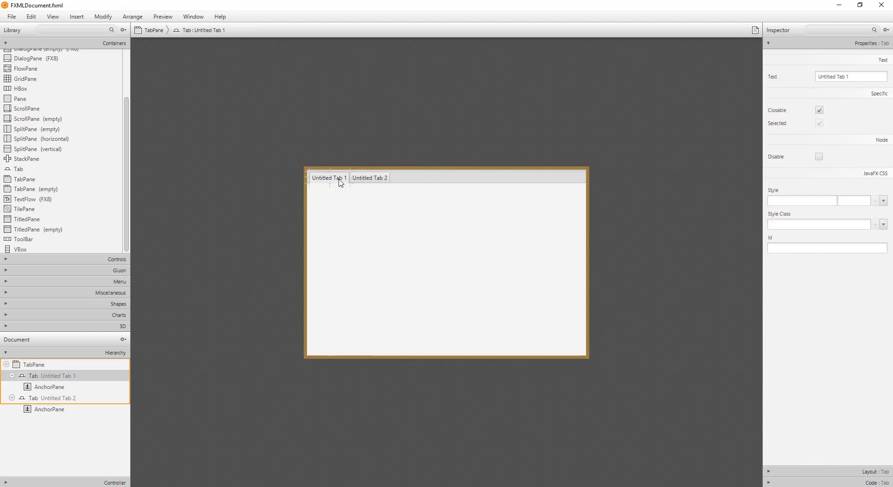
mouse_move(646, 134)
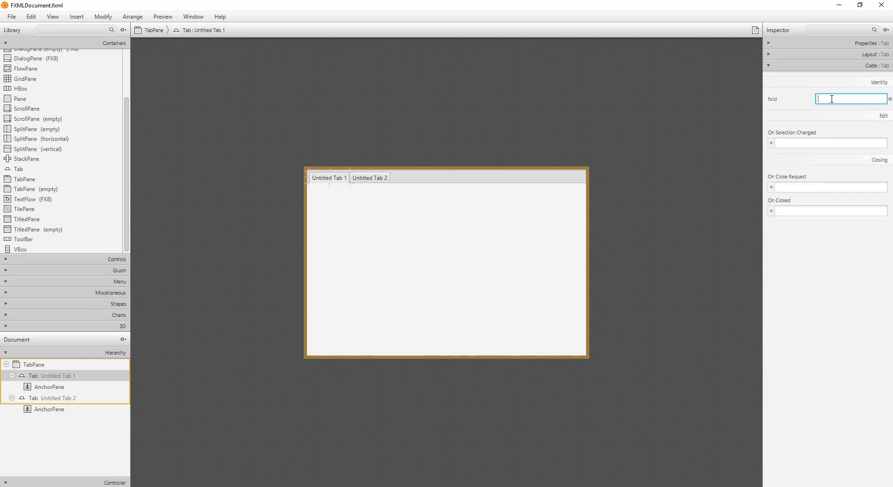
Set the first tab's fx:id to tab1 and the second tab's fx:id to tab2
type("tab")
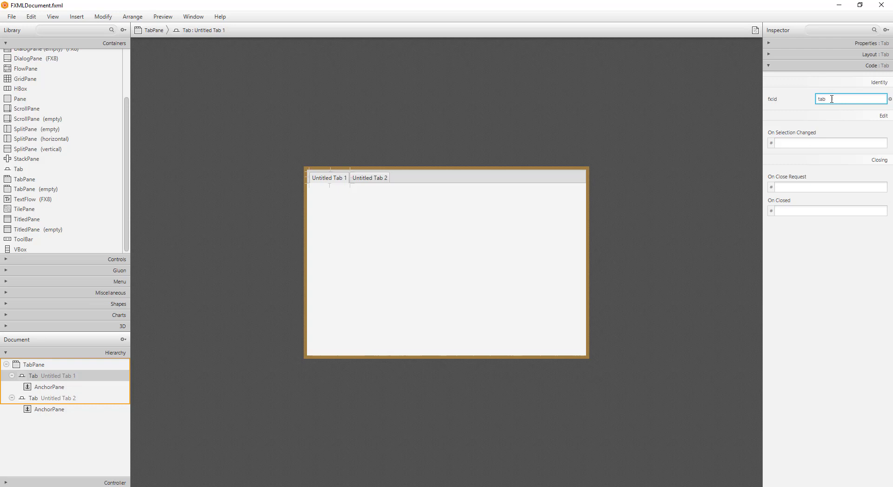
triple_click(848, 99)
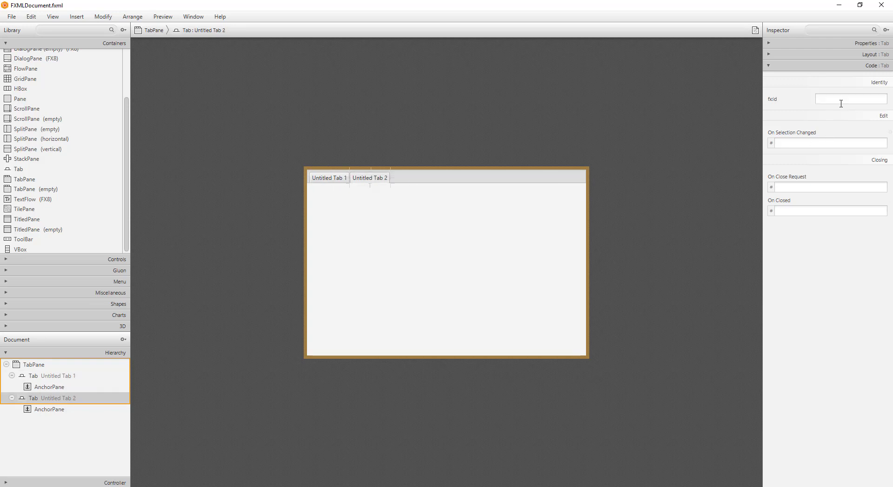
type("tab2")
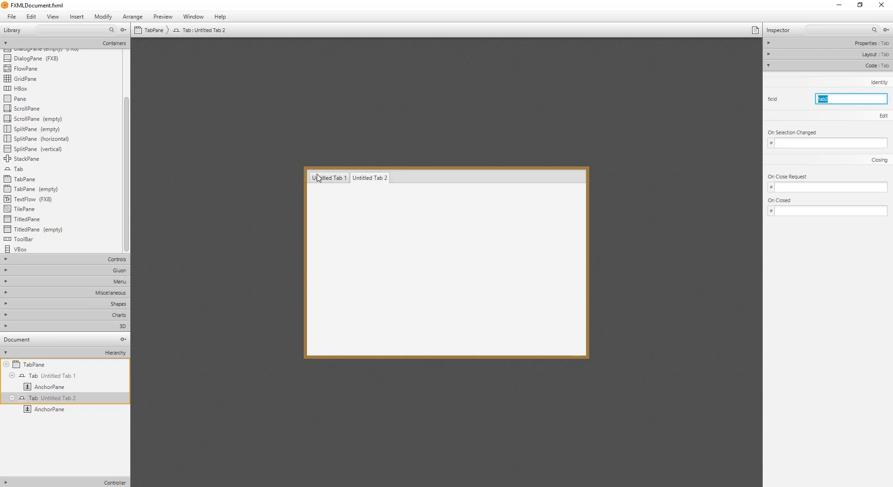
left_click(328, 178)
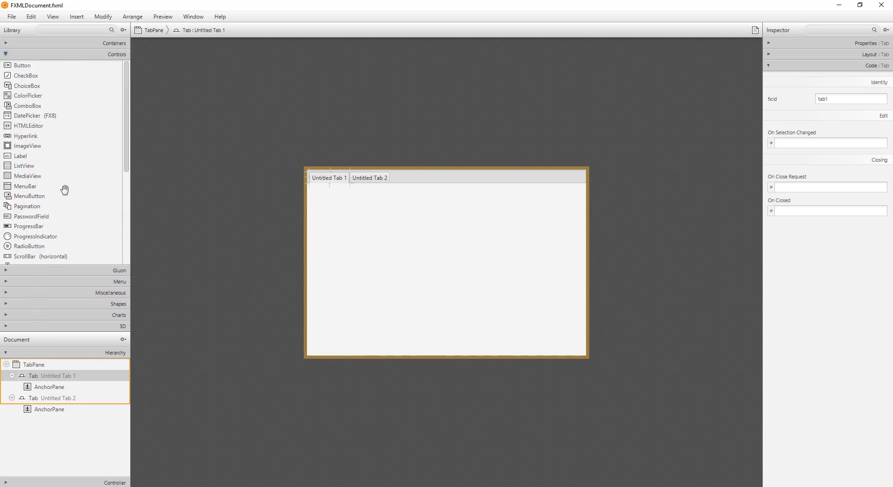
Place two labels, two text fields and a button on the first tab
left_click_drag(20, 156, 337, 208)
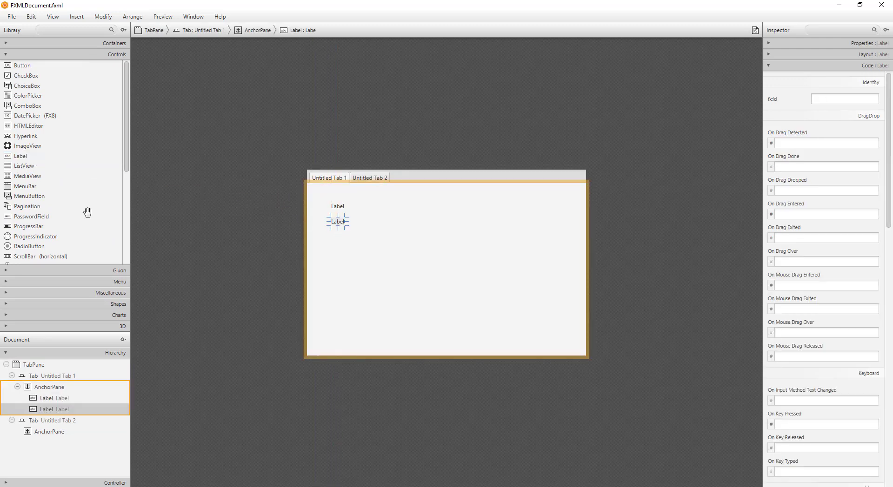
scroll("down", 3)
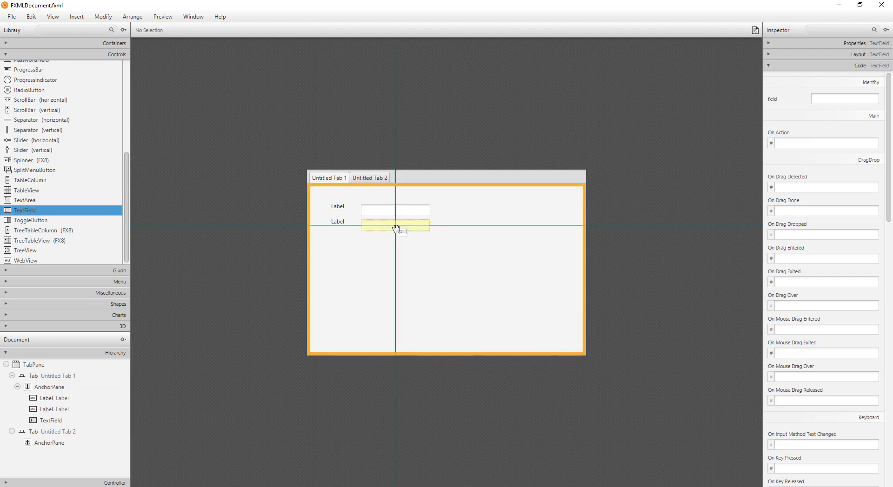
left_click(395, 225)
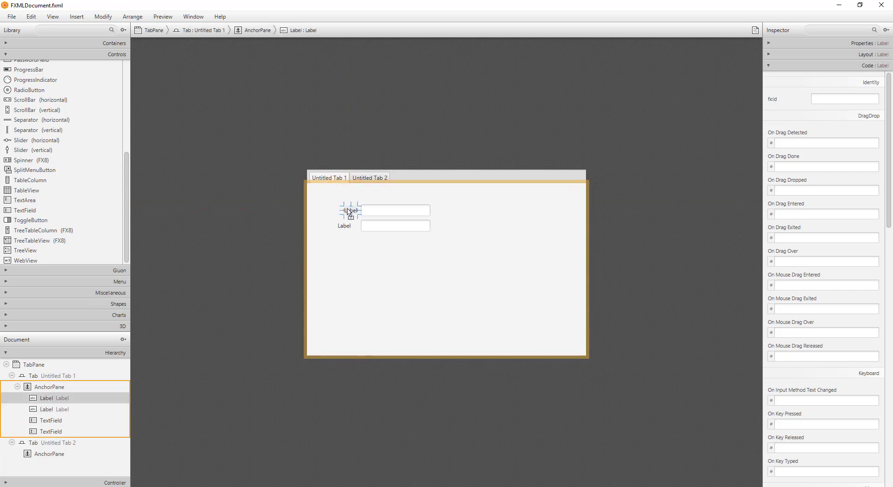
left_click(369, 177)
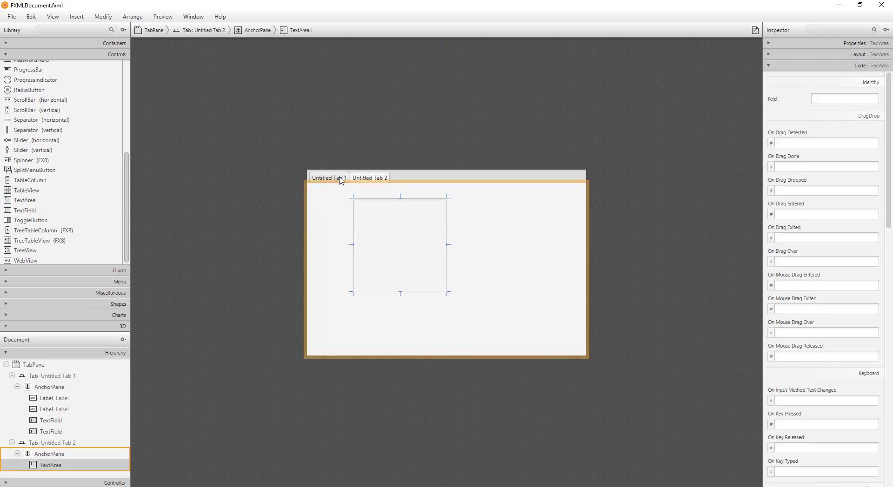
left_click(328, 177)
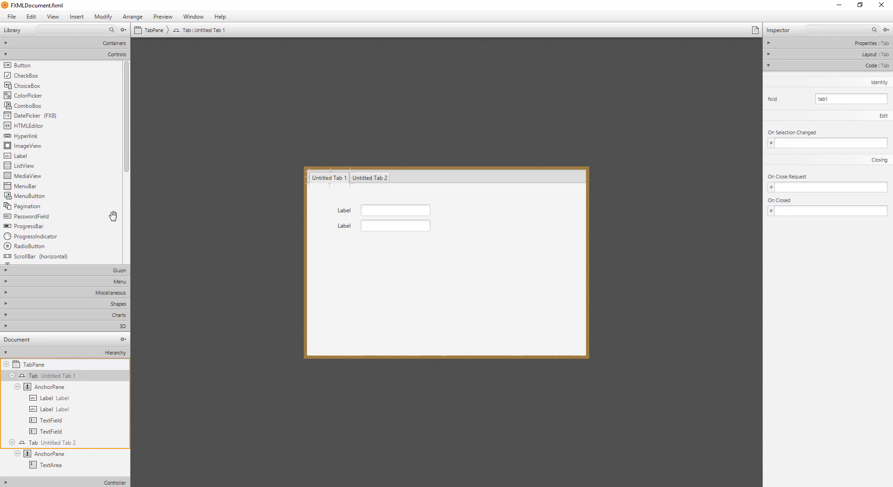
left_click_drag(21, 65, 347, 256)
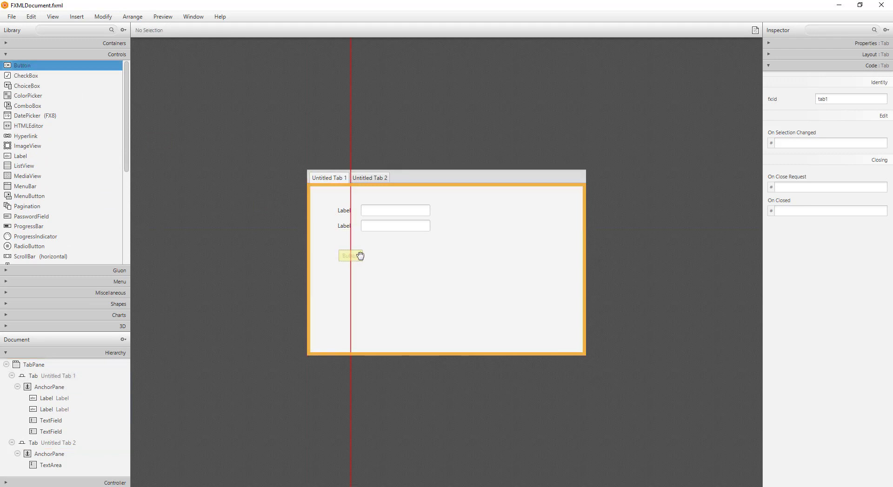
Place a text area and a button on the second tab, then begin the top label's fx:id
left_click(350, 256)
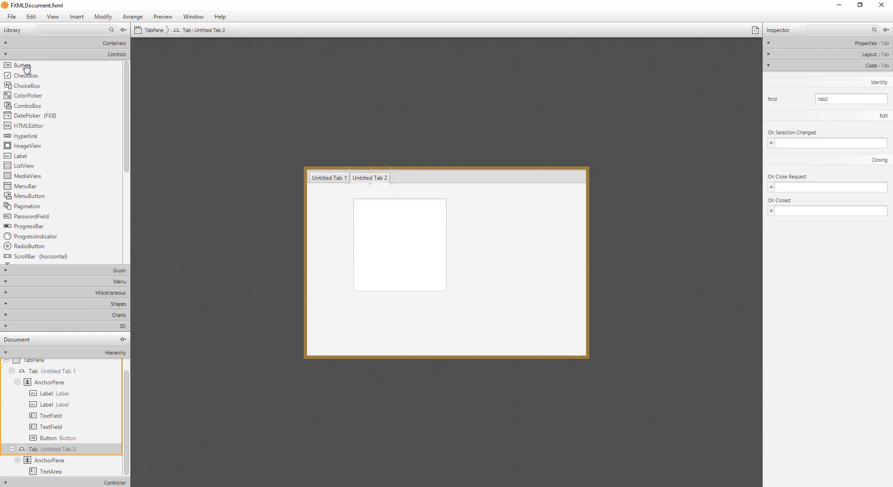
left_click_drag(22, 65, 363, 330)
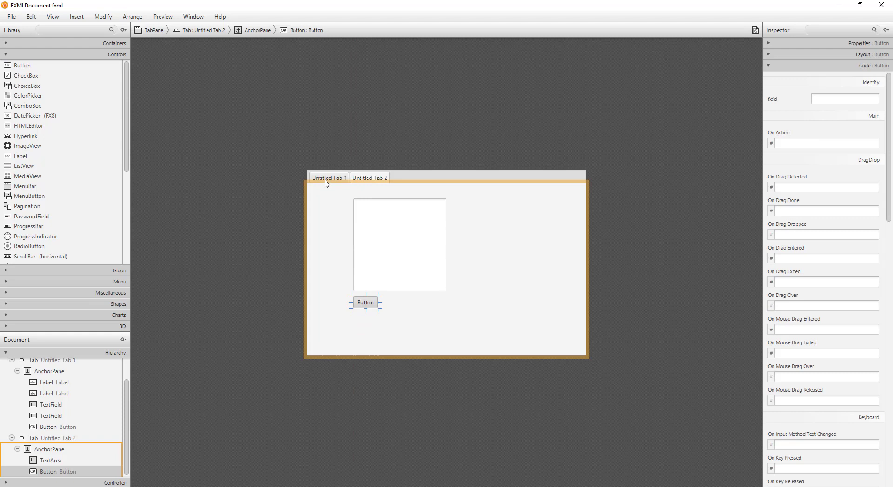
left_click(328, 178)
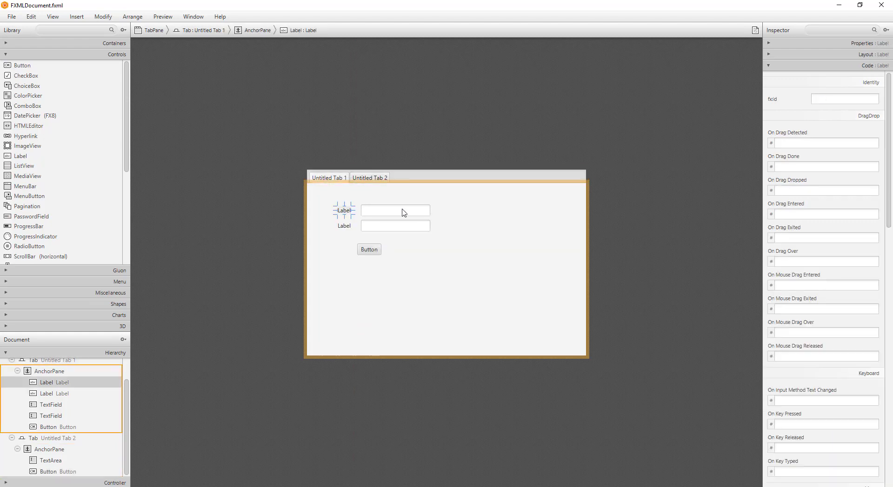
left_click(845, 98)
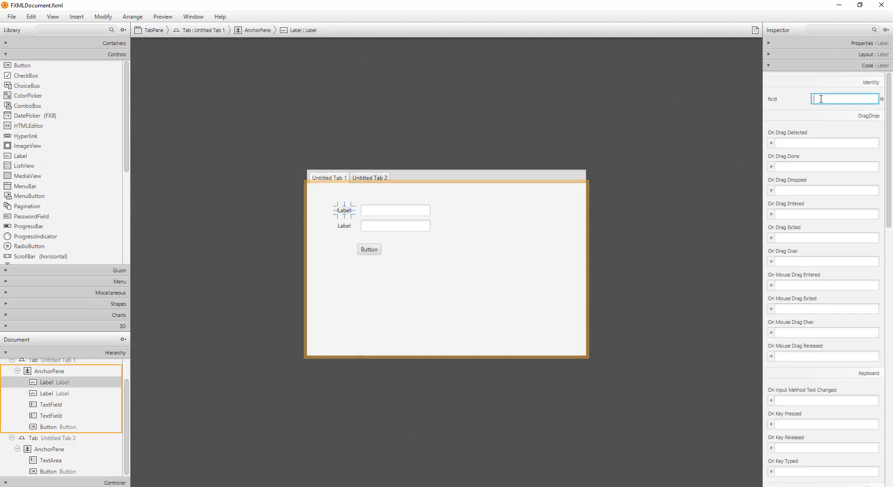
type("la")
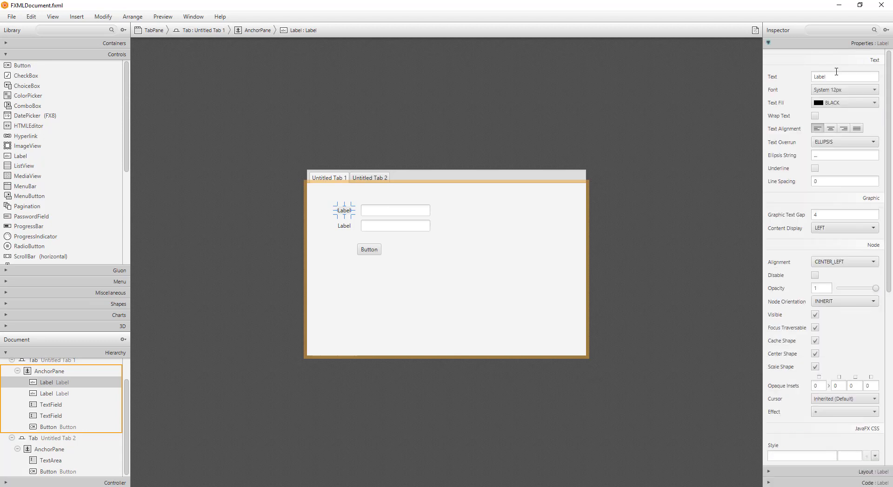
Set the labels' text to Number 1 and Number 2 and give the second label the fx:id lblNum2
type("Nu")
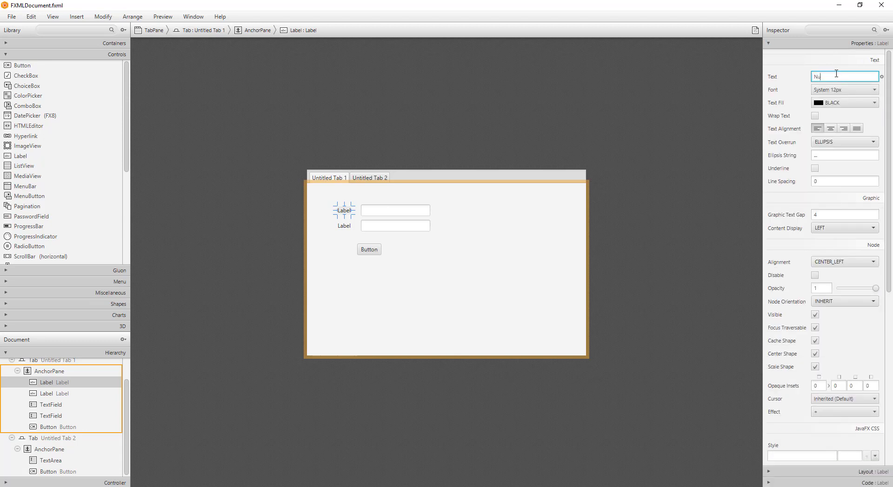
type("Number 1")
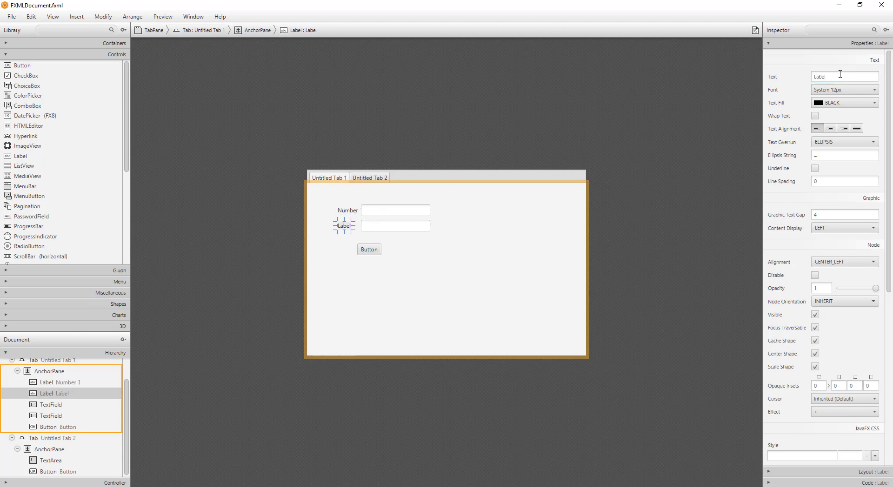
type("Nu")
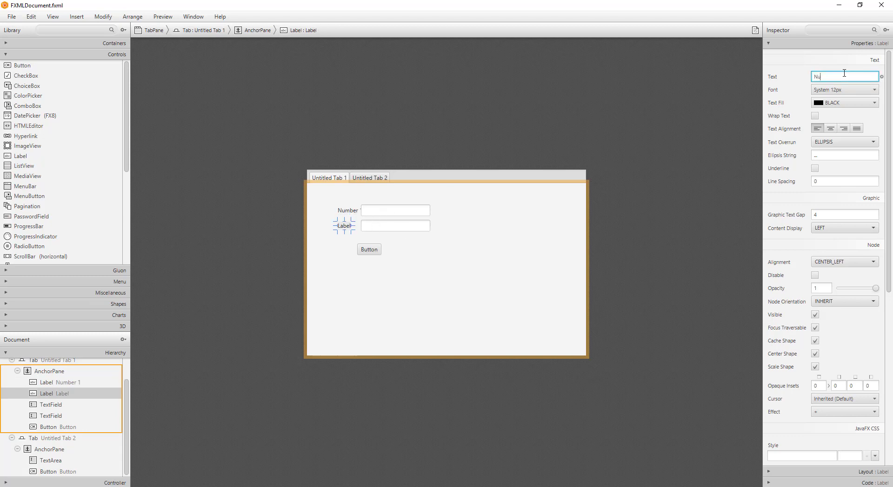
type("Number 2")
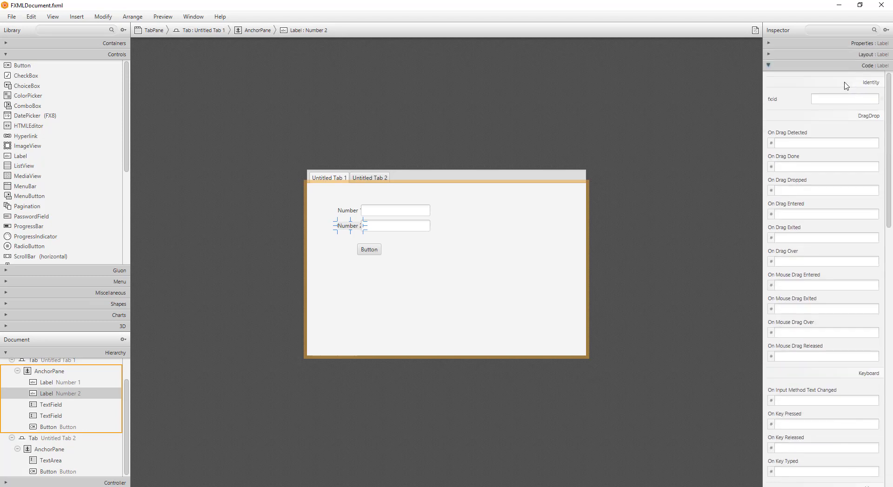
type("lblNum2")
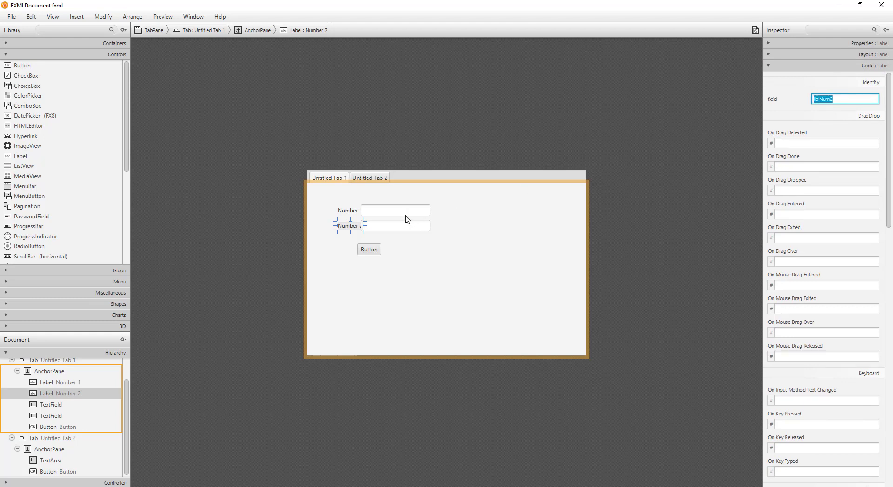
left_click(394, 211)
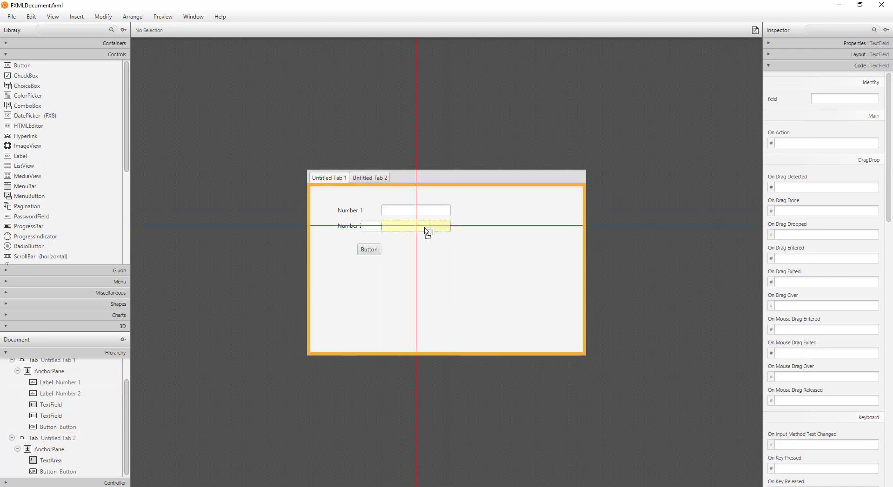
Shift the text fields right and give them the fx:ids tfNum1 and tfNum2
left_click(369, 249)
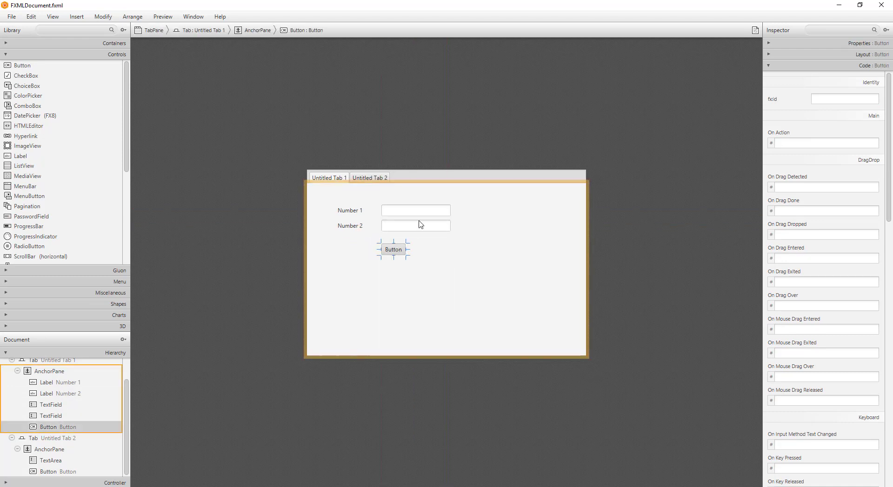
left_click(415, 210)
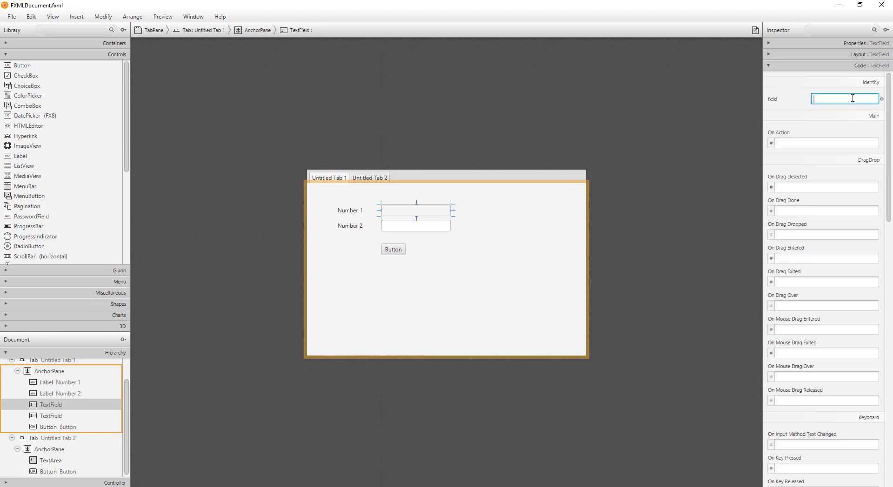
type("tfNum1")
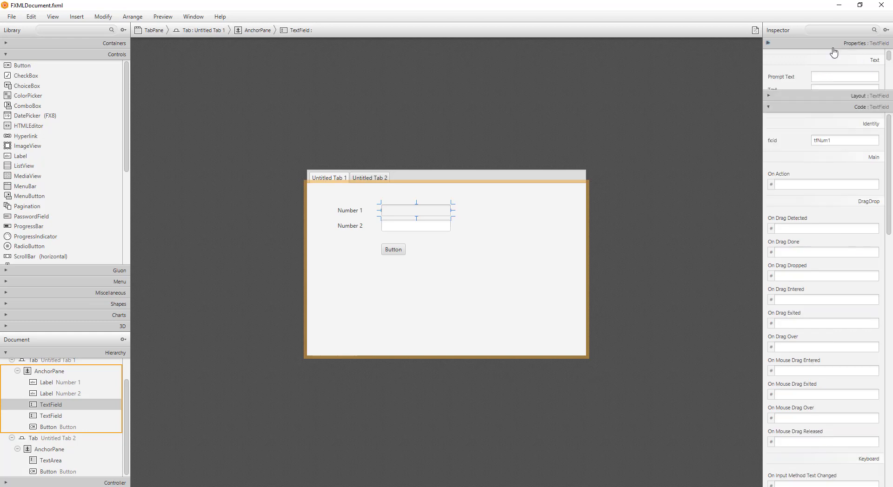
left_click(769, 43)
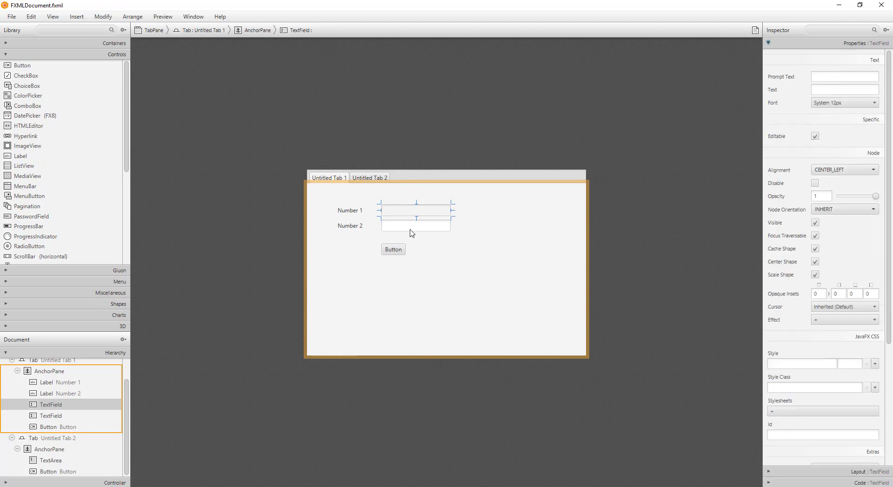
left_click(415, 225)
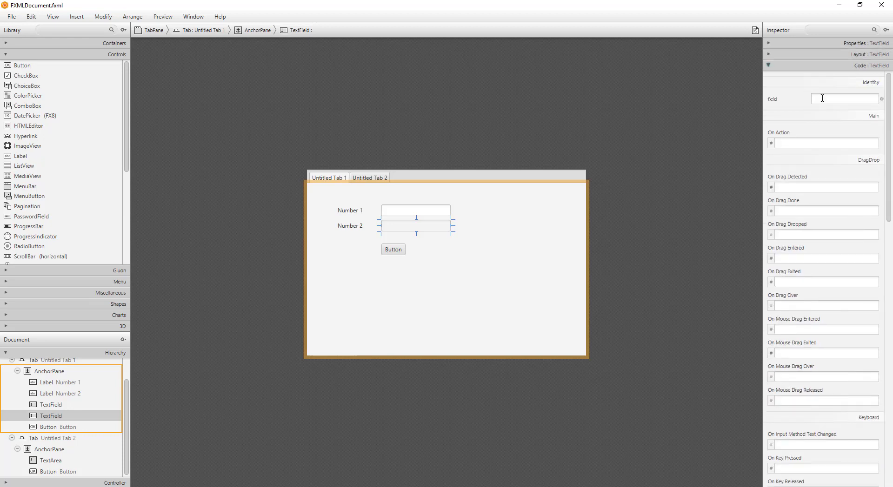
type("t")
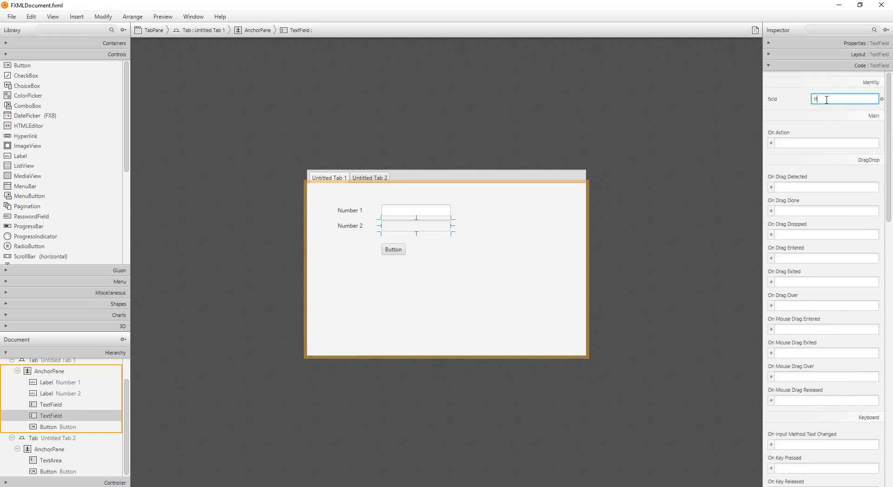
type("tNum2")
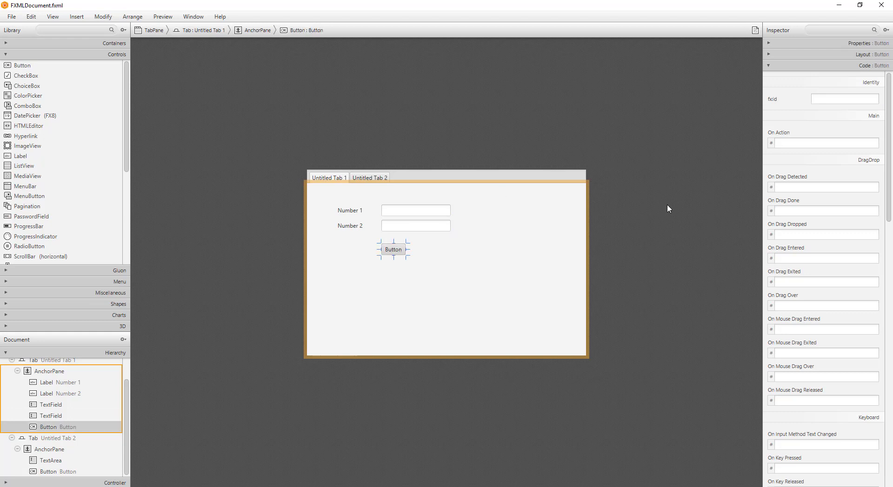
Give the first tab's button the fx:id btnSum and the On Action handler sumBtnHandle
left_click(844, 99)
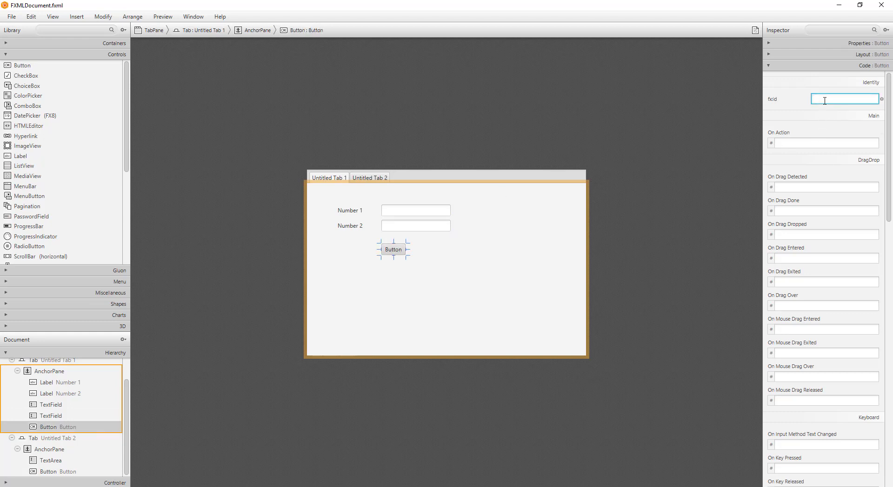
type("btnSum")
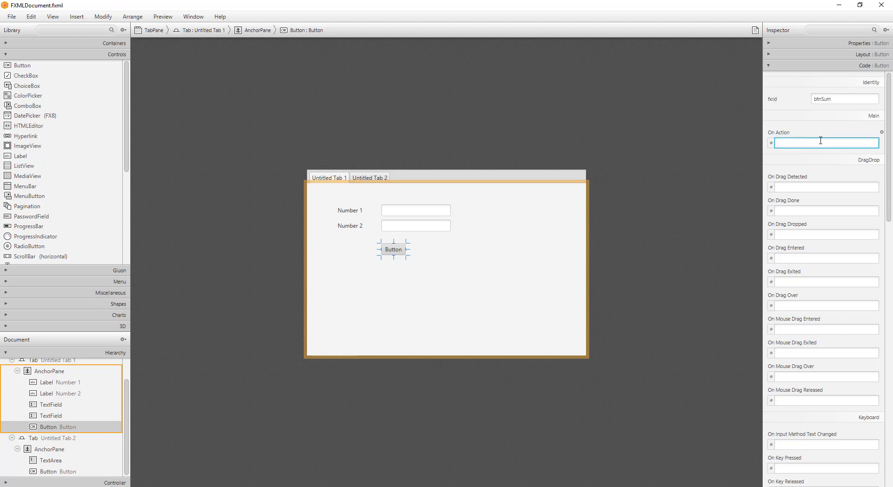
type("sumBtn")
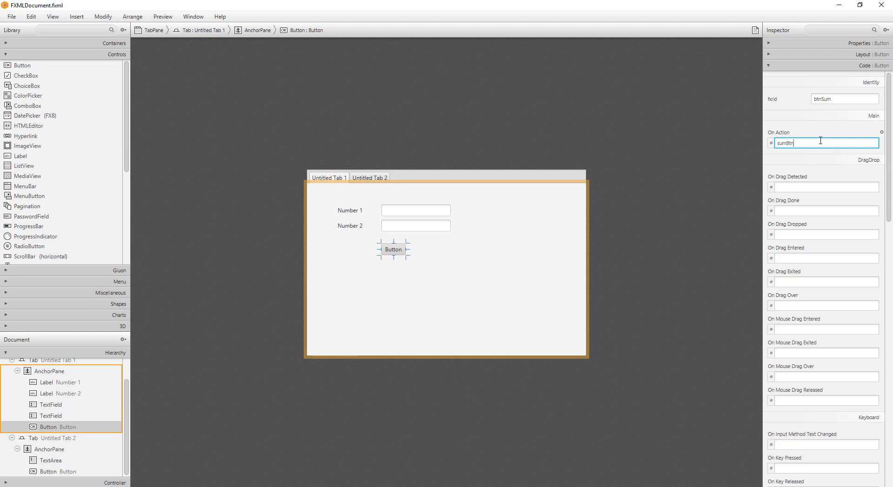
type("Handler")
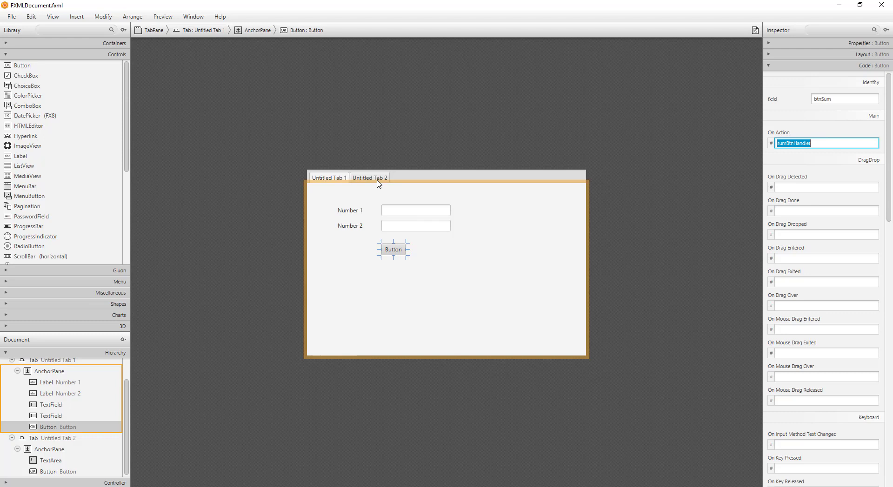
On the second tab, give the text area the fx:id taInformation
left_click(369, 177)
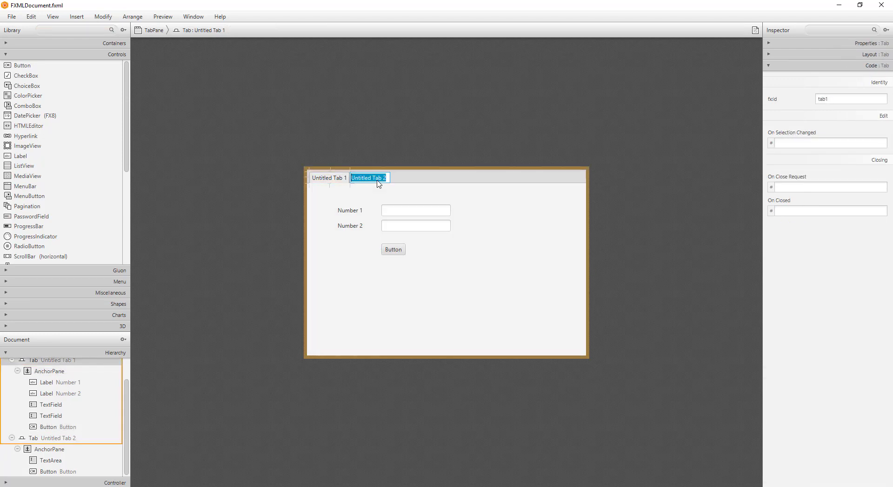
left_click(369, 178)
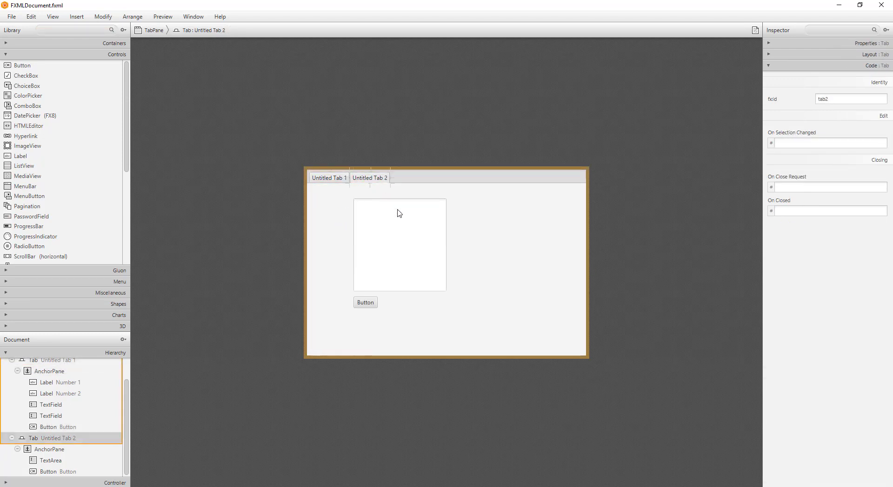
left_click(399, 244)
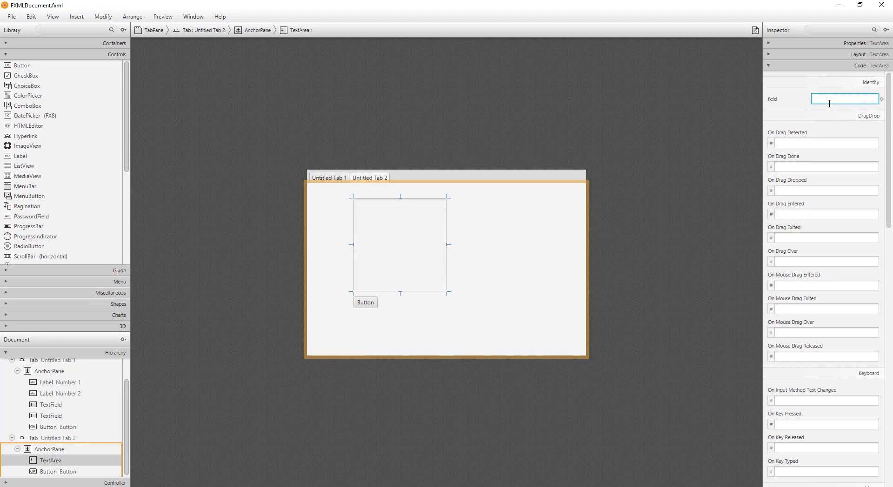
type("taInformation")
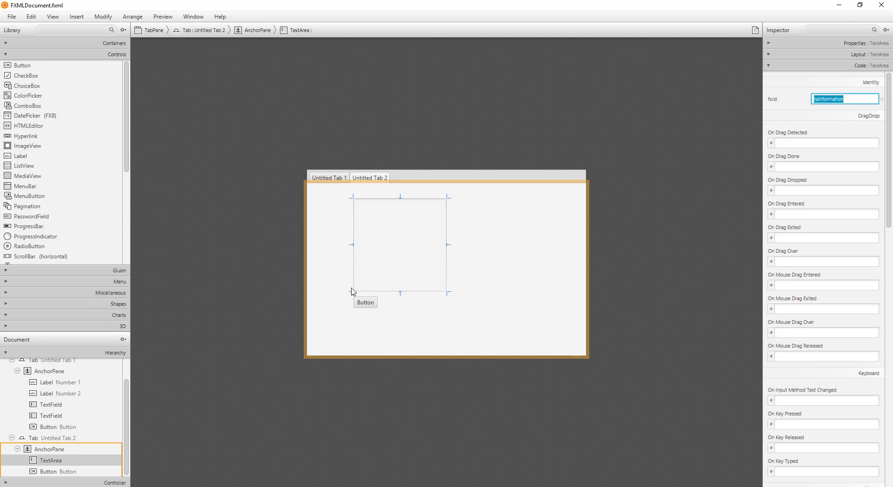
Give the second tab's button the fx:id btnReturn and the On Action handler returnBtnHandler
left_click(365, 302)
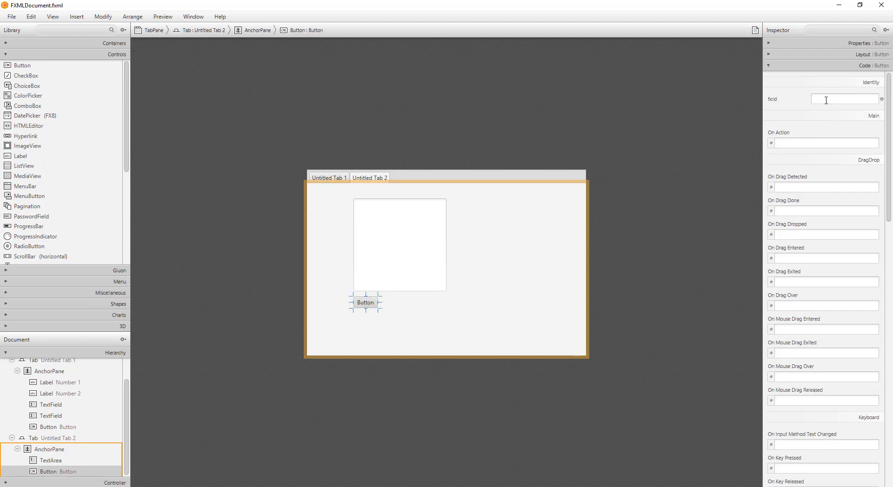
left_click(844, 100)
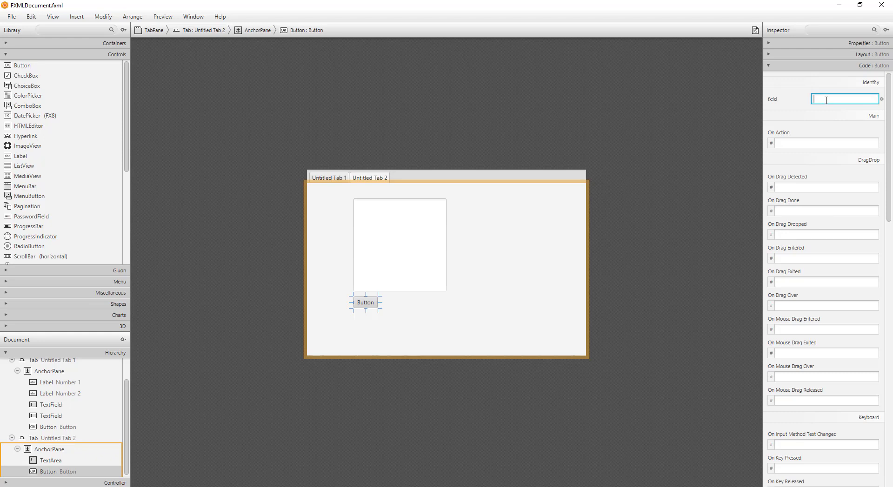
type("btnRetr")
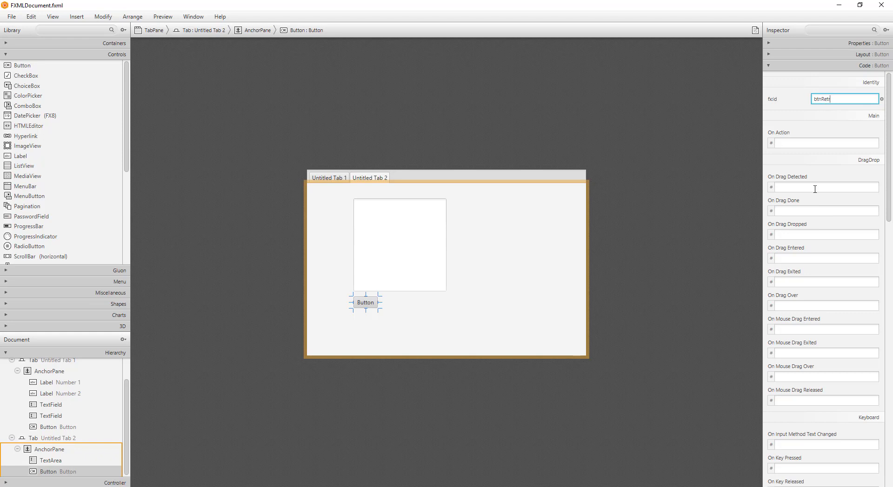
type("u")
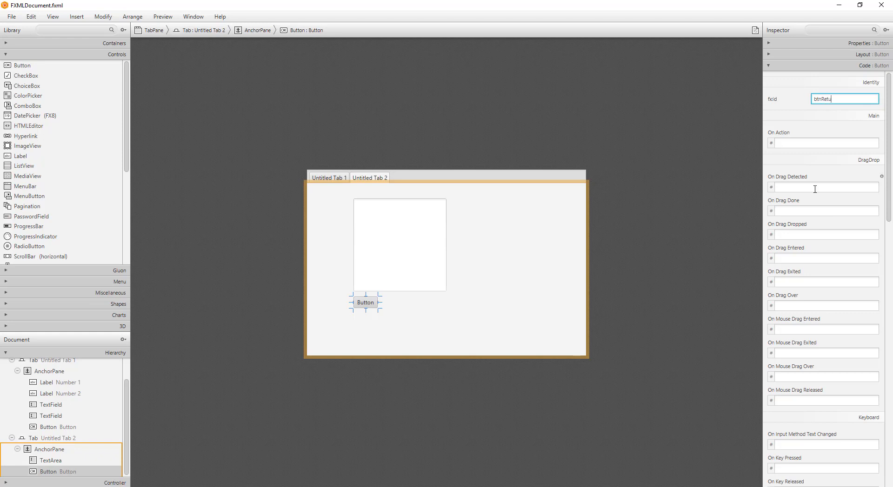
type("rn")
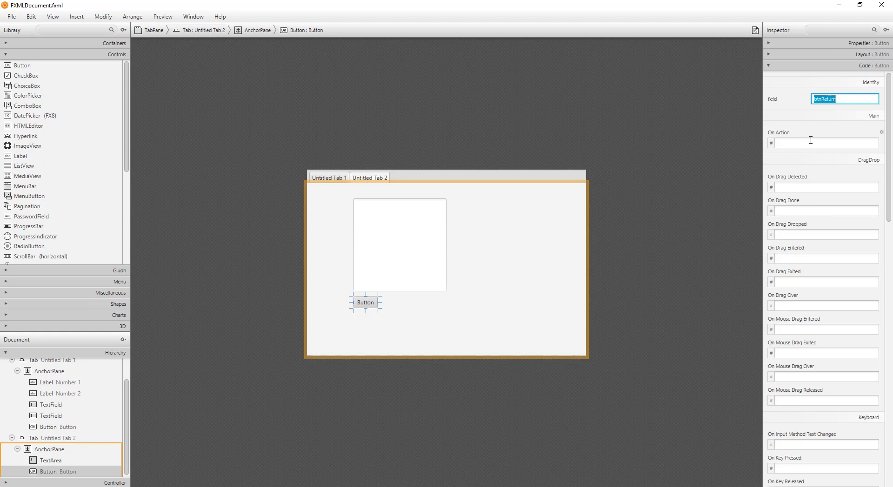
left_click(825, 142)
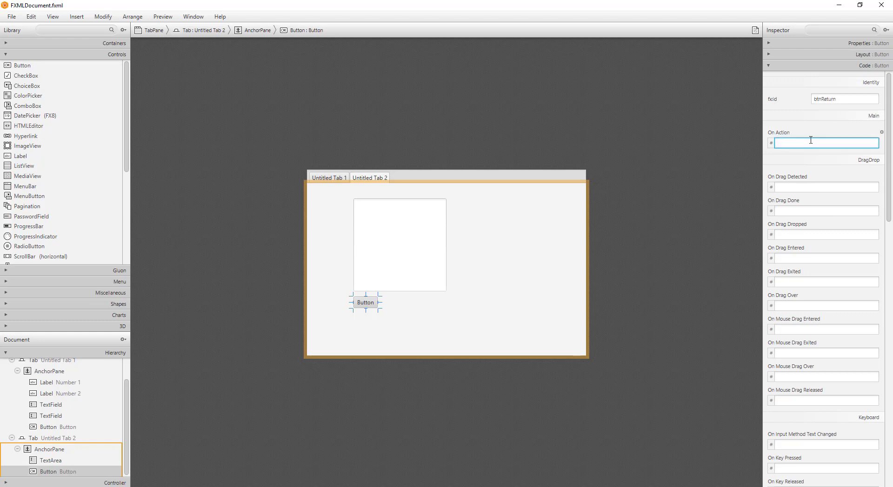
type("returnBtnHandler")
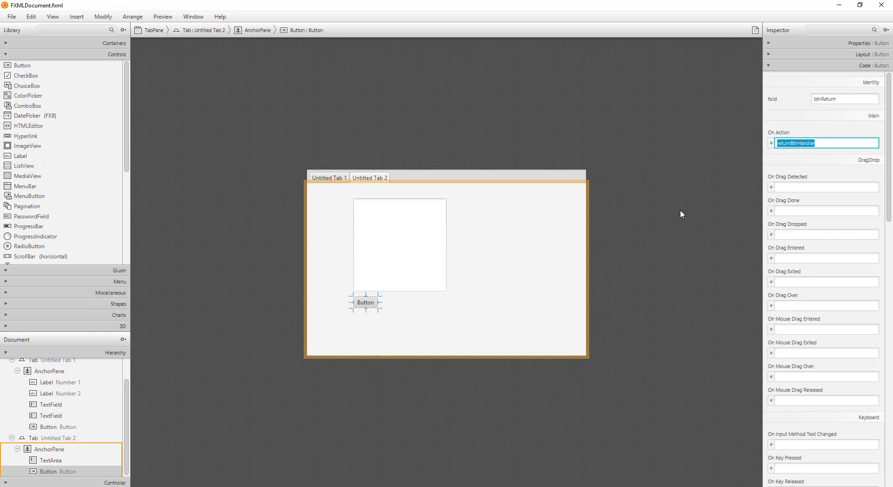
mouse_move(311, 191)
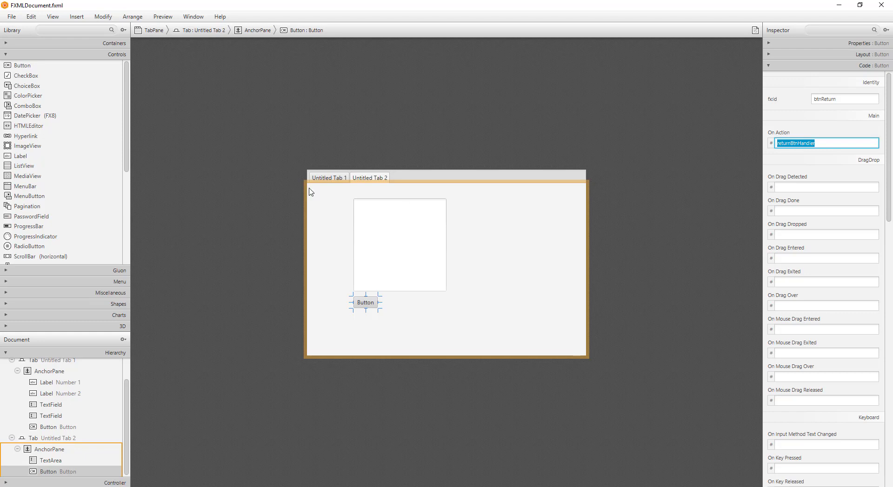
left_click(164, 16)
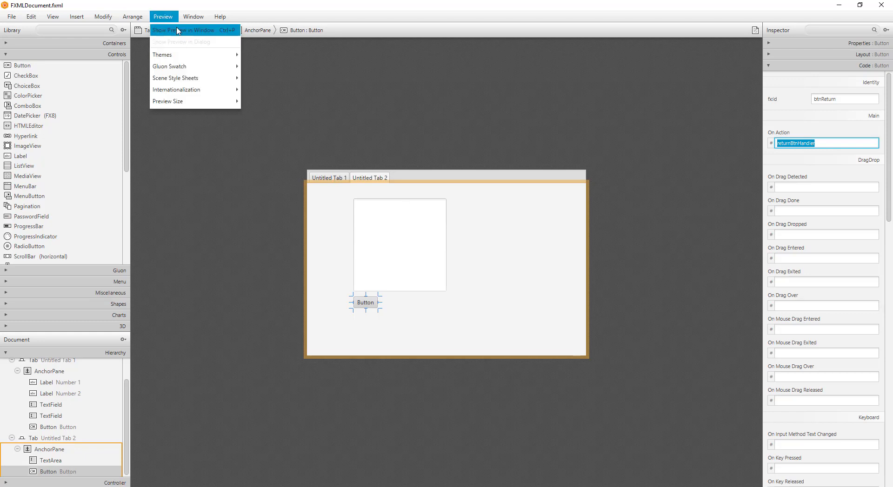
left_click(185, 30)
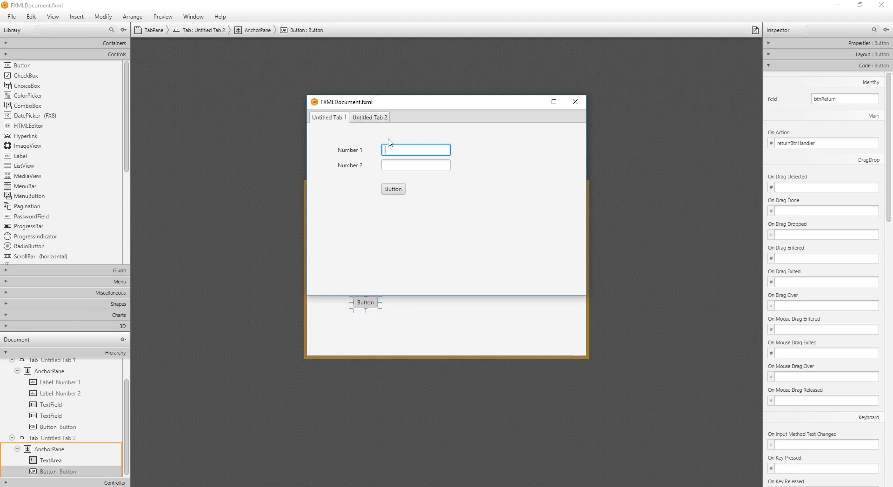
type("100")
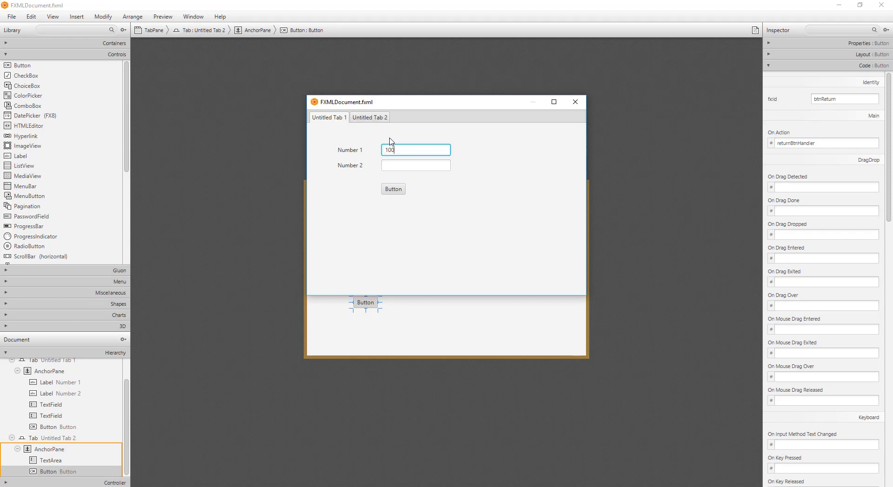
type("200")
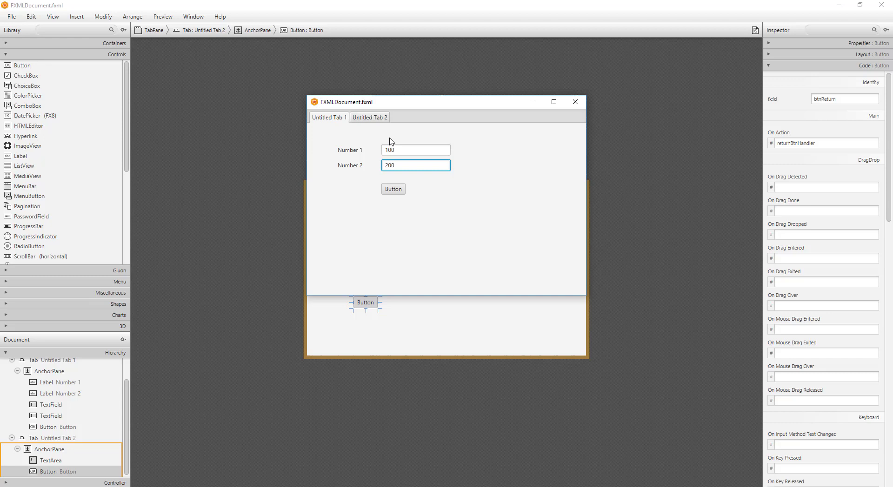
left_click(369, 117)
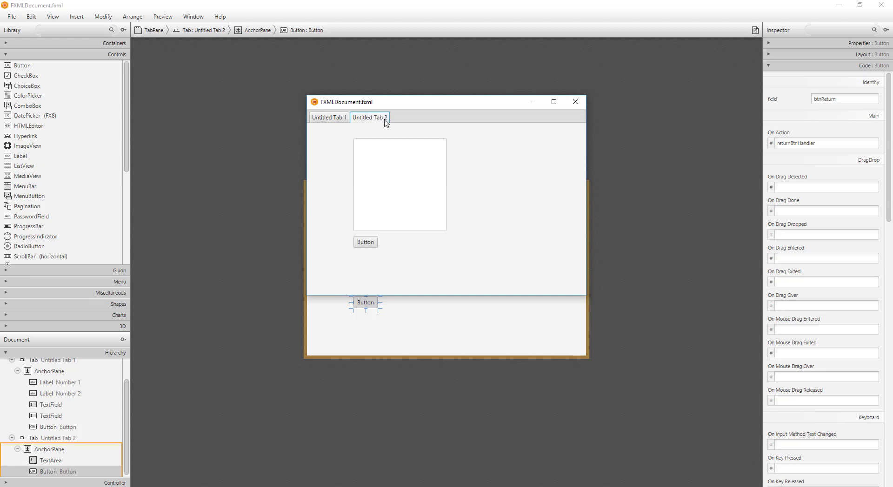
type("300")
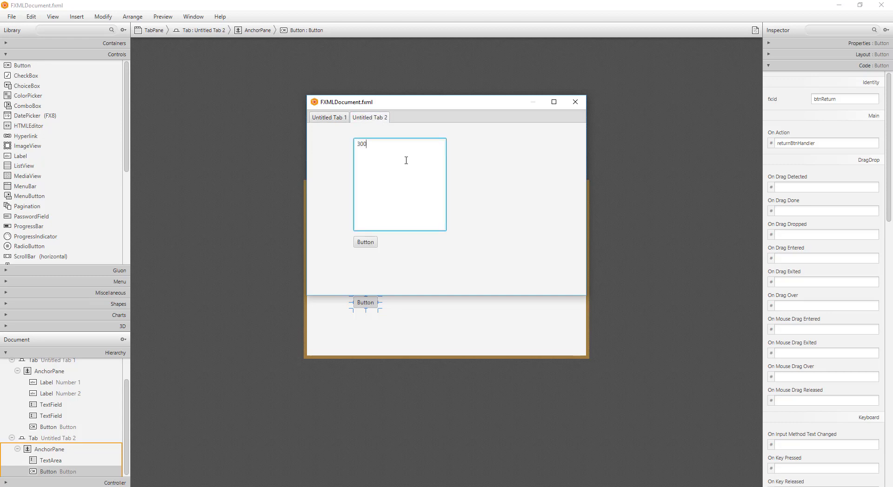
left_click(364, 242)
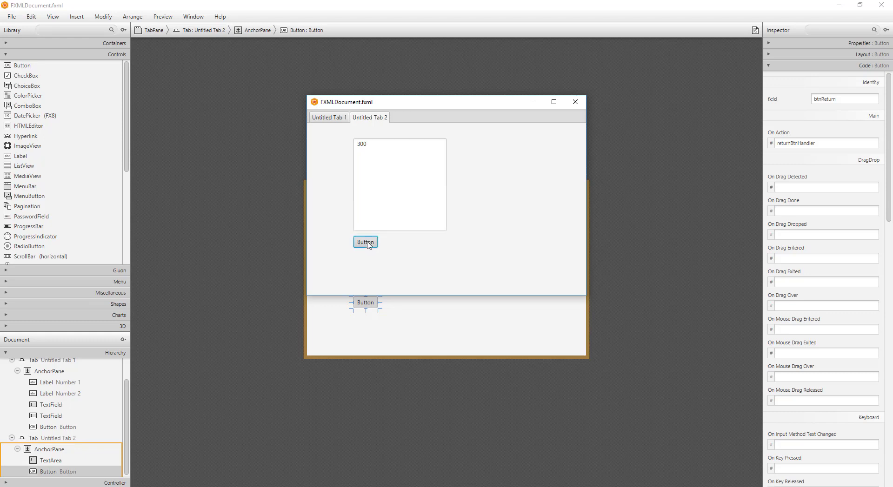
left_click(328, 117)
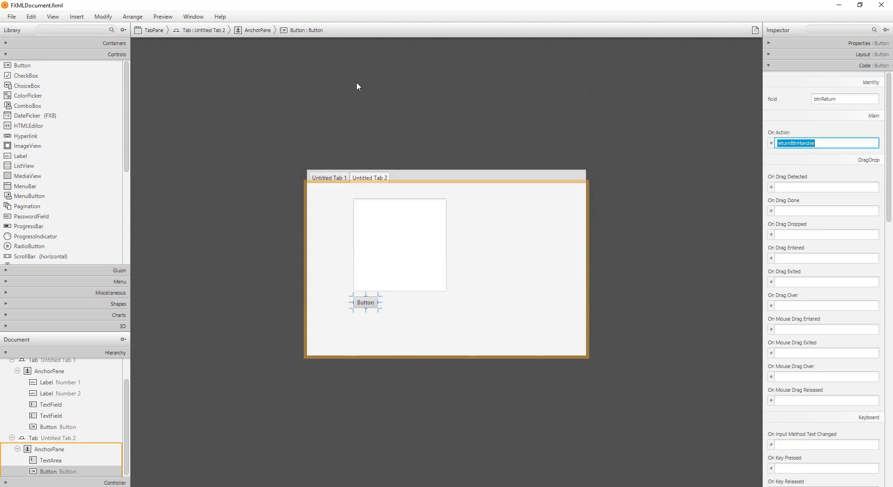
Save the layout and rename the first tab to Sum
left_click(11, 17)
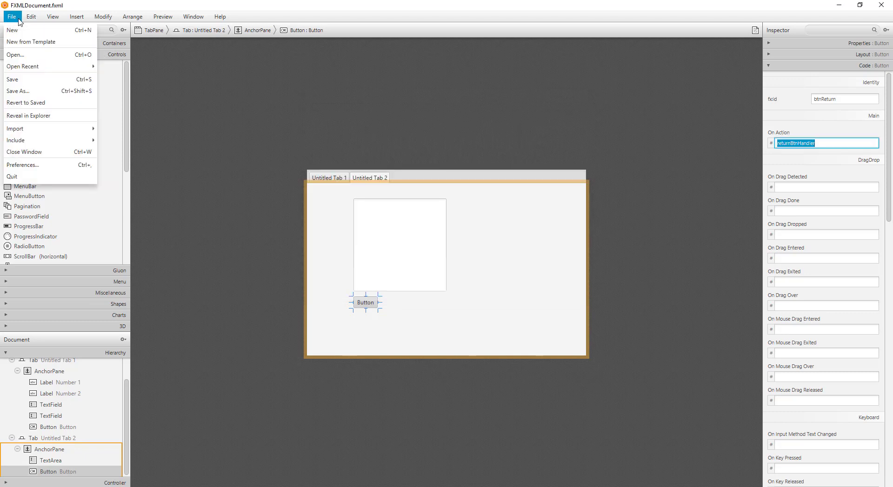
left_click(12, 79)
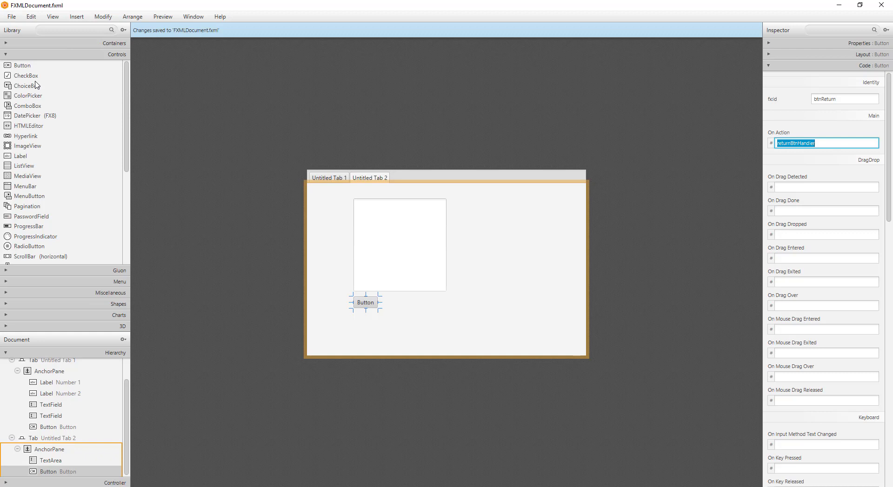
left_click(328, 177)
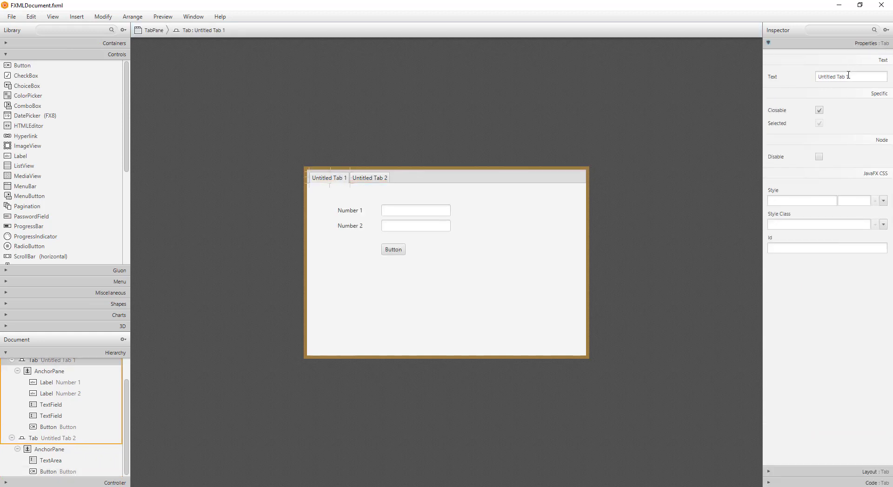
type("Sum")
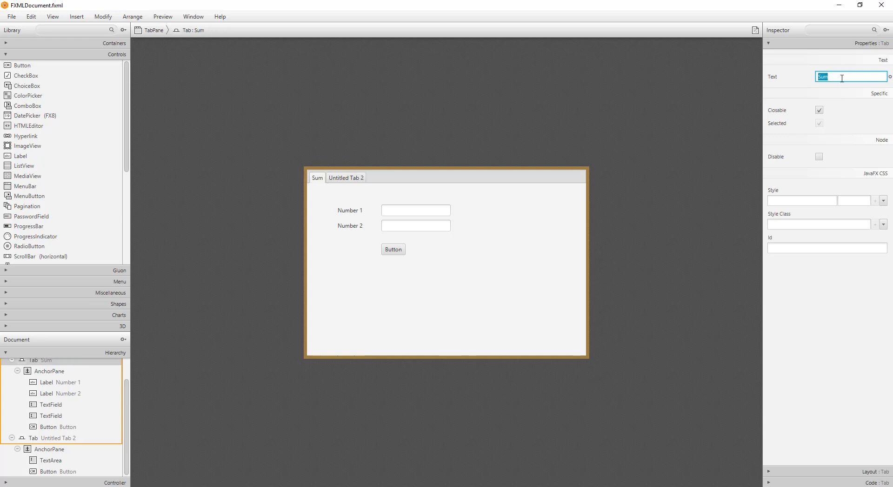
Rename the second tab to Information, check both tabs and save with Ctrl+S
left_click(346, 178)
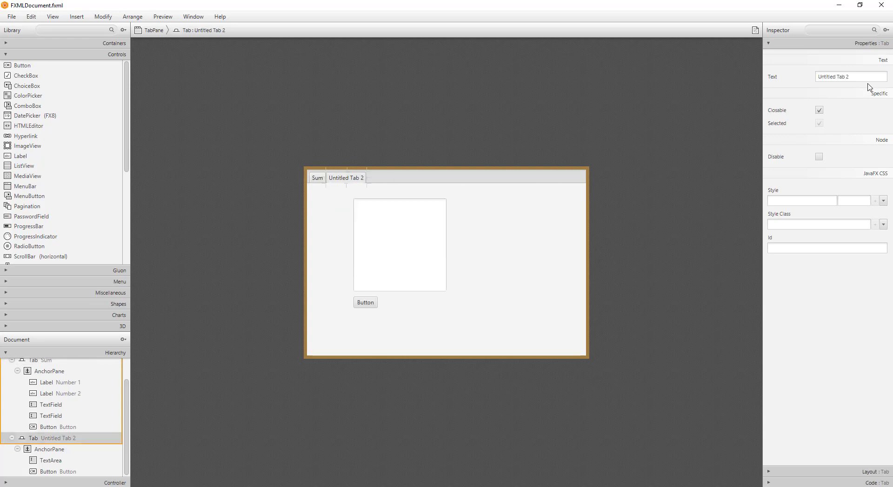
left_click(850, 77)
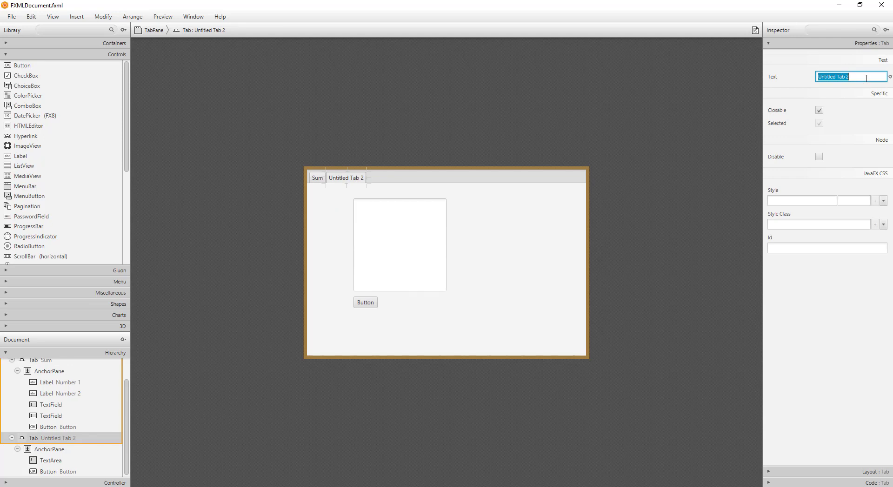
type("Infor")
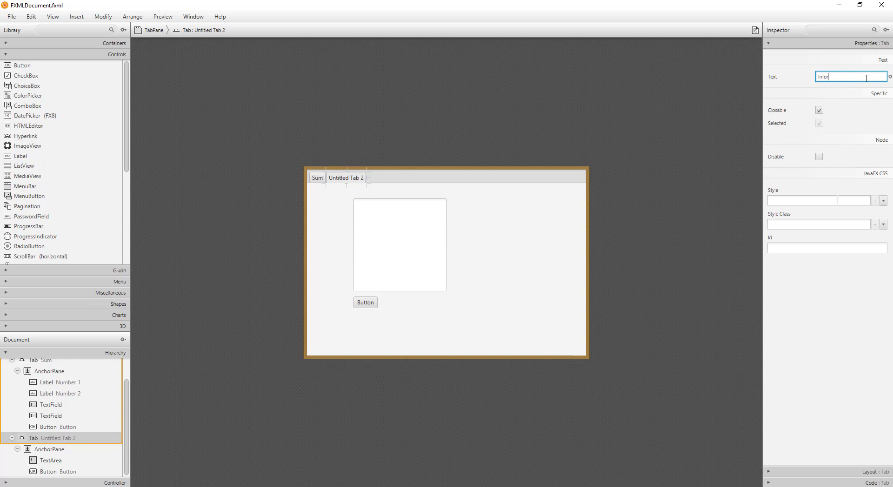
type("Information")
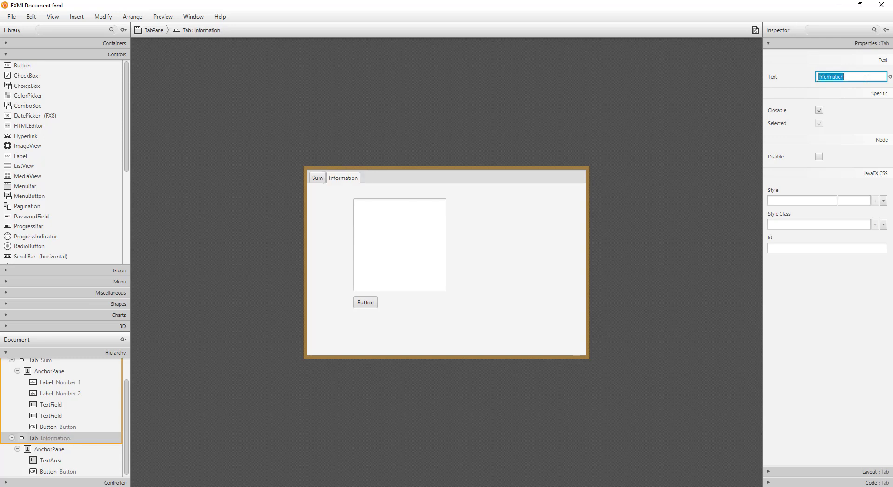
left_click(317, 178)
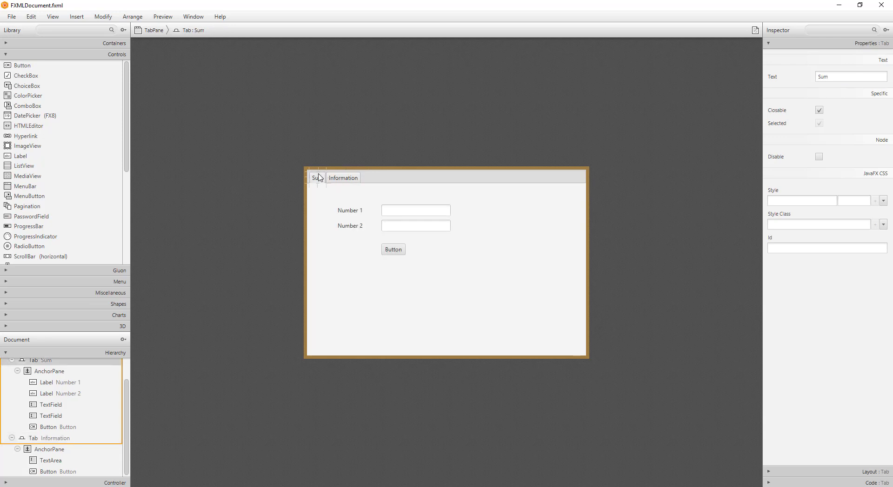
left_click(344, 178)
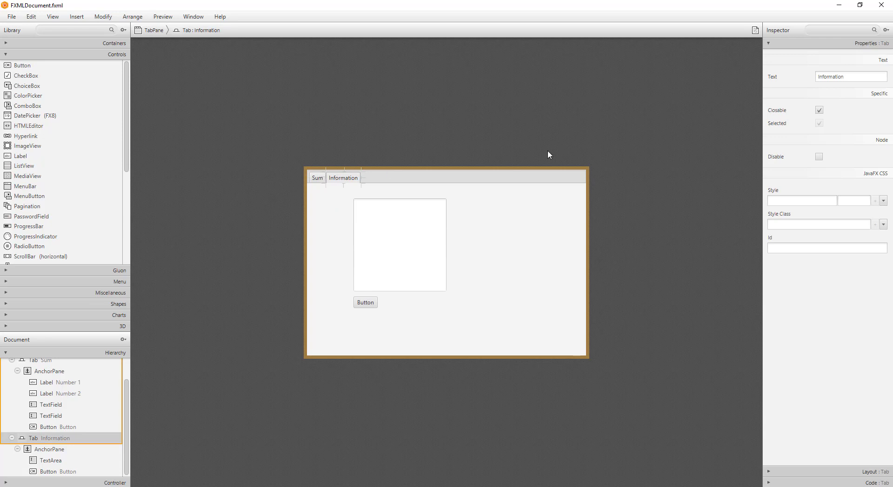
mouse_move(19, 21)
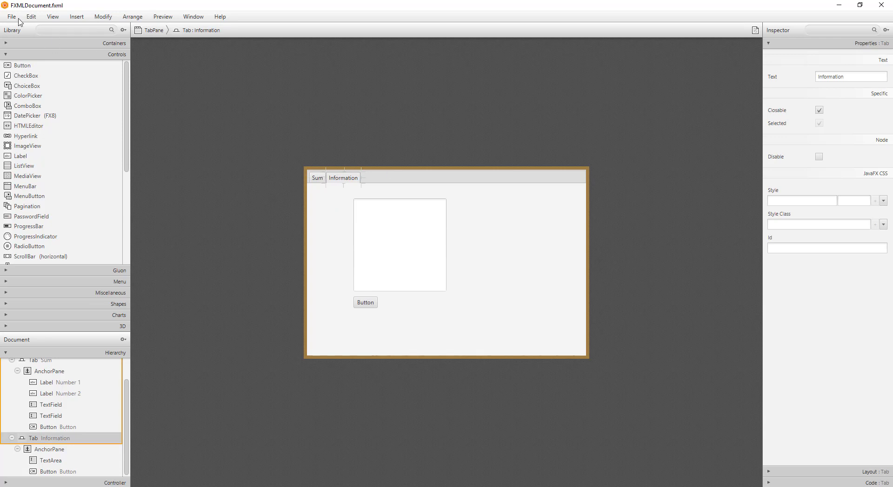
key("ctrl+s")
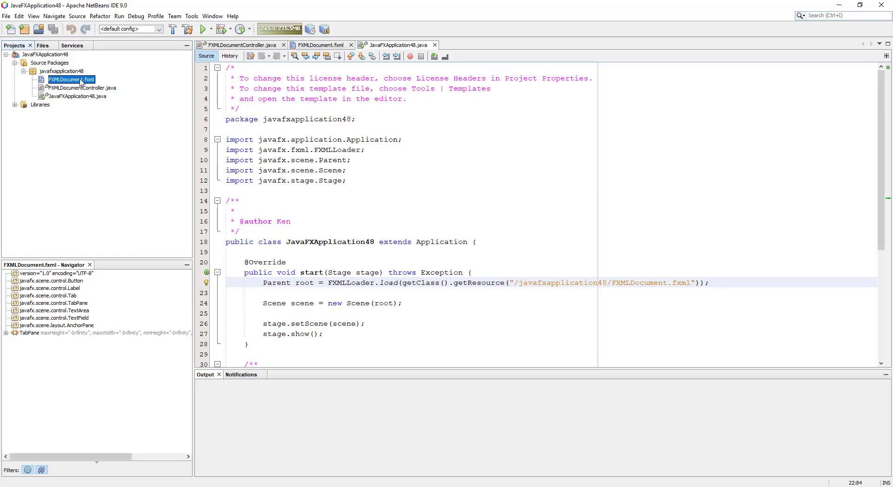
Regenerate FXMLDocumentController via Make Controller on FXMLDocument.fxml
right_click(71, 80)
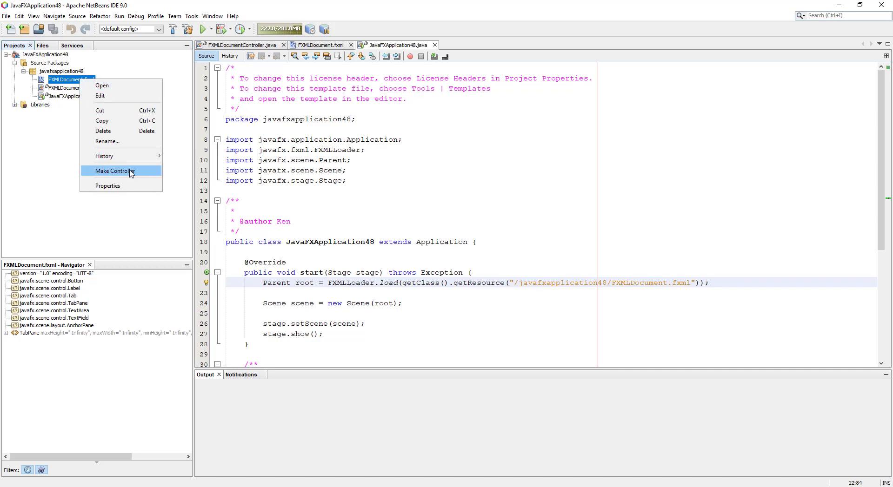
left_click(116, 171)
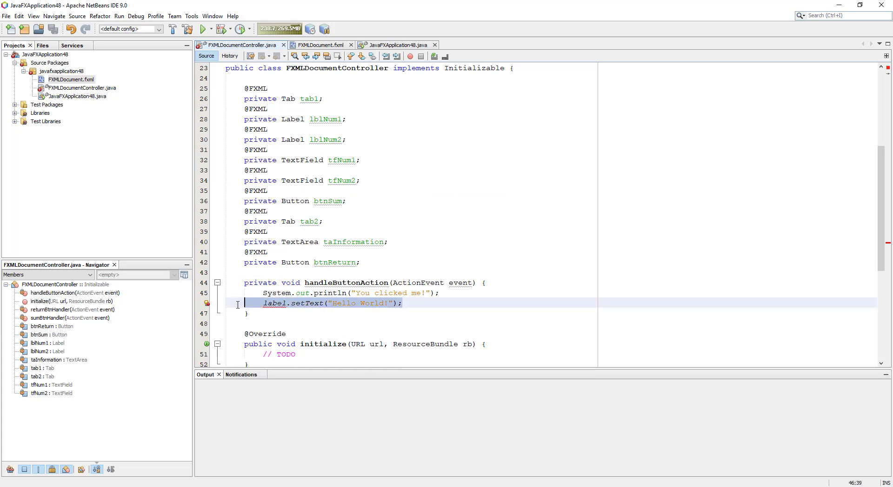
Delete the leftover handleButtonAction sample method from the controller
scroll("down", 3)
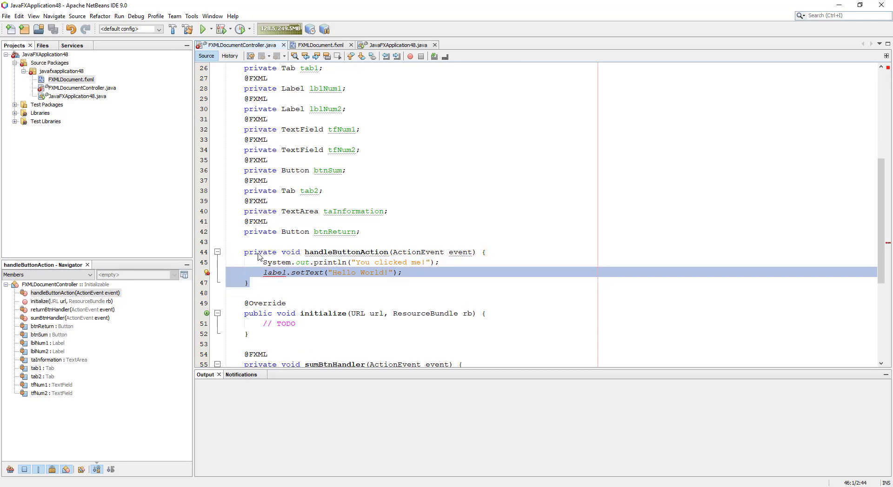
left_click(245, 282)
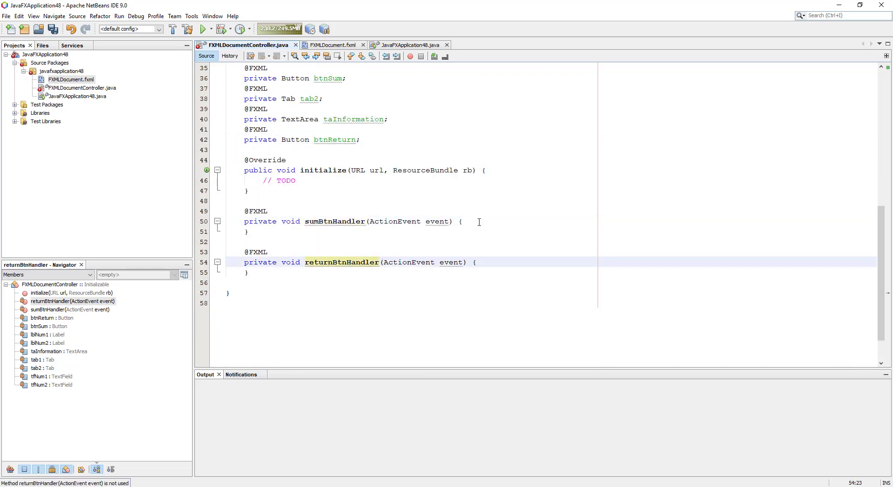
In sumBtnHandler, parse tfNum1 and tfNum2 text into doubles num1 and num2 with Double.parseDouble
type("tfNum1.")
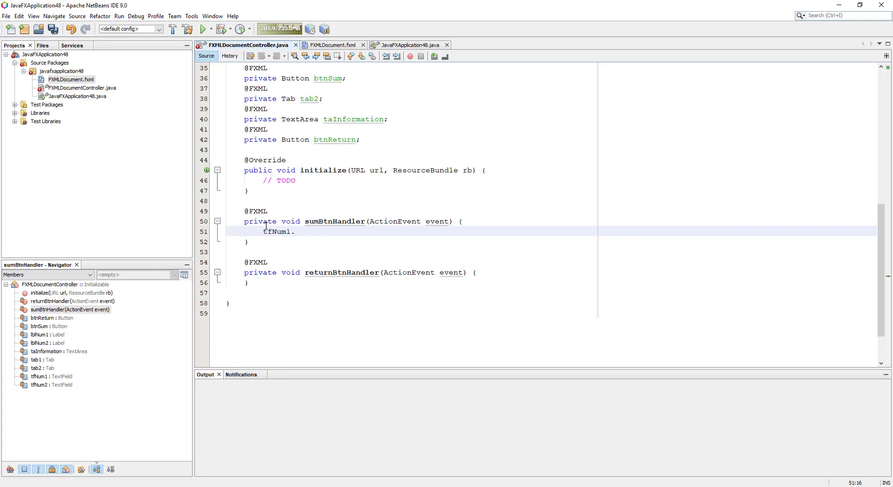
type("getText")
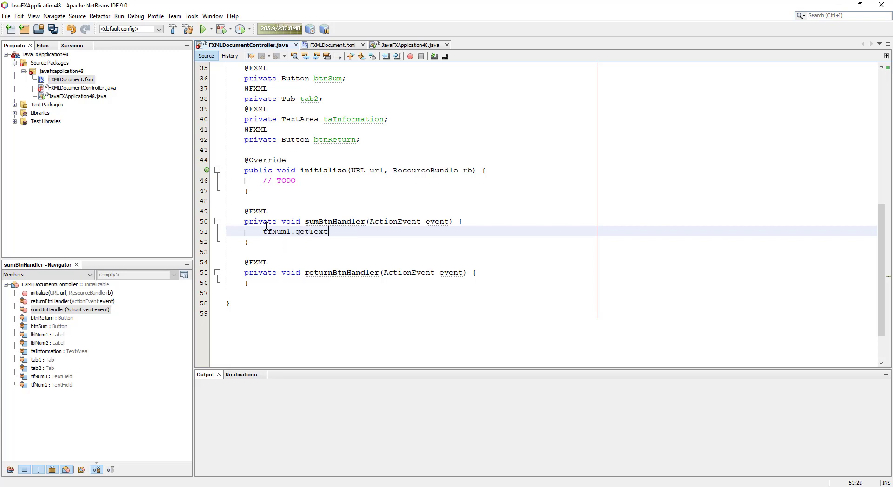
type("();")
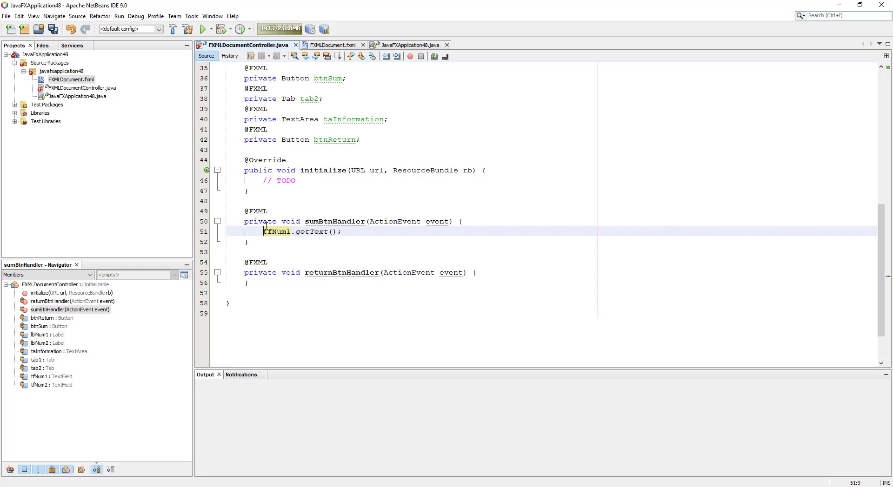
type("double num1 =")
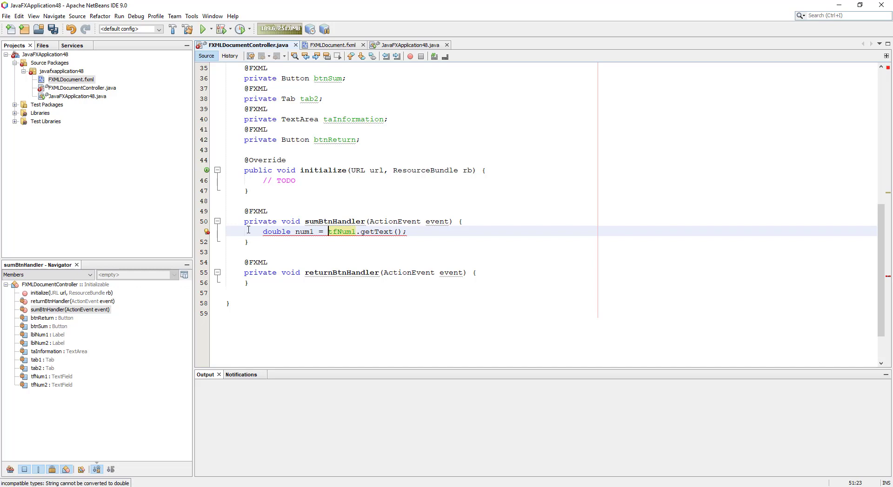
mouse_move(206, 233)
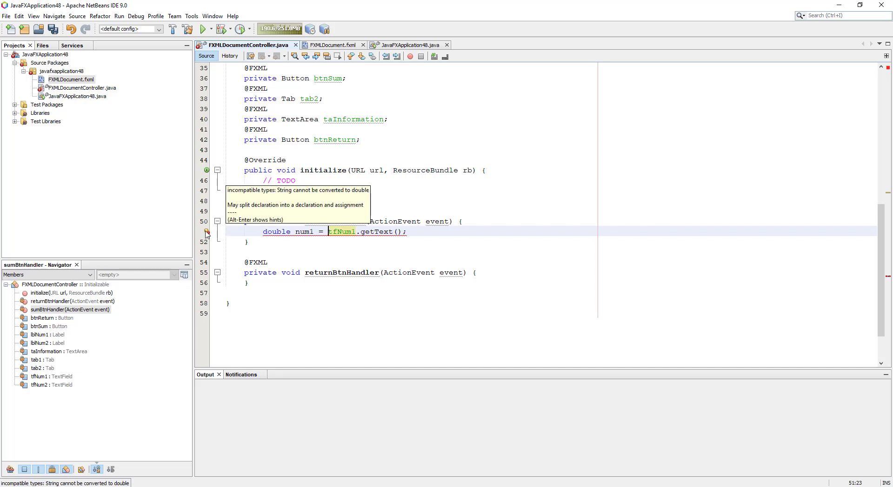
mouse_move(430, 221)
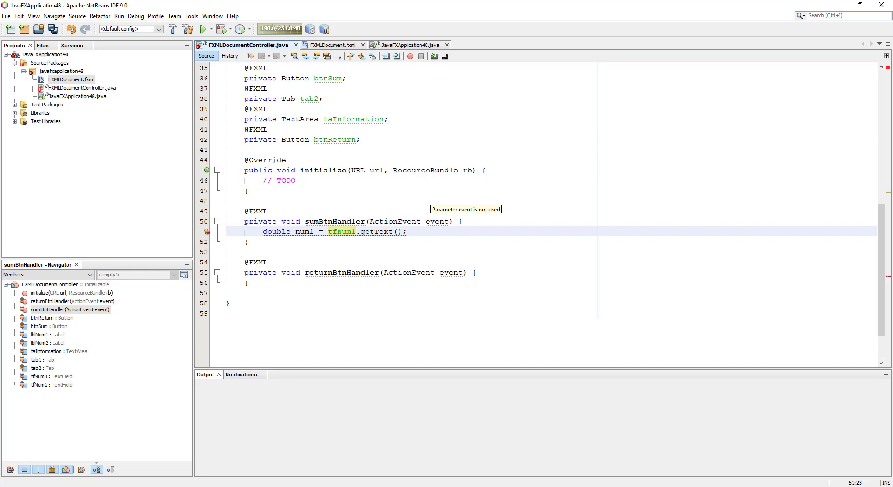
type("Double")
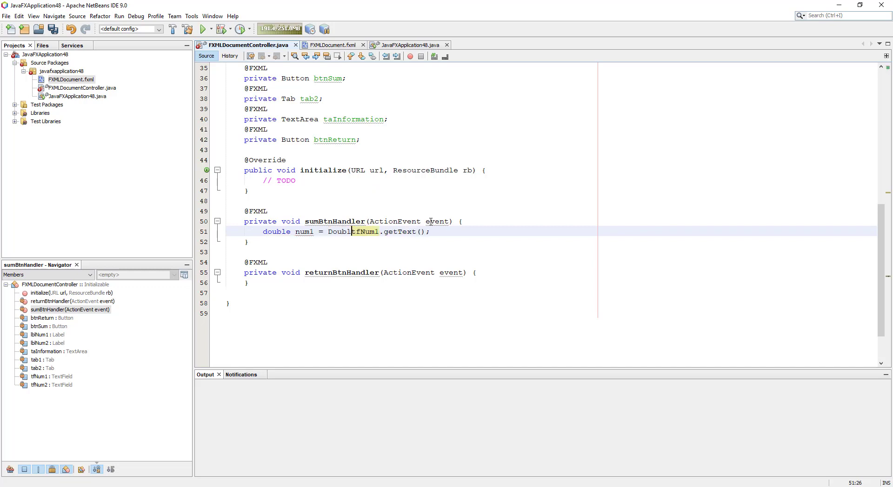
type(".part")
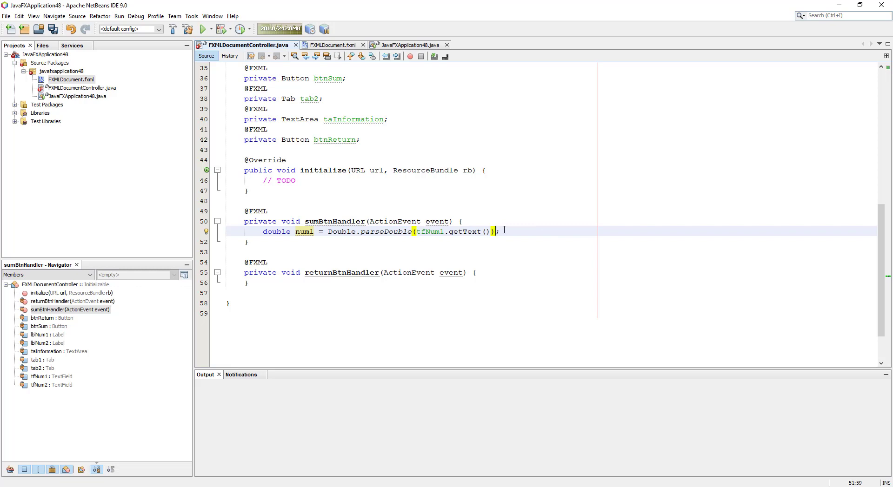
type("double num2")
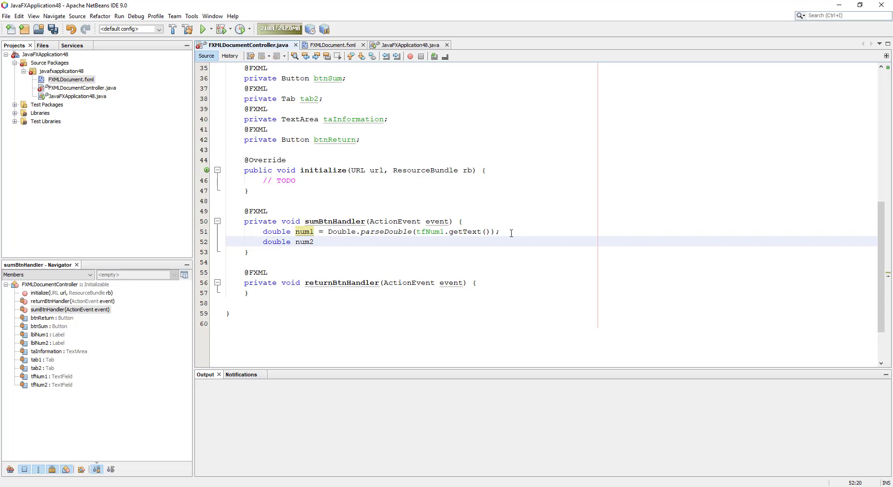
type("= Double.parseDouble(s")
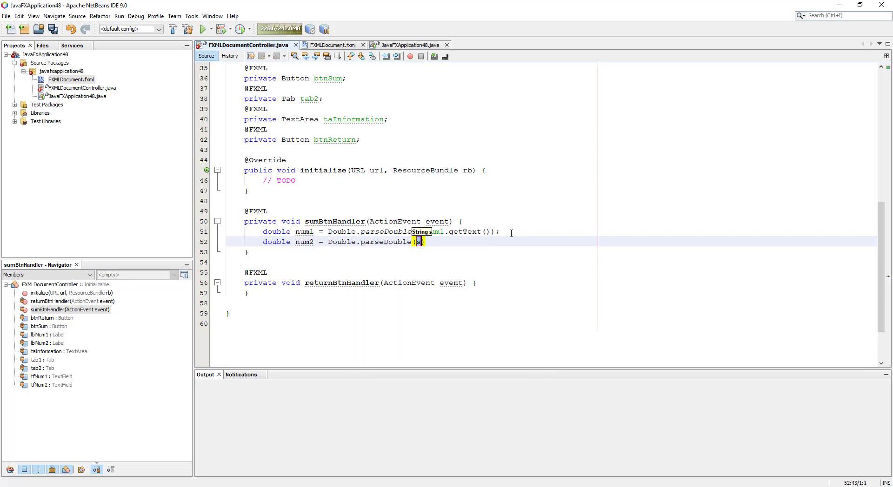
type("t")
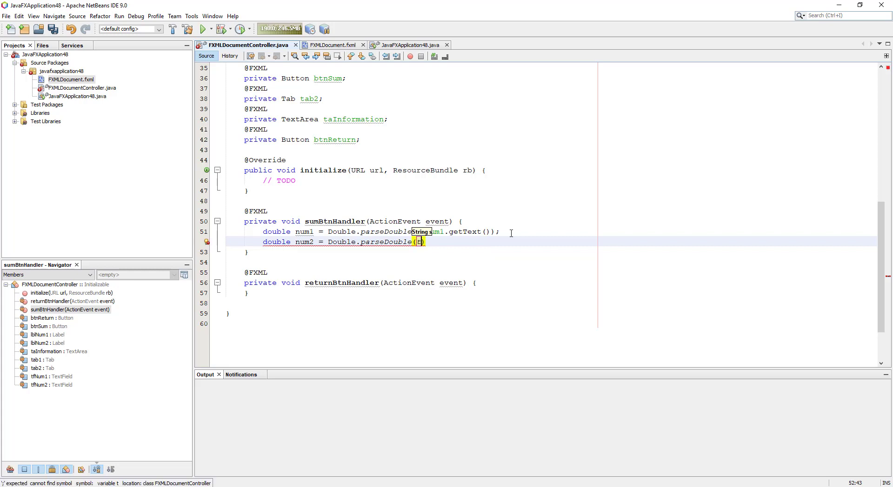
type("fNum2.getText(")
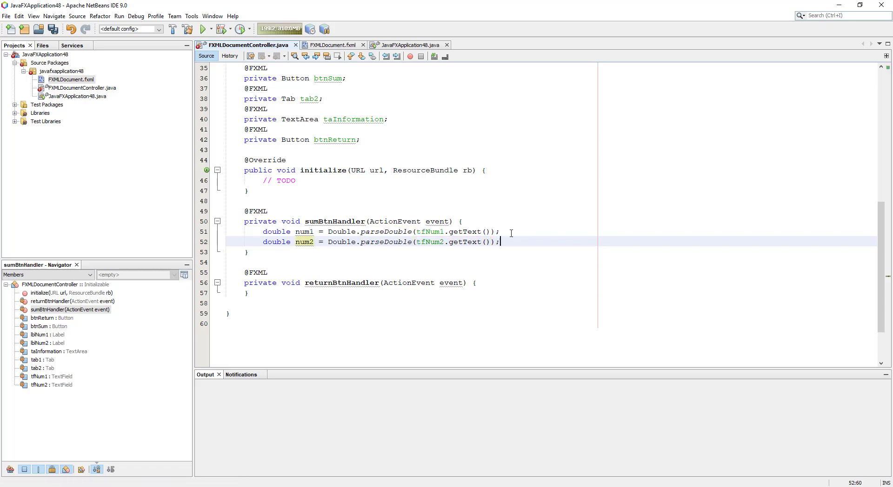
type("d")
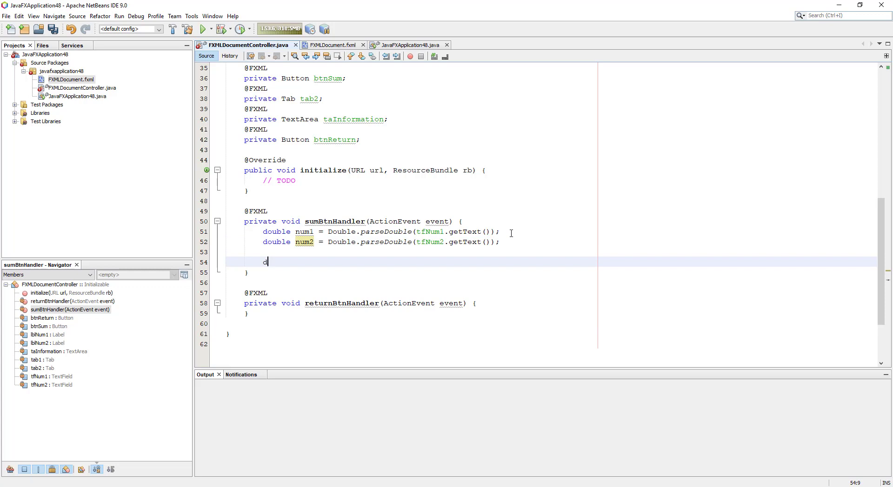
Compute double sum = num1 + num2 in sumBtnHandler
type("ouble su")
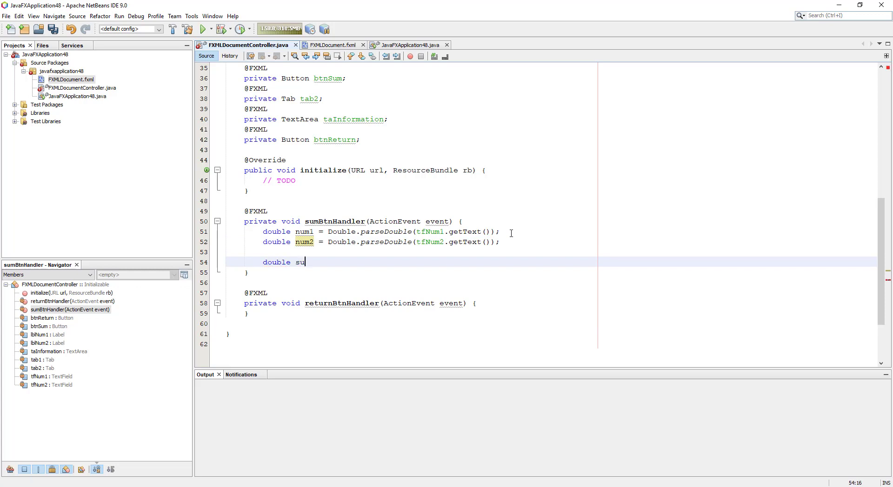
type("m = n")
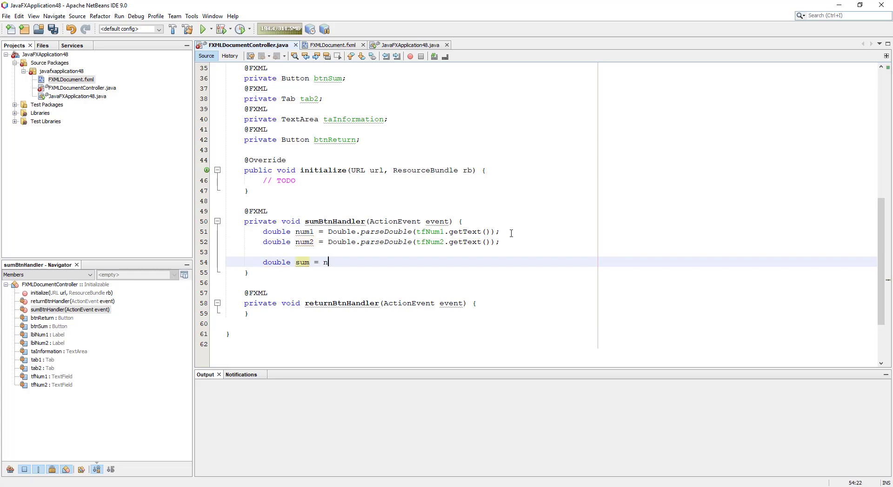
type("um1 +")
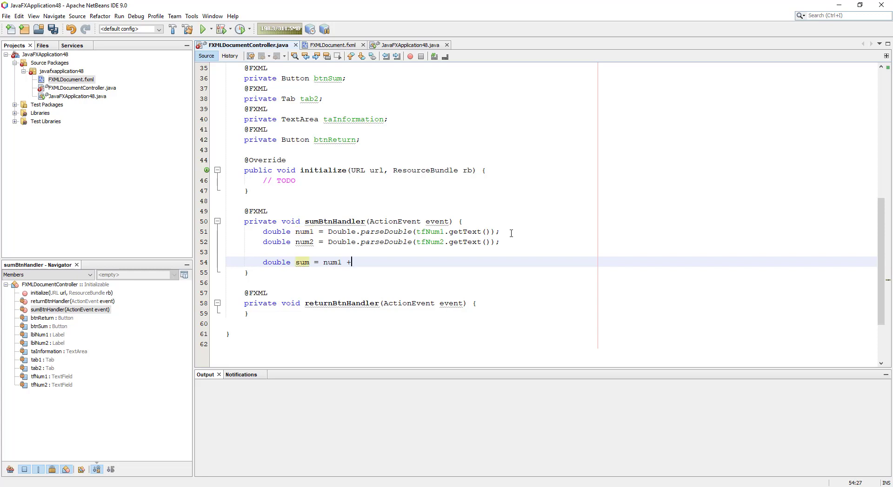
type("num2")
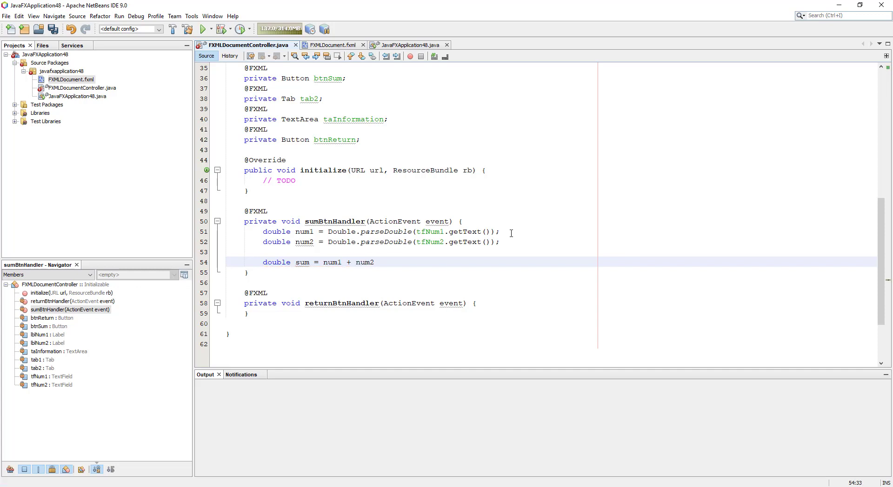
type(";")
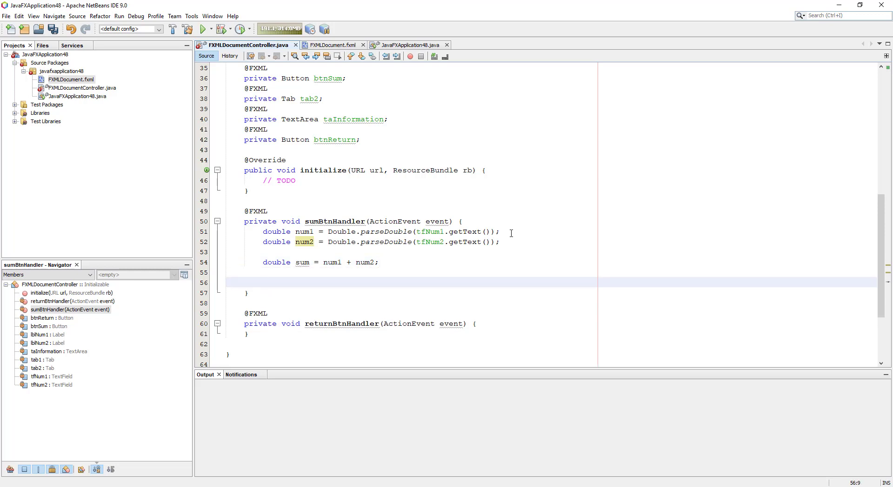
Append String.valueOf(sum) to the taInformation text area and start a // Convert comment
type("ta")
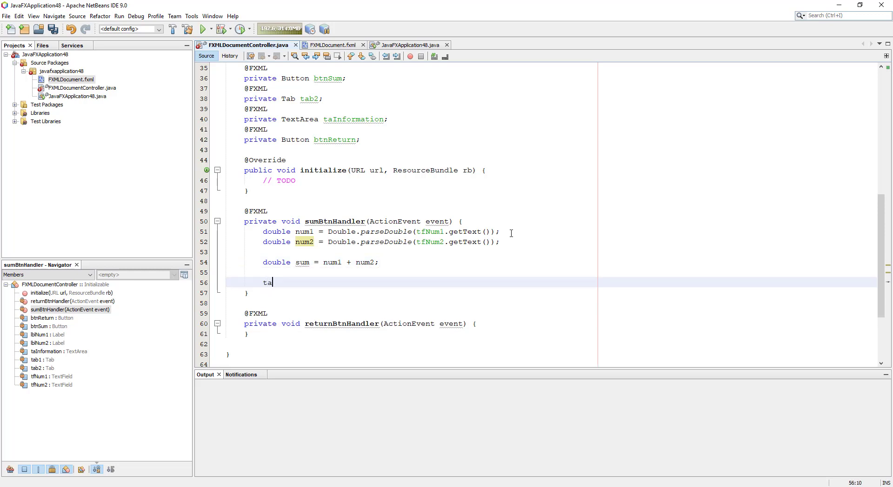
type("Information")
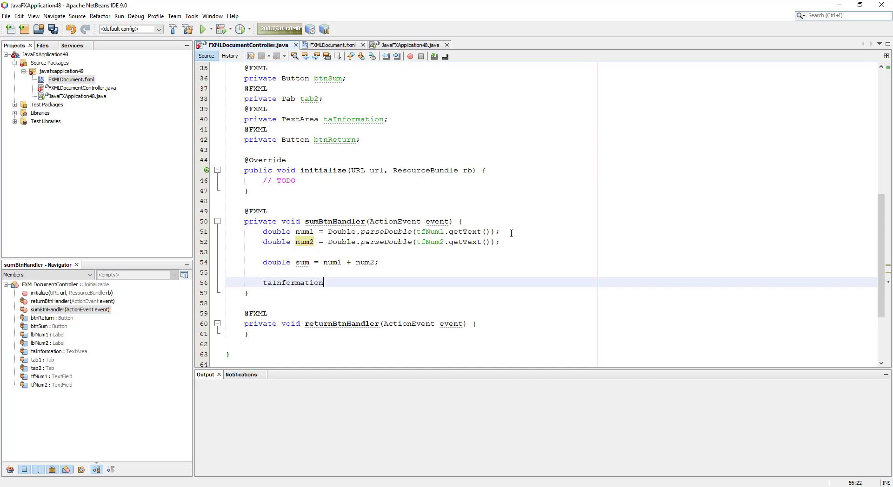
type(".appendText(text);")
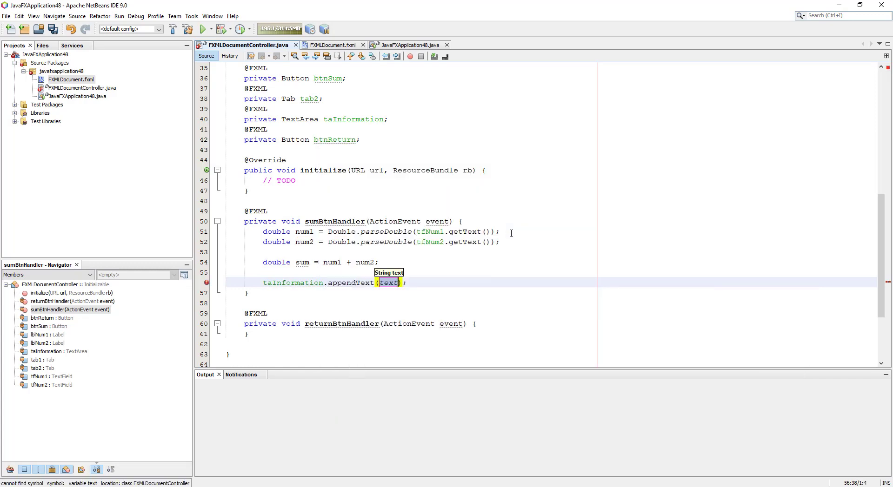
type("sum")
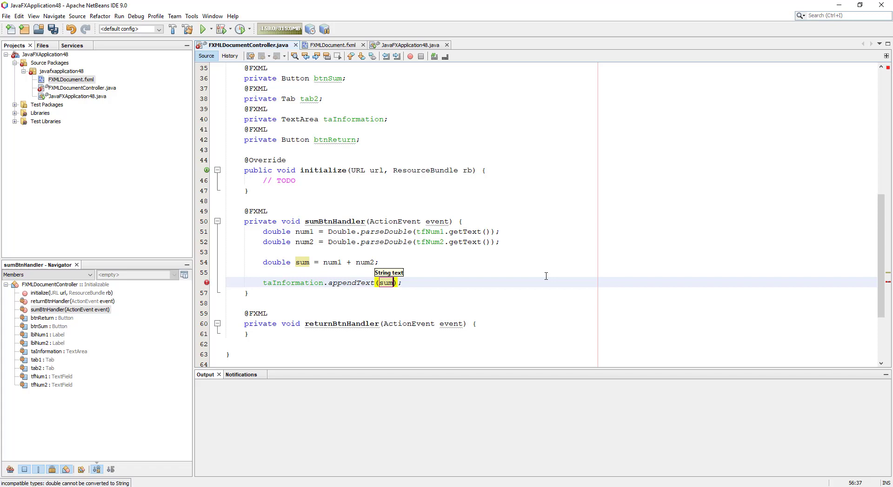
type("S")
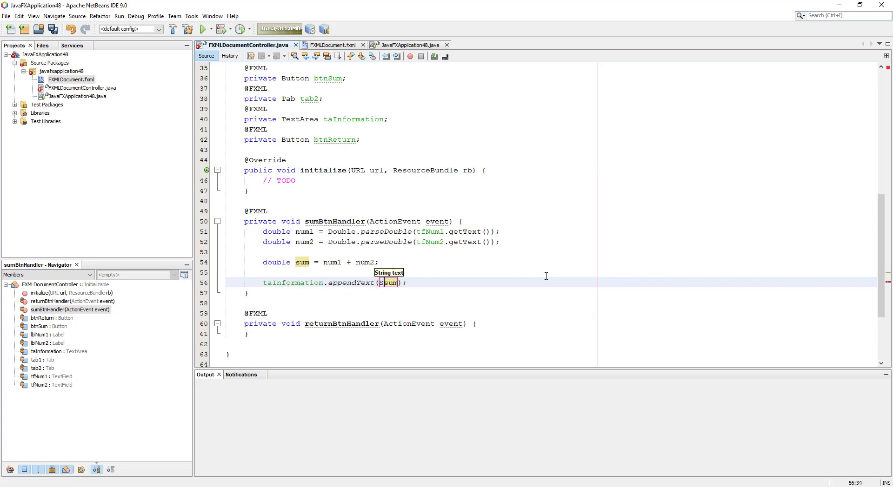
type("String.valueOf(")
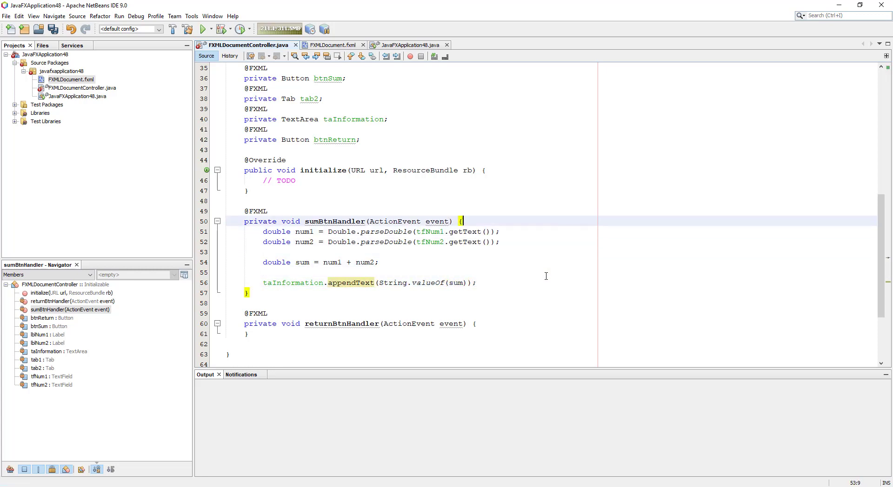
type("// c")
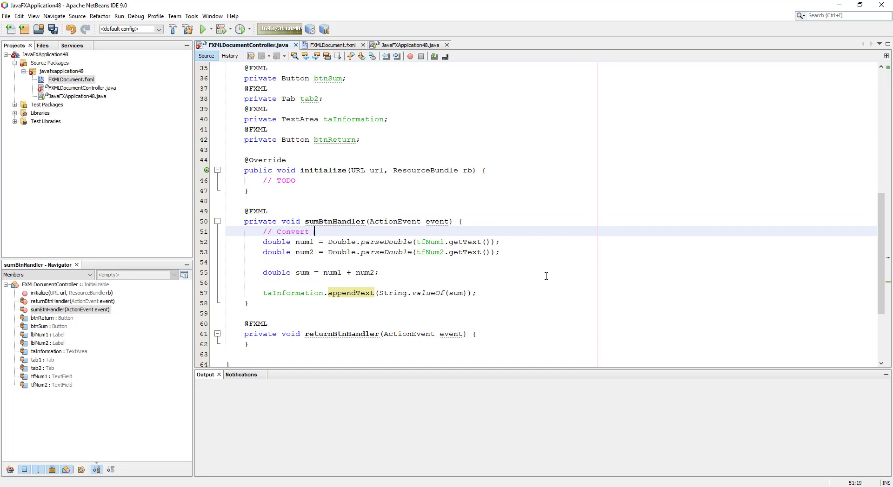
Finish the comment about converting the String value to a double value
type("an")
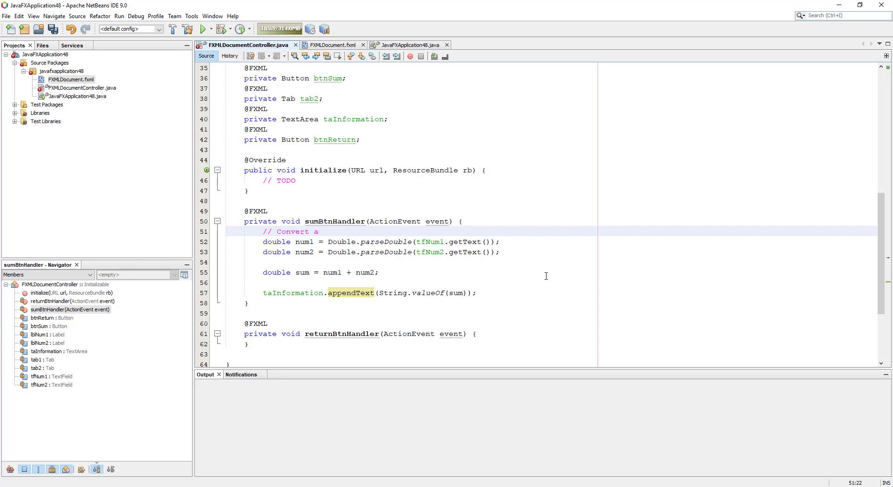
type("String value to a")
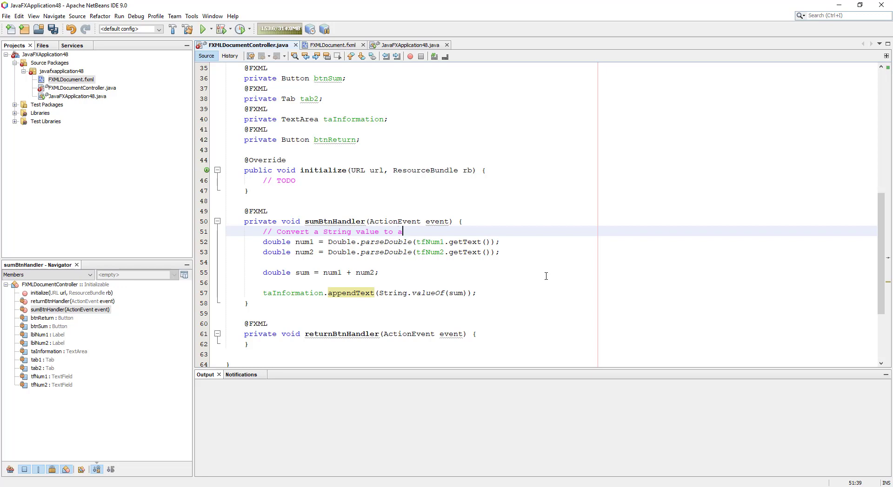
type("double va")
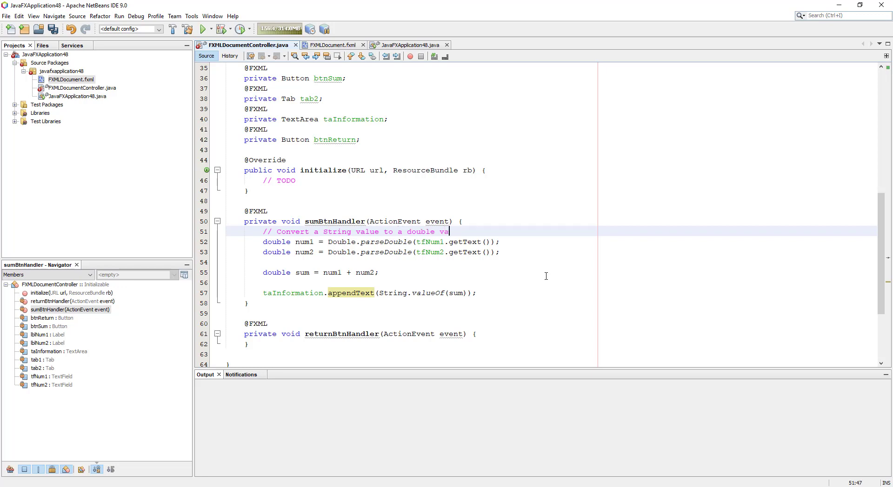
type("ue")
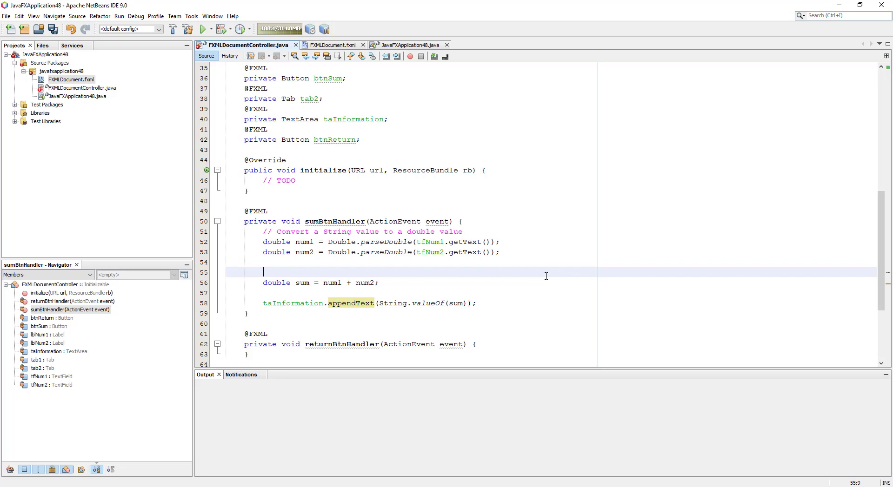
Add the comment '// Calculate a sum of num1 and num2'
type("// Calcu")
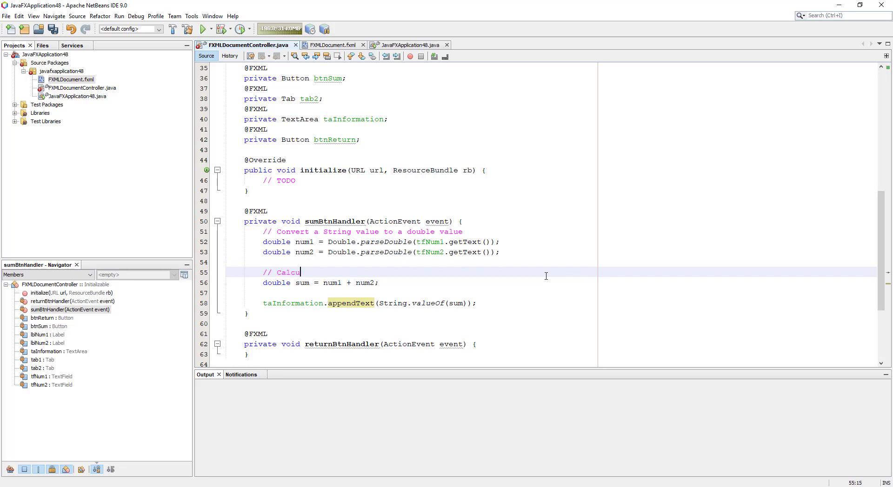
type("late a sum of num")
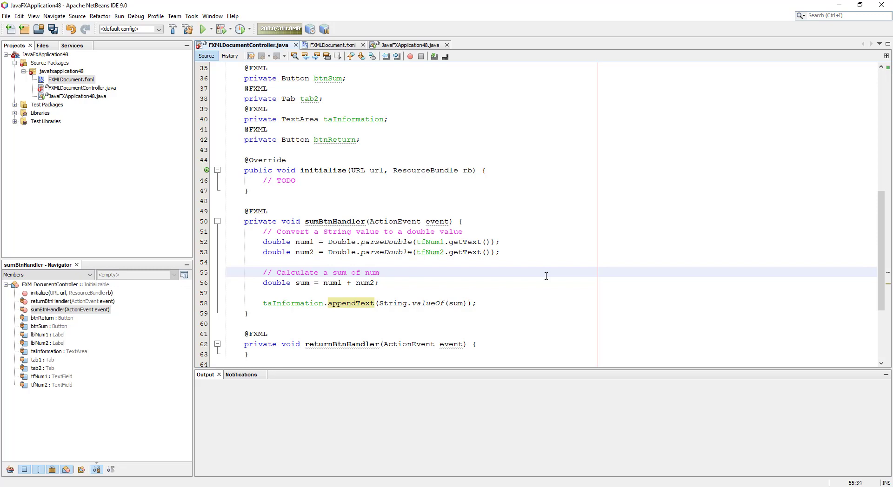
type("1 and")
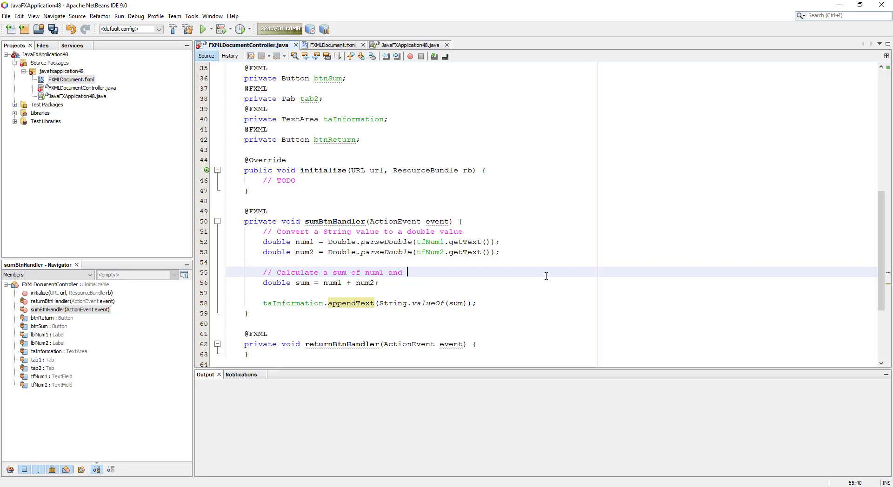
type("num2")
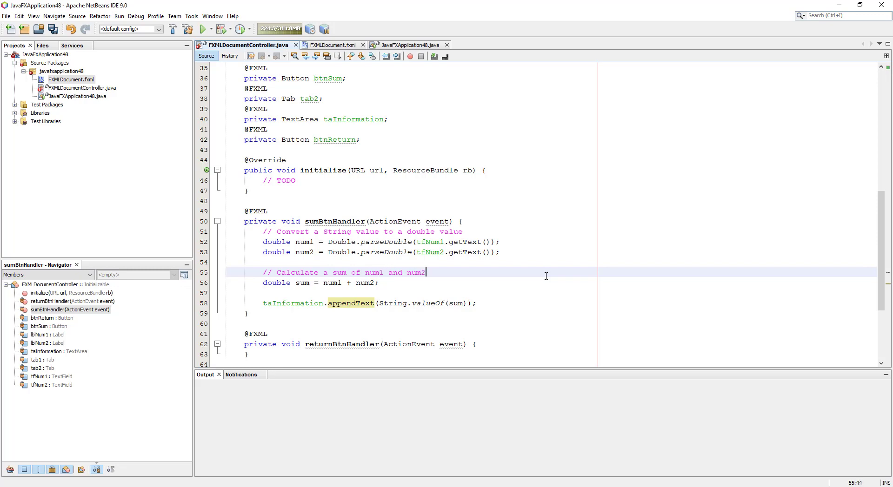
Add the comment '// Convert back to a String value from a double value'
type("// Co")
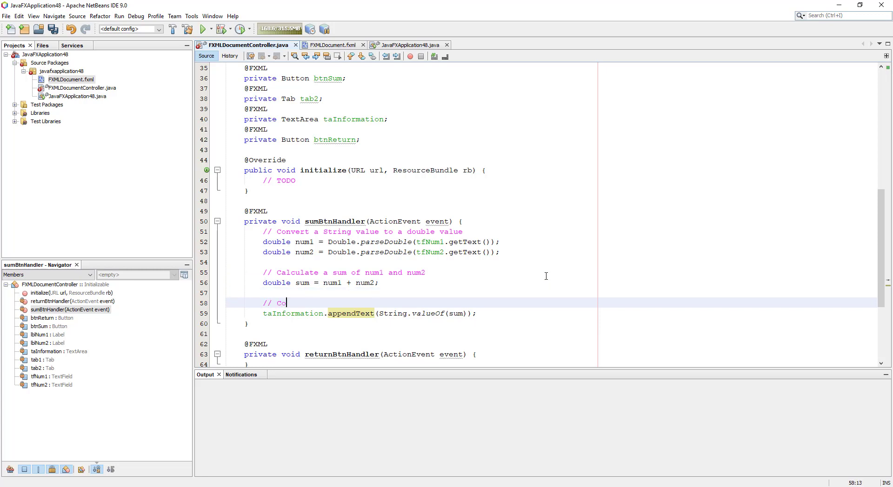
type("nvert")
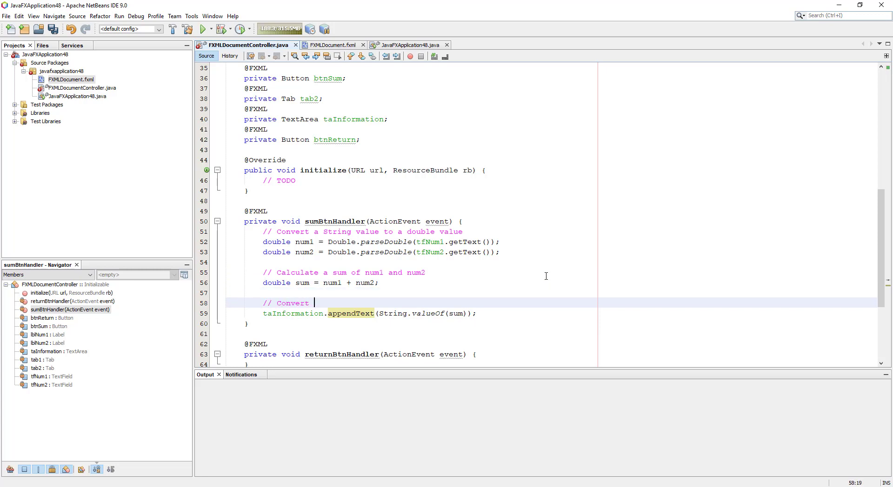
type("back to a s")
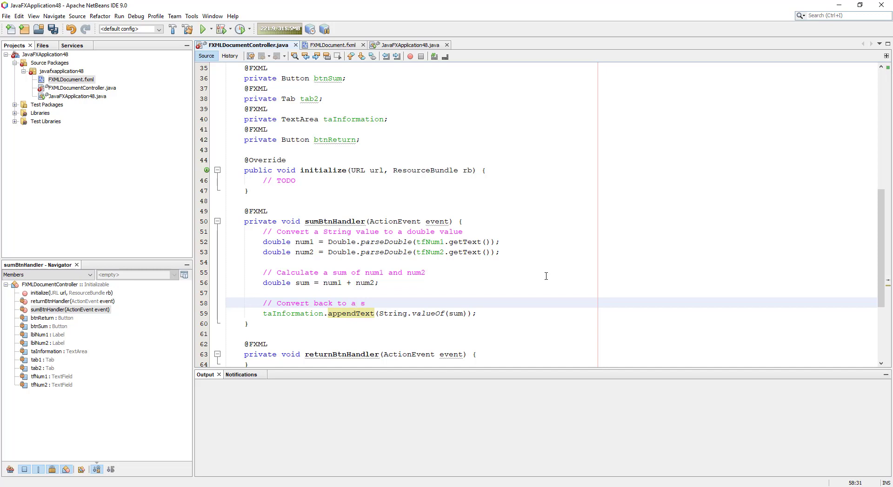
type("String value from a")
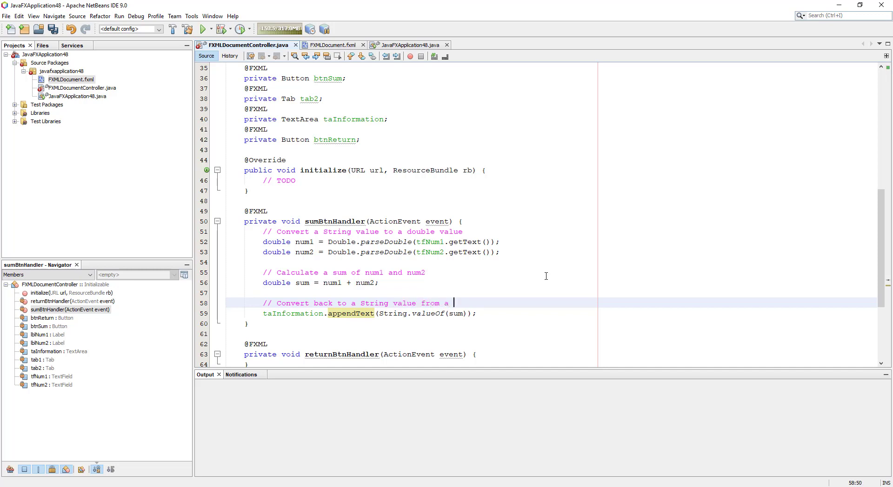
type("double val")
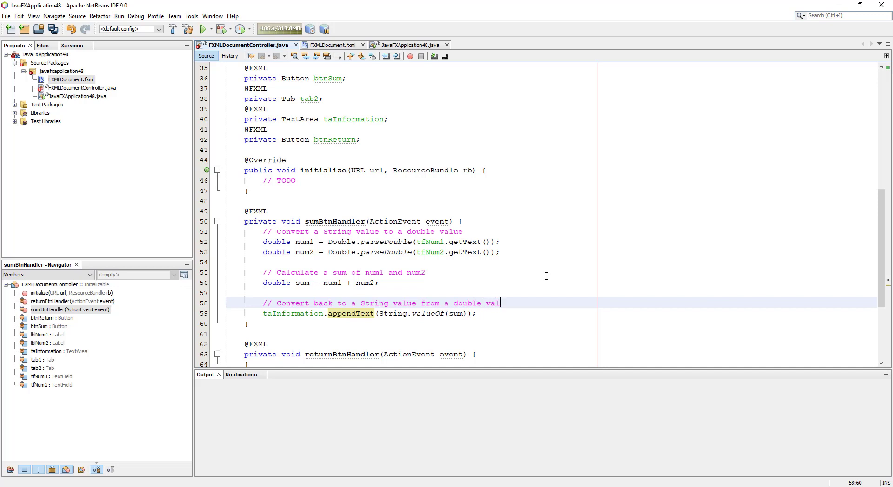
type("ue")
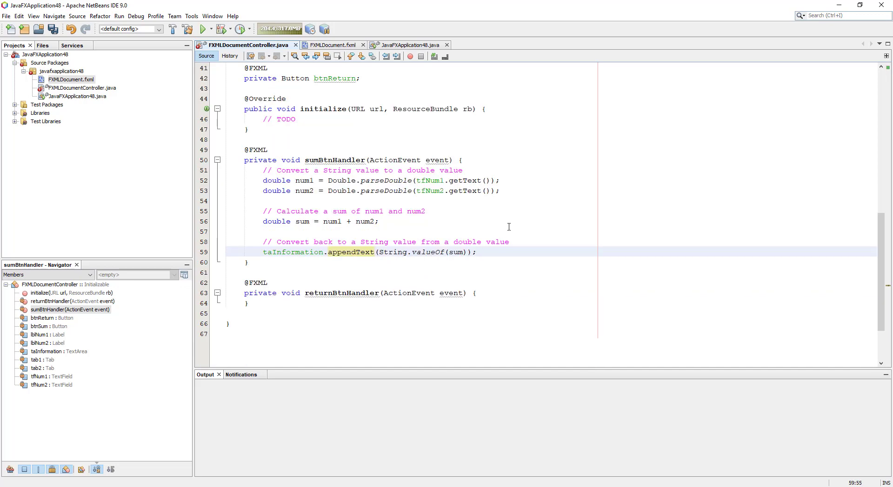
Save the controller and run the JavaFX tab project
left_click(476, 252)
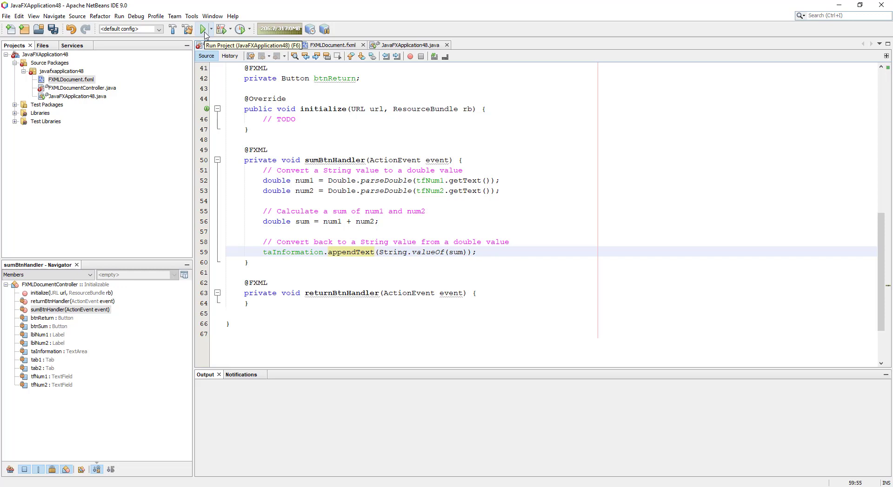
key("ctrl+s")
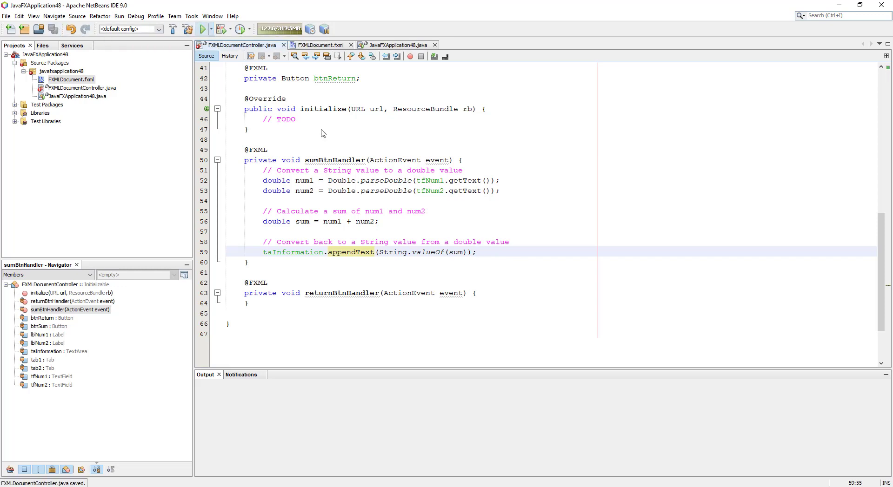
left_click(203, 29)
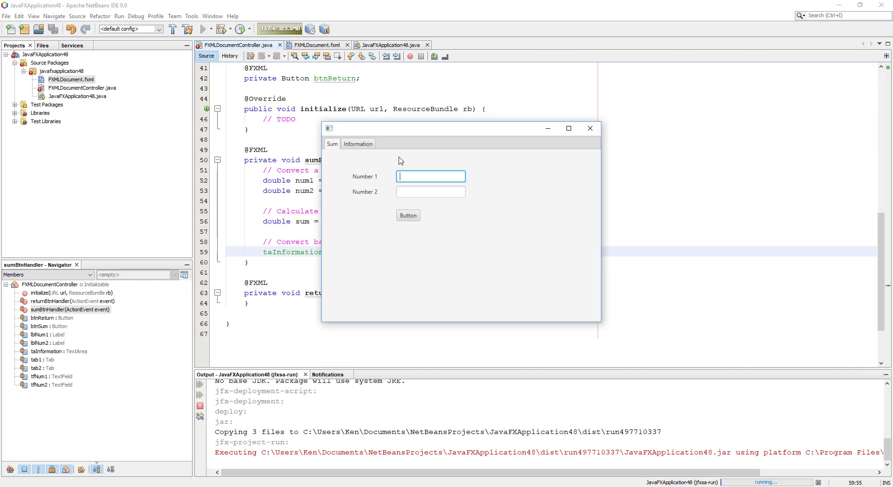
Enter 100 and 200, add them to show 300.0 on Information, return to Sum and close the app
type("100")
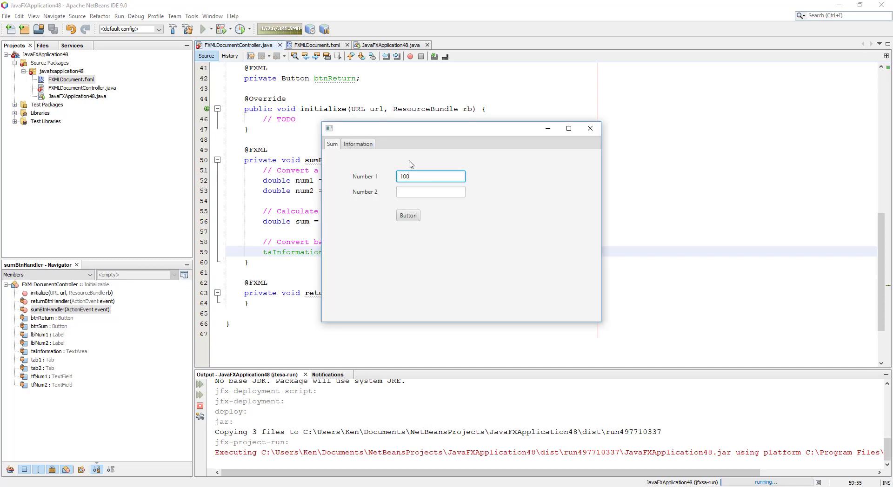
type("200")
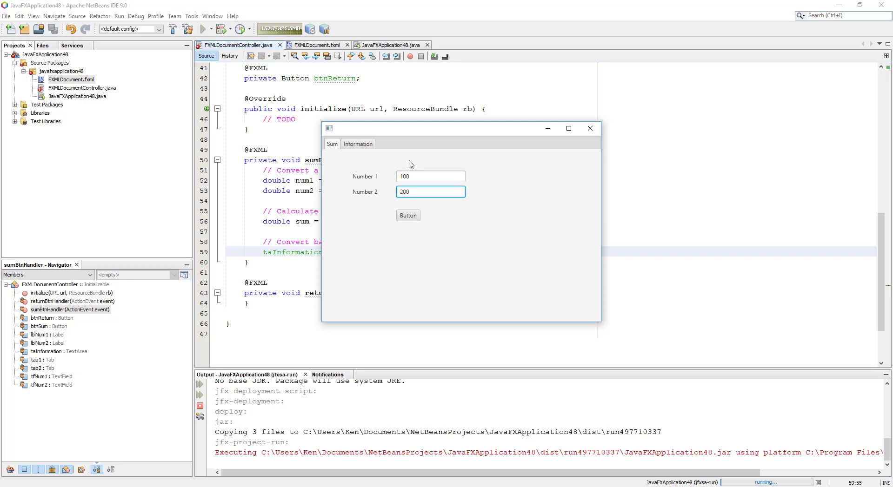
left_click(408, 215)
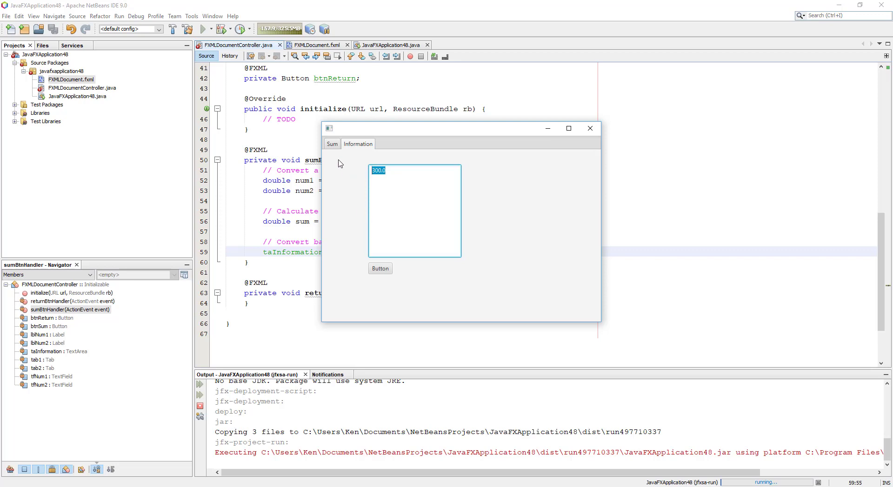
left_click(331, 143)
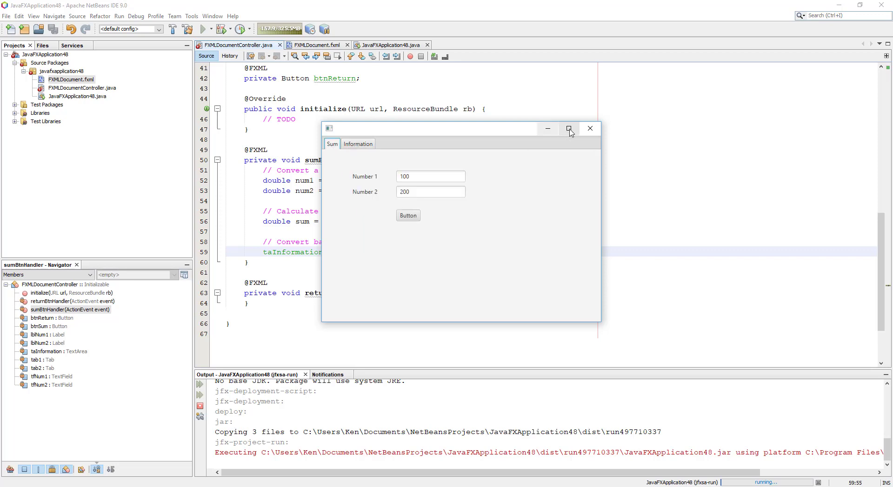
left_click(589, 128)
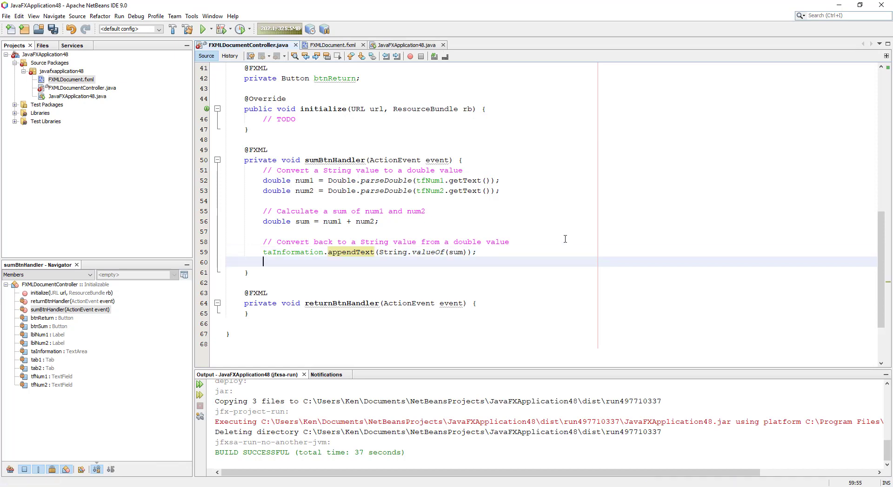
Add the comment '// Select a Tab using the index of the tab.'
type("//")
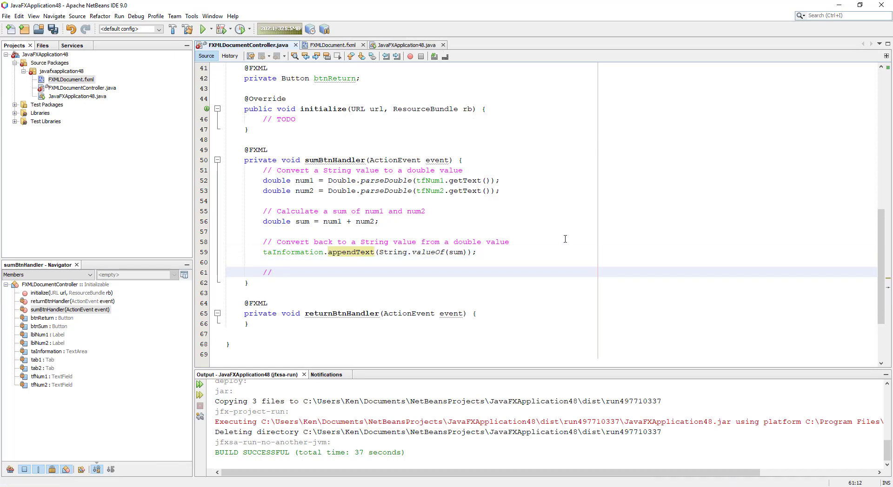
type("Select")
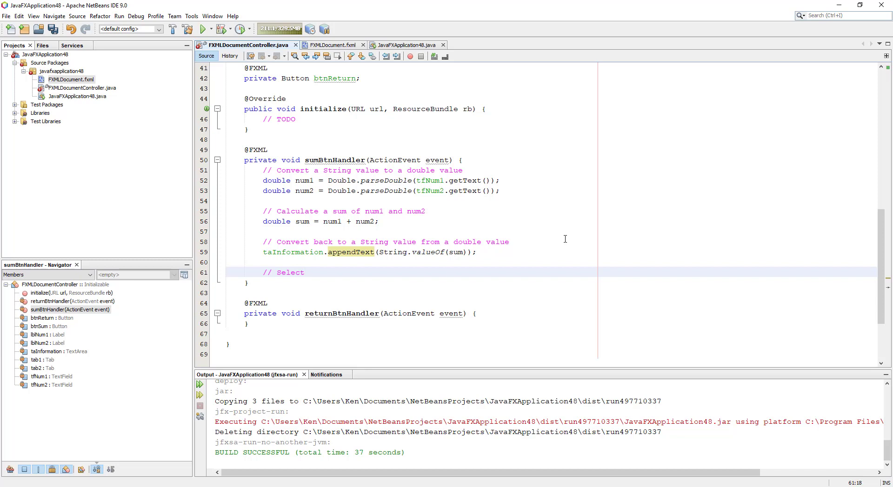
type("a")
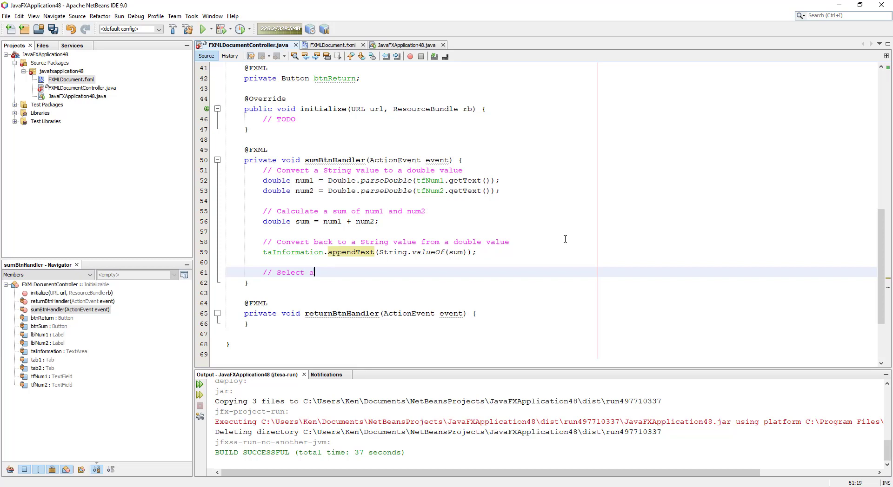
type("t")
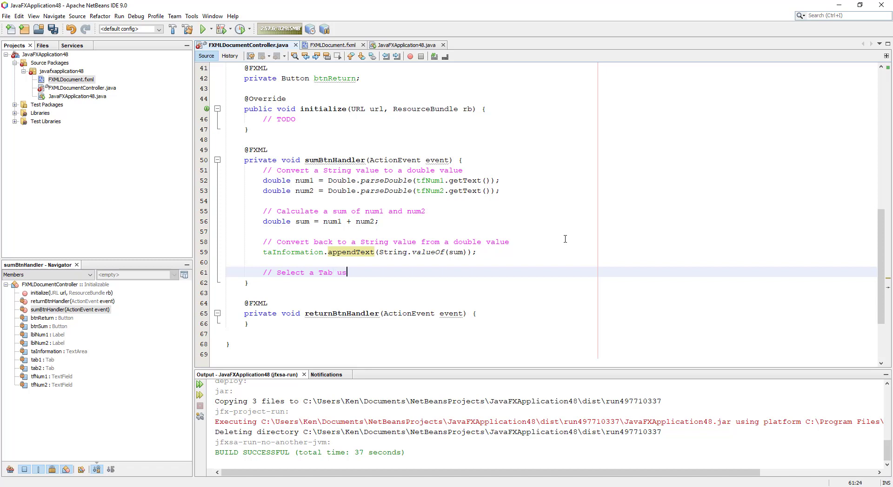
type("ing the index of the")
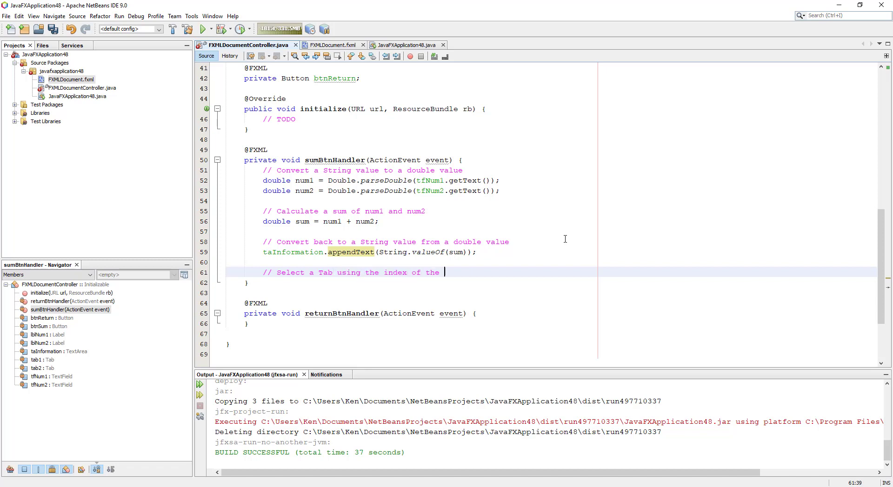
type("tab.")
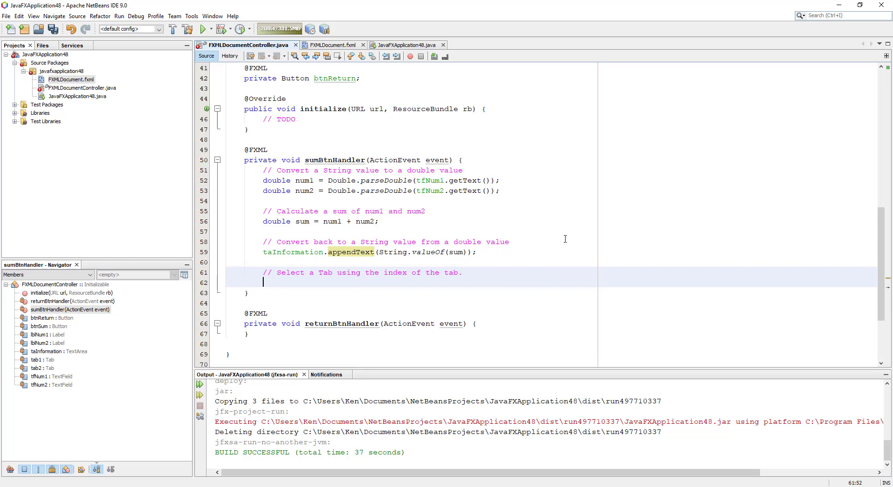
Add the comment '// The first Tab has an index of 0. (tab1)'
type("// The fir")
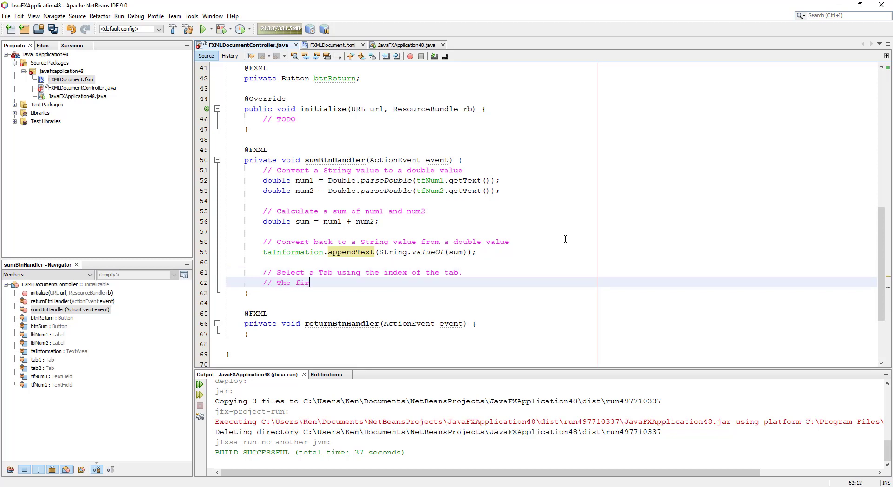
type("st Tab has a")
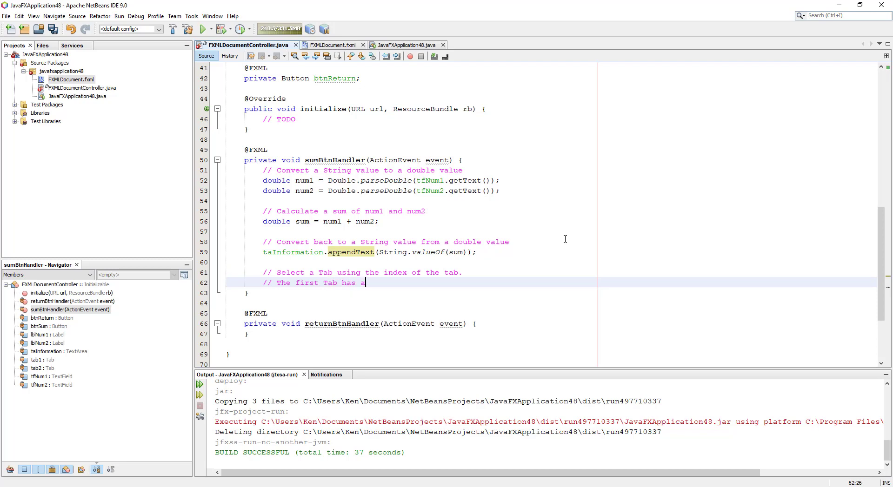
type("n index of")
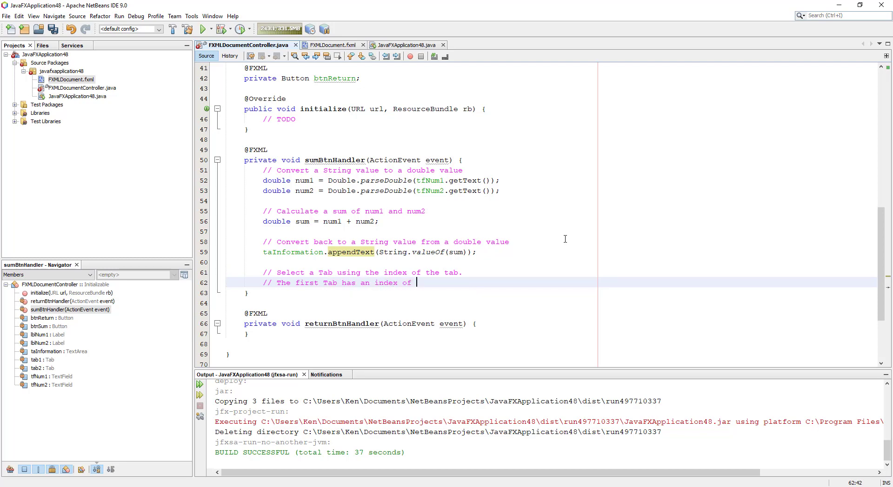
type("0.")
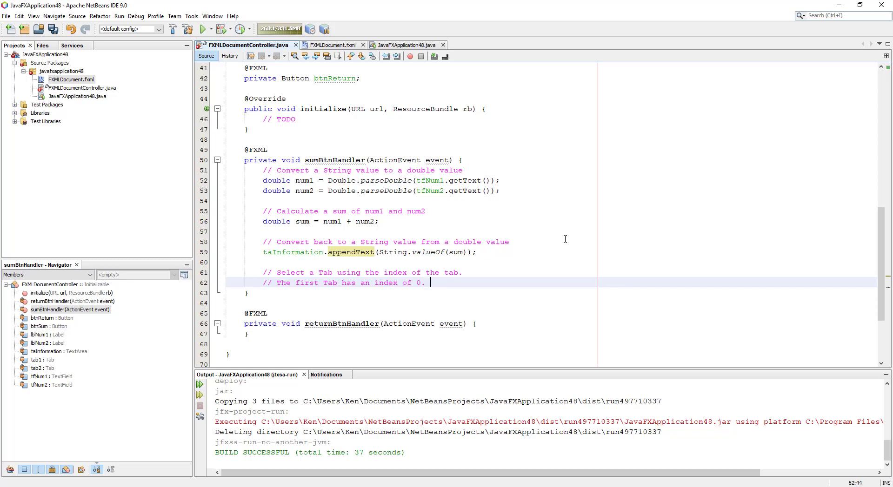
type("(tab1")
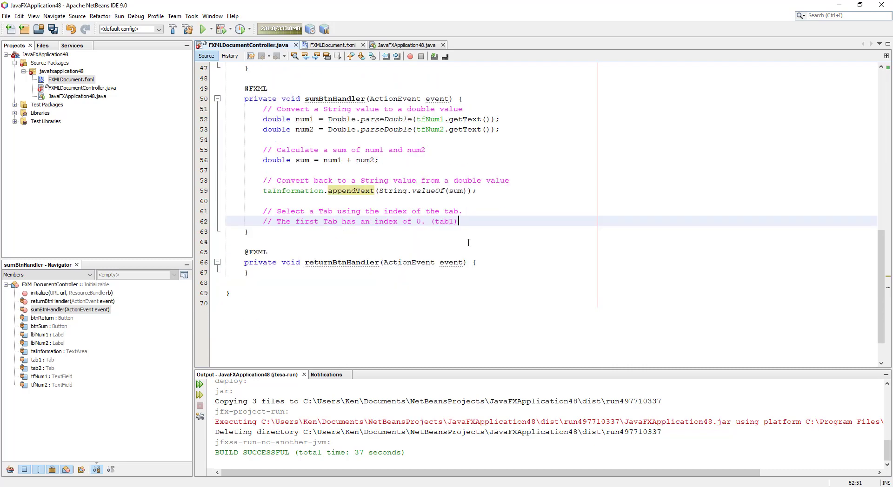
End sumBtnHandler with tp.getSelectionModel().select(tab1);
key("enter")
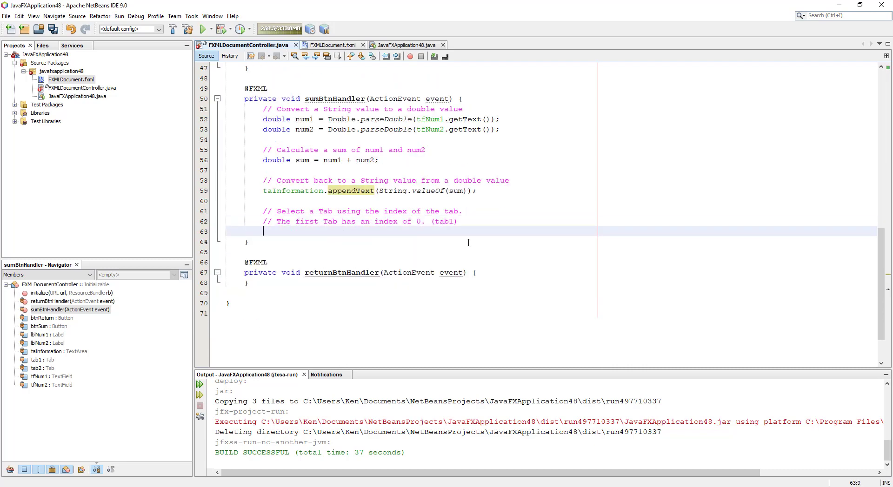
type("tp")
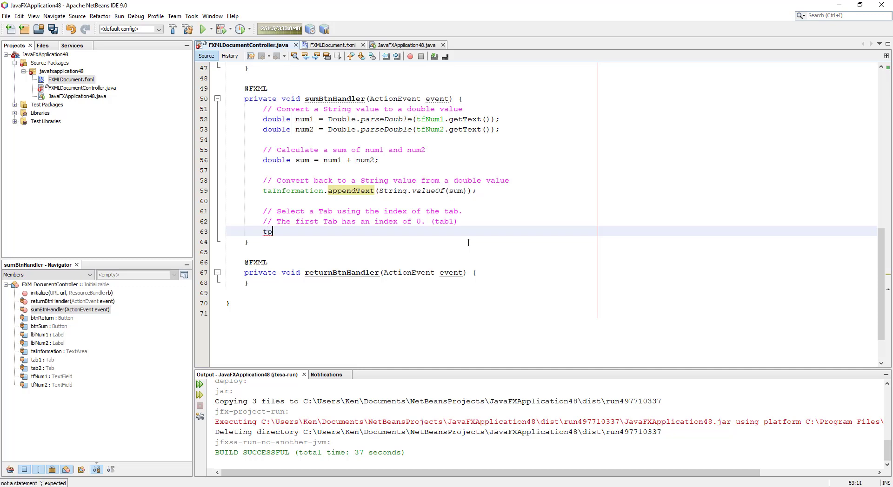
type(".g")
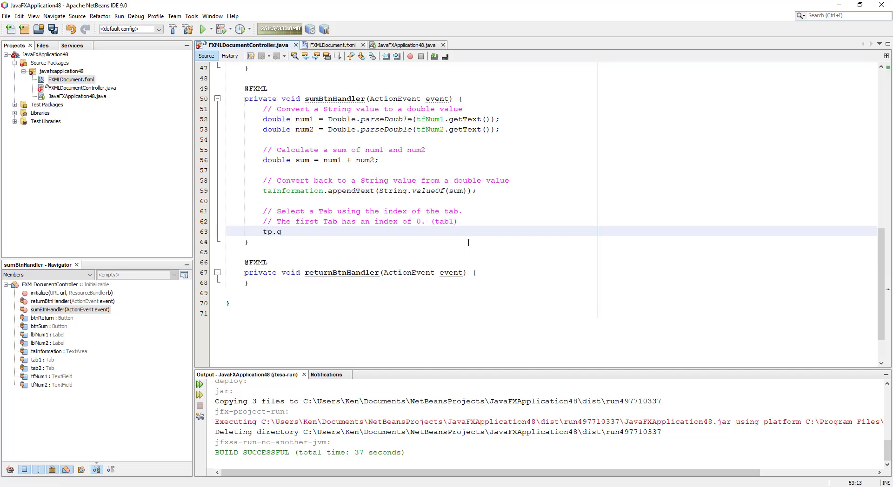
type("etSee")
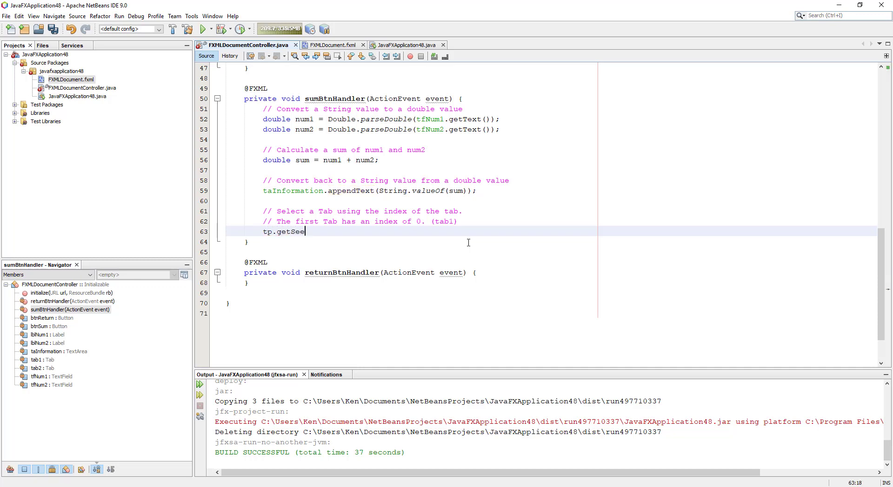
type("lection")
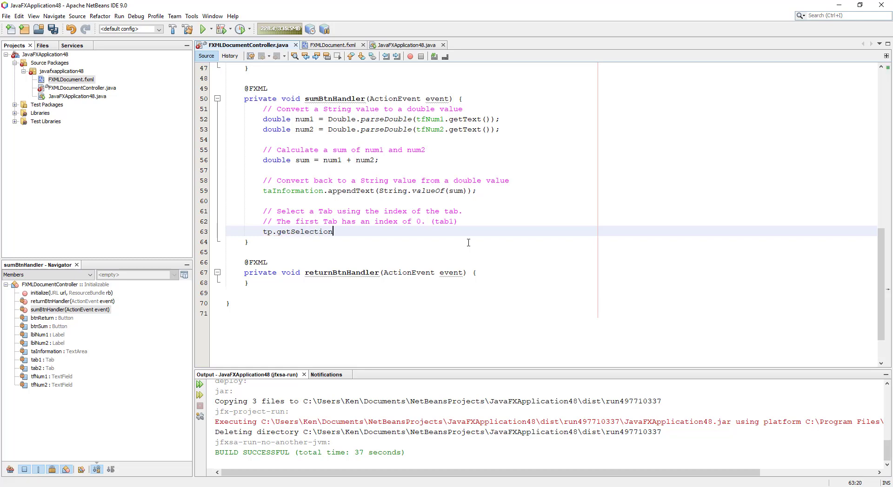
type("Model()")
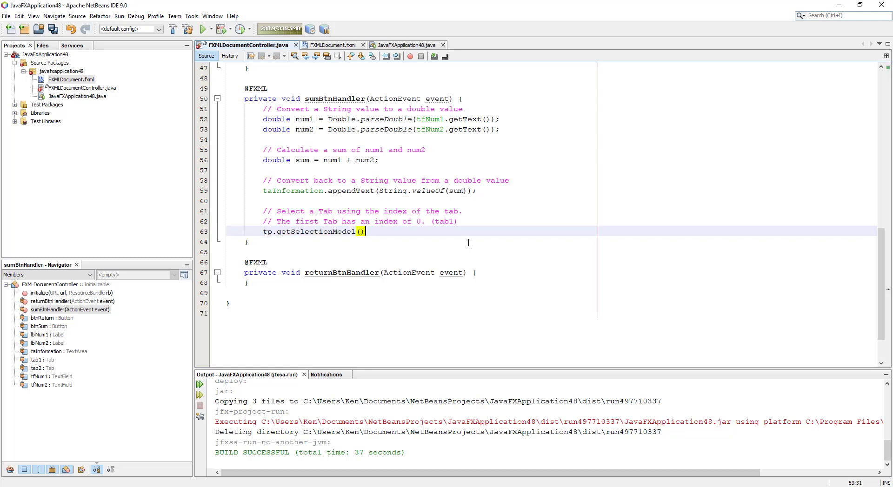
type(".select(t")
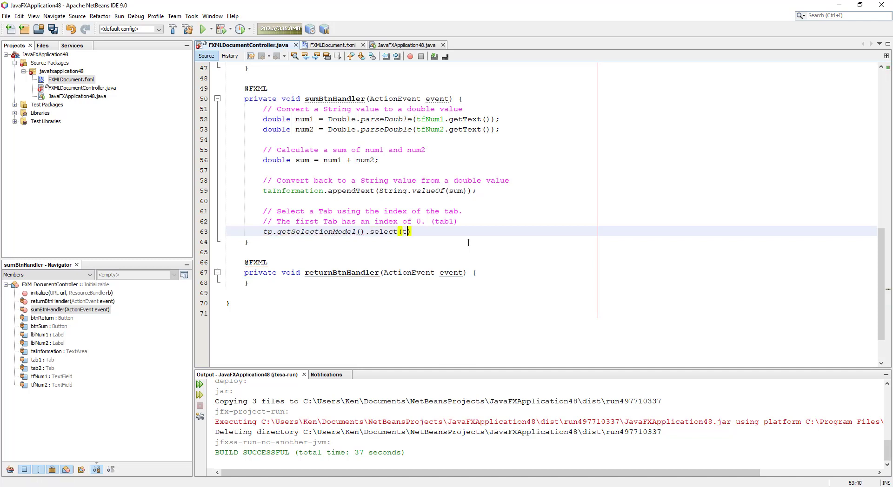
type("ab1")
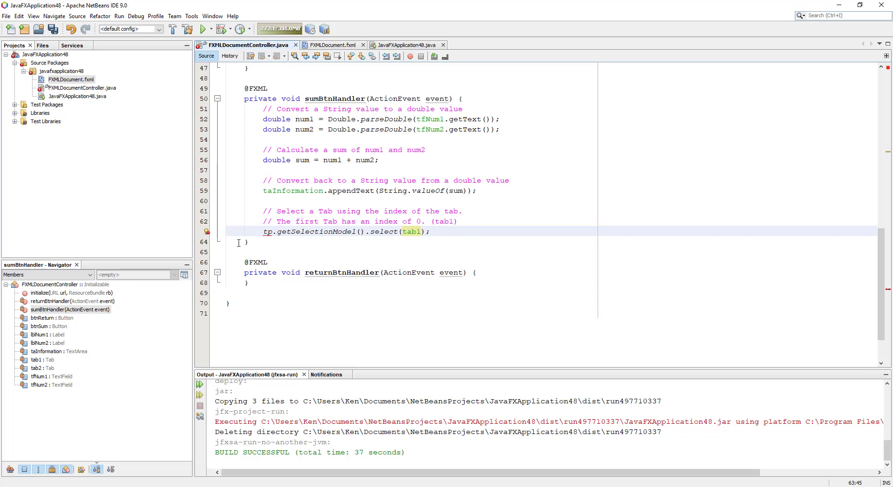
mouse_move(207, 231)
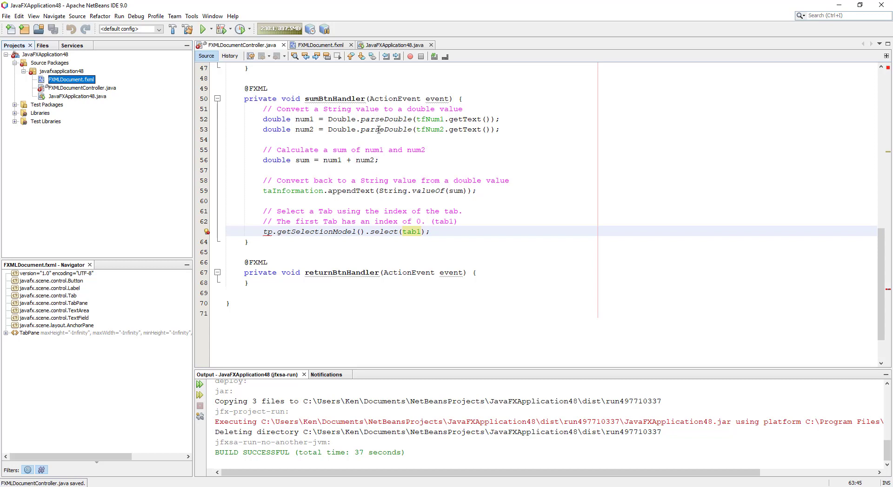
mouse_move(409, 158)
type(" /")
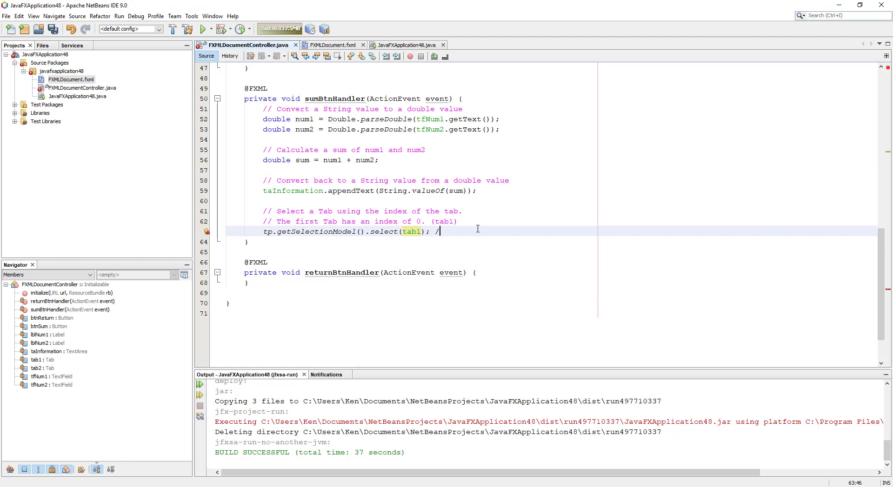
Comment that you forgot to set the TabPane fxid
type("forgot")
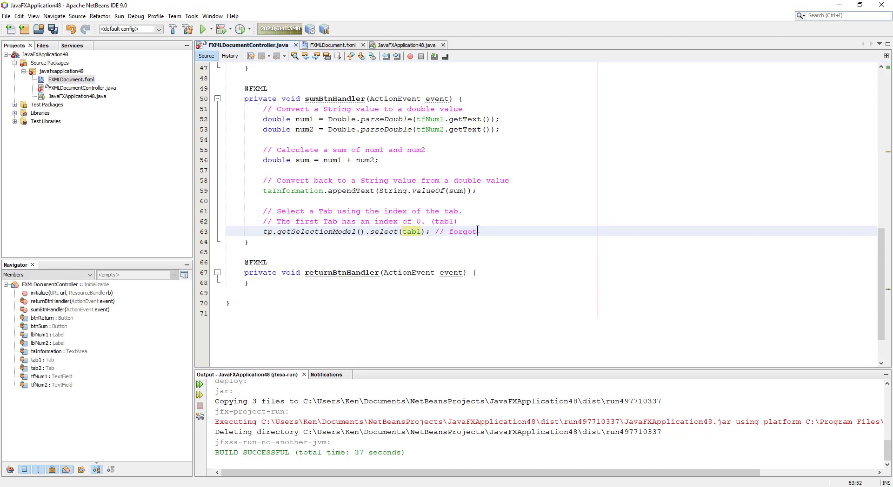
type("to set")
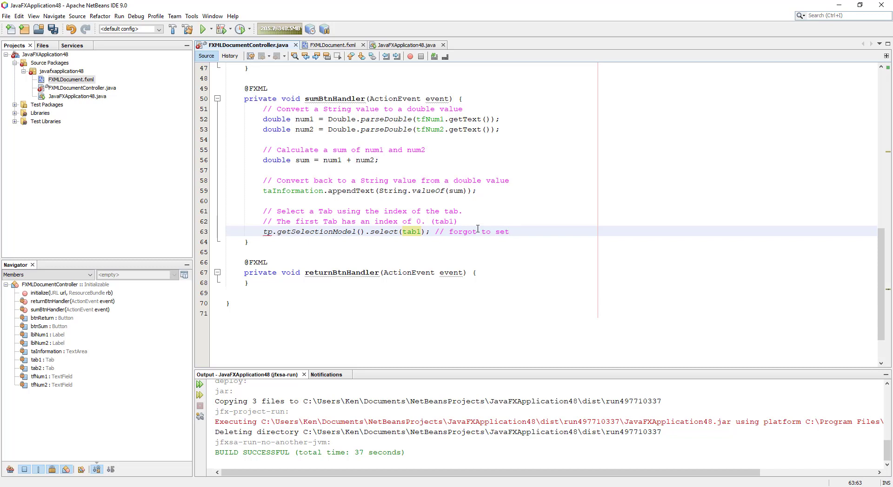
type("Tab")
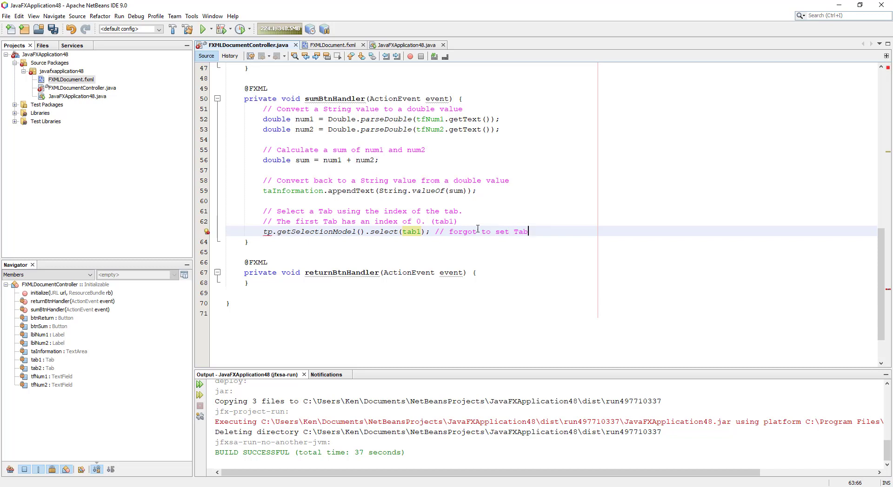
type("Pane")
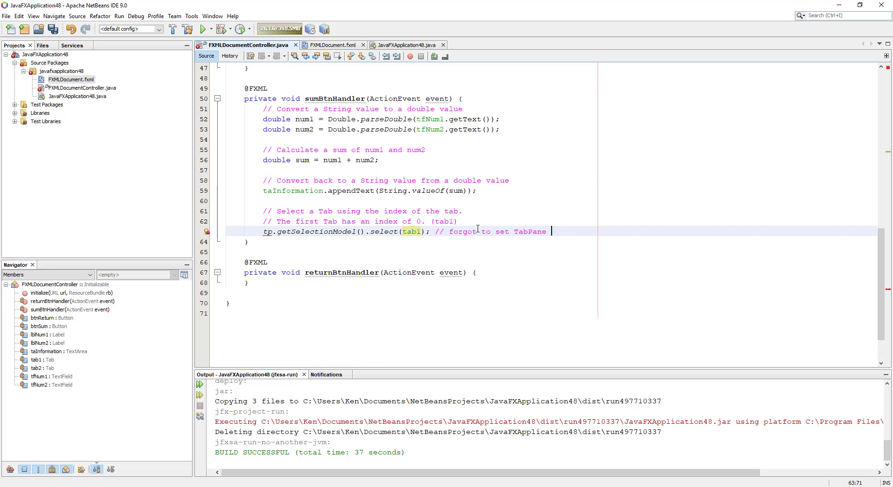
type("fx")
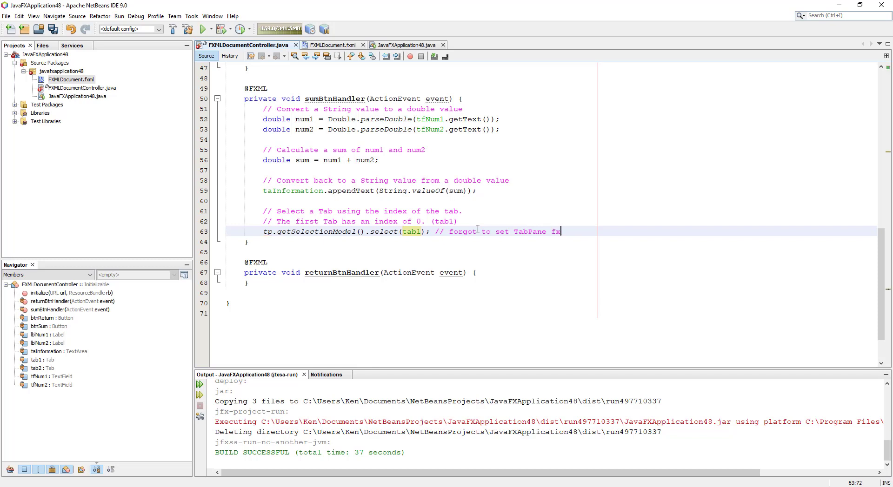
type("id")
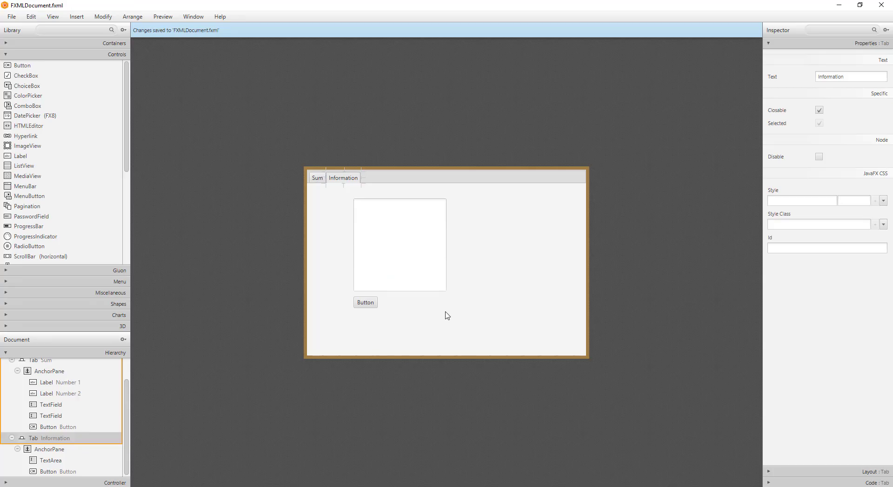
mouse_move(413, 199)
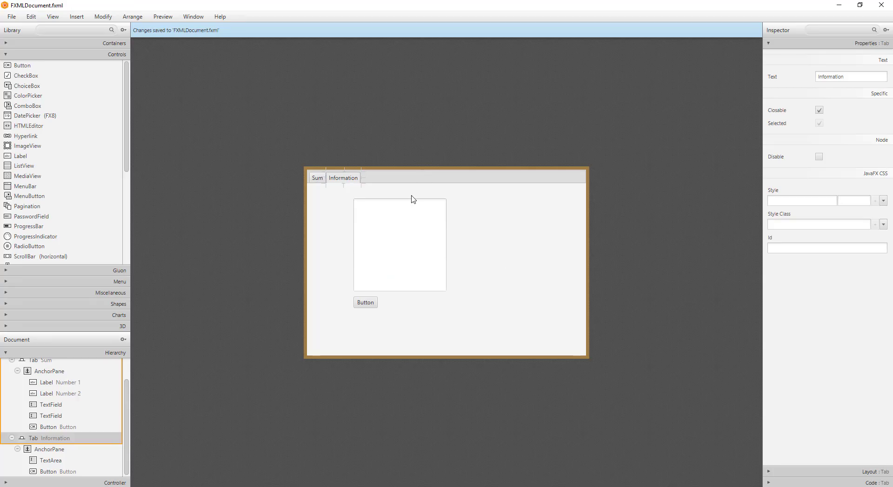
mouse_move(140, 363)
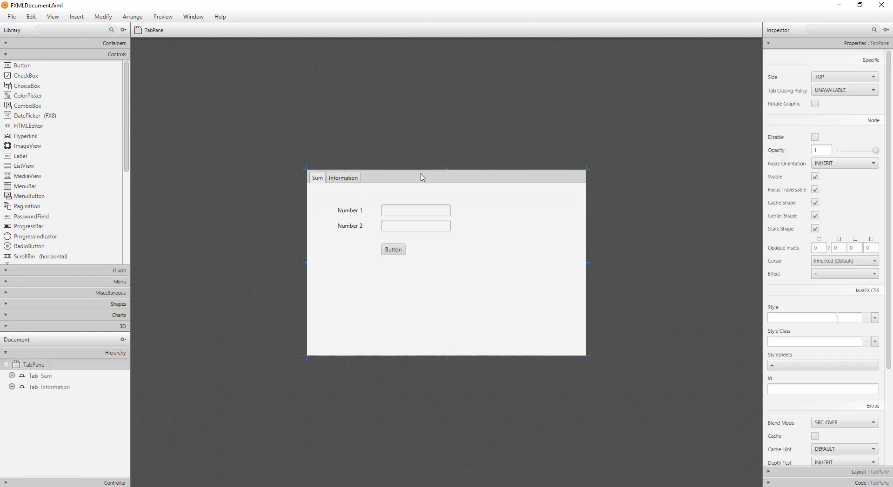
In Scene Builder, set the TabPane's fx:id to tp
left_click(34, 365)
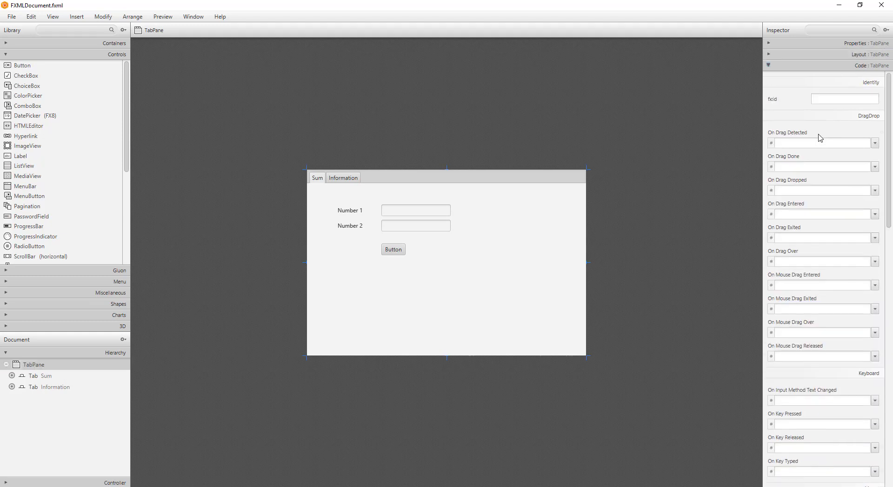
mouse_move(816, 118)
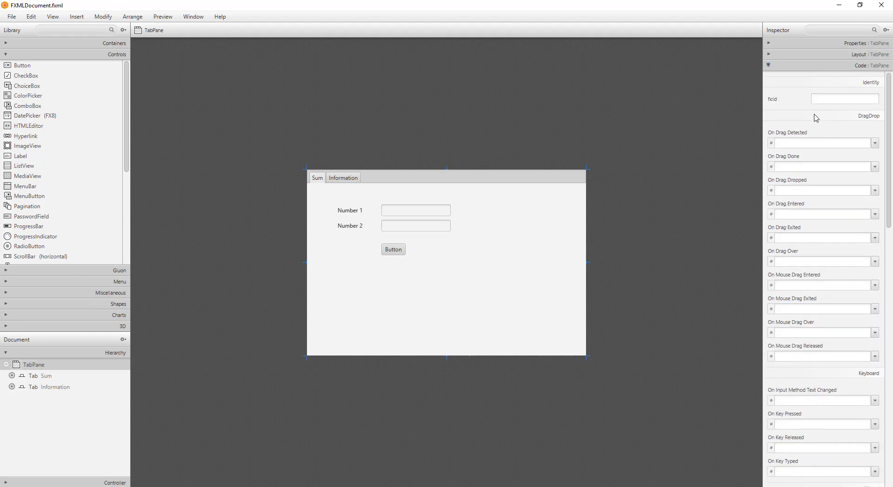
left_click(845, 99)
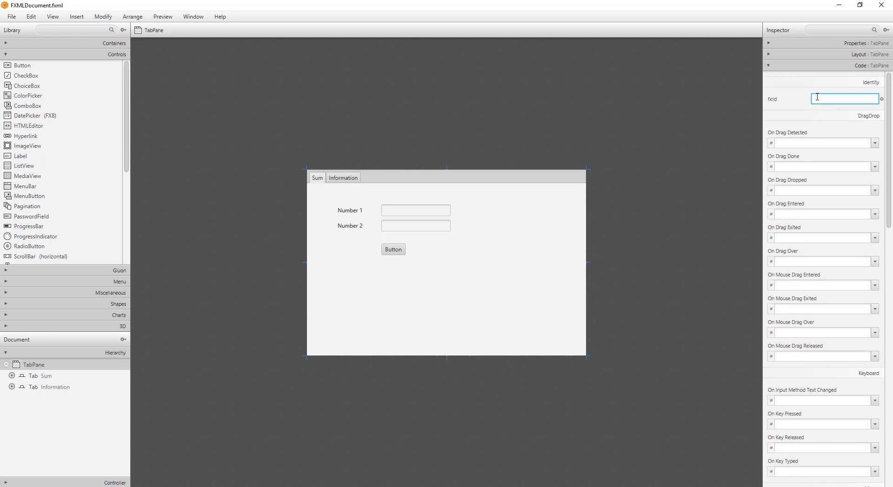
type("t")
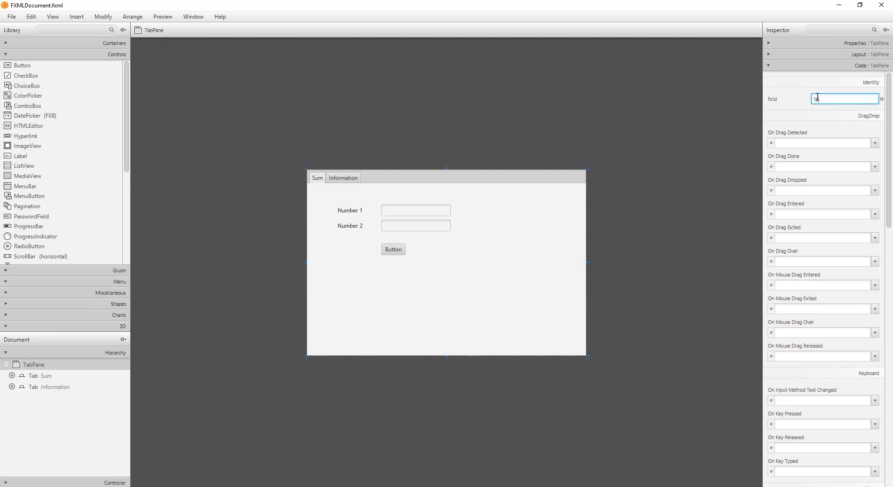
type("tp")
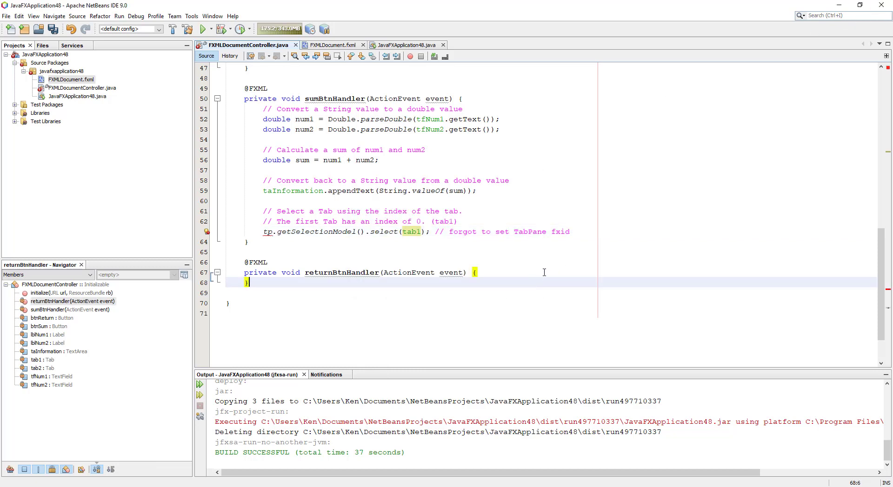
Run Make Controller on FXMLDocument.fxml so the controller declares TabPane tp
right_click(70, 79)
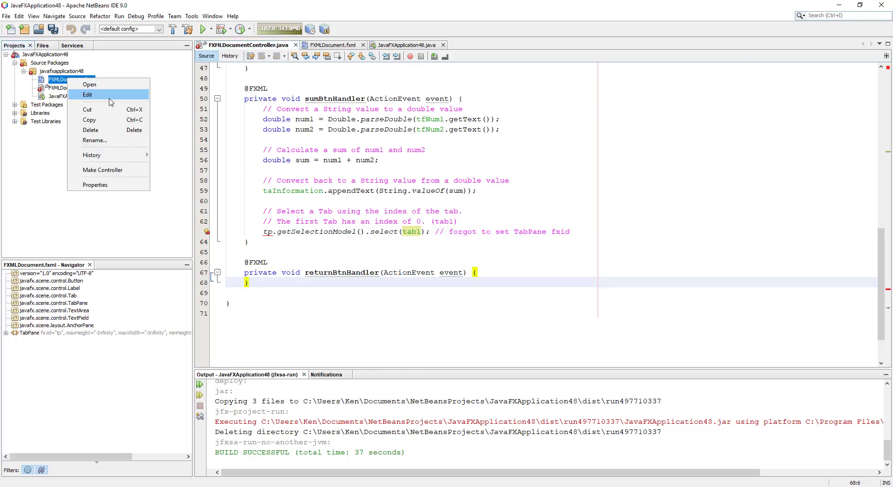
left_click(89, 84)
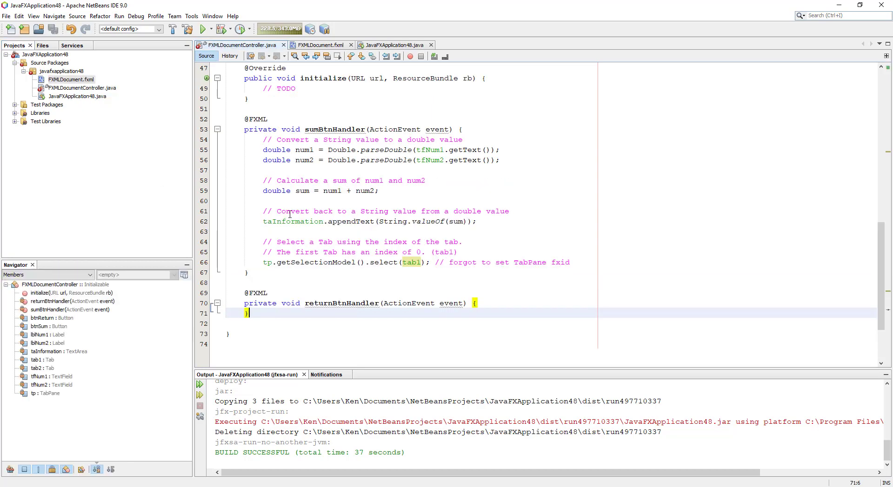
mouse_move(35, 406)
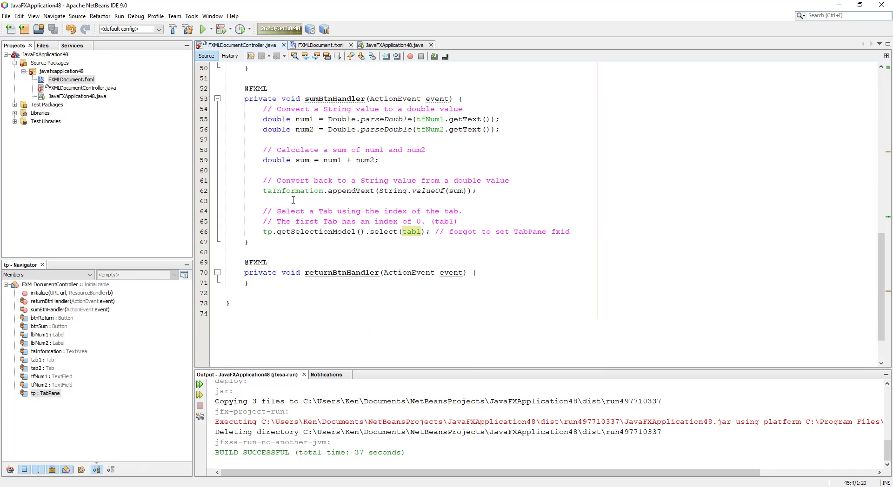
left_click(528, 231)
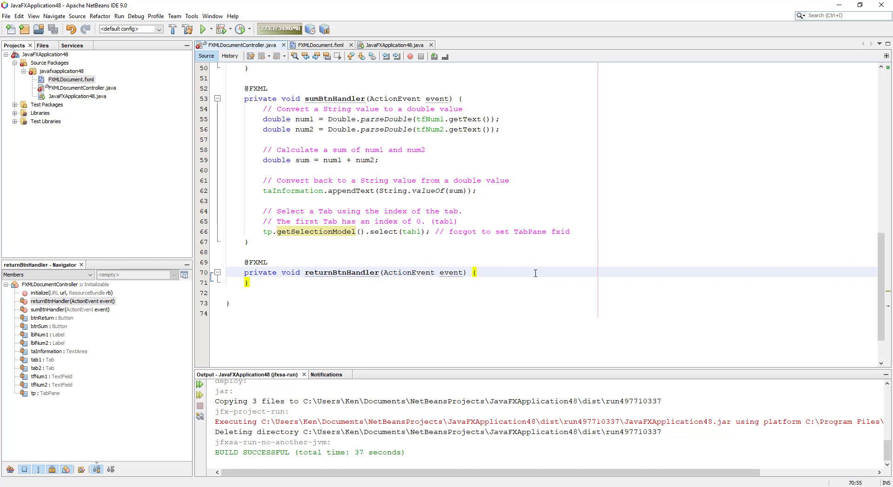
Comment the Return handler: re-select the first tab (tab1) to leave Information
type("// return to  the")
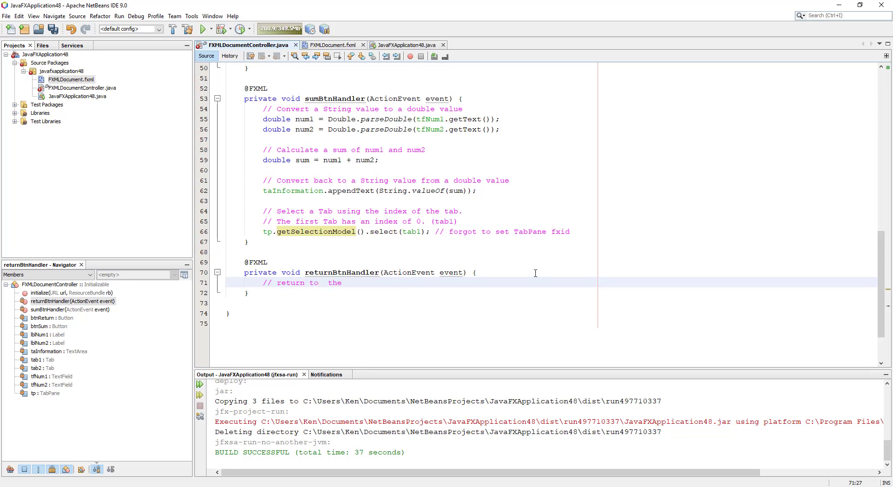
type("i")
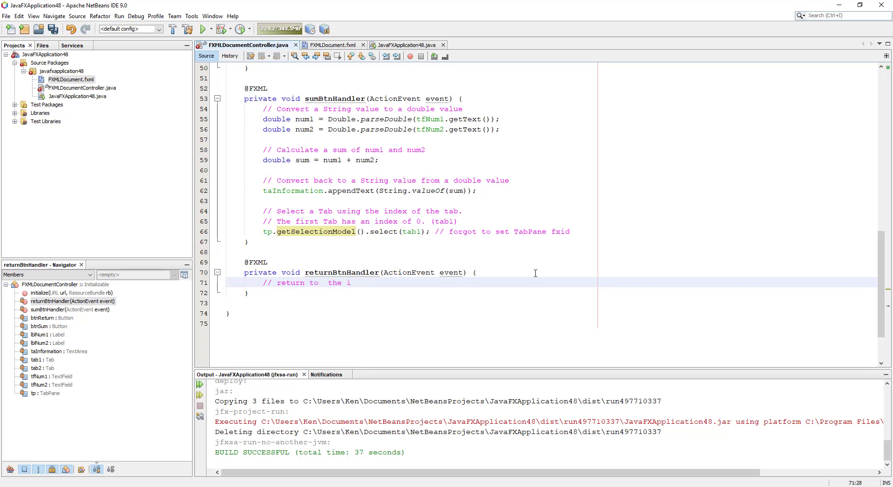
key("BackSpace")
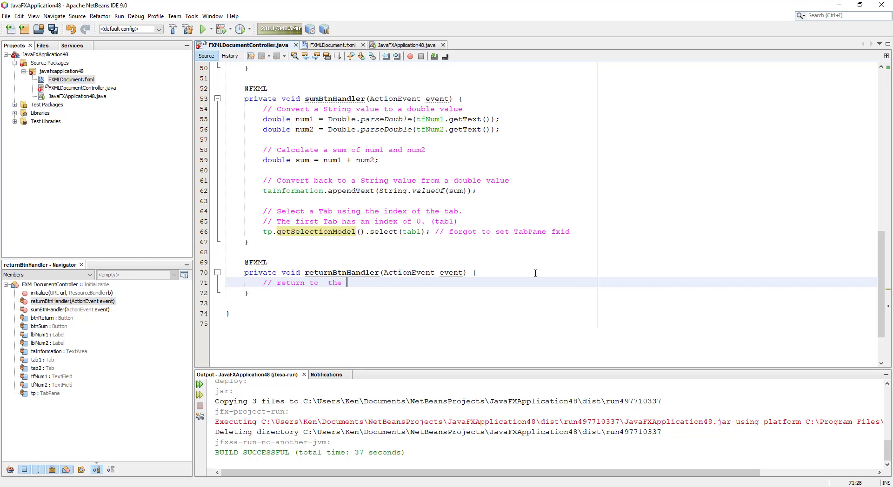
type("first")
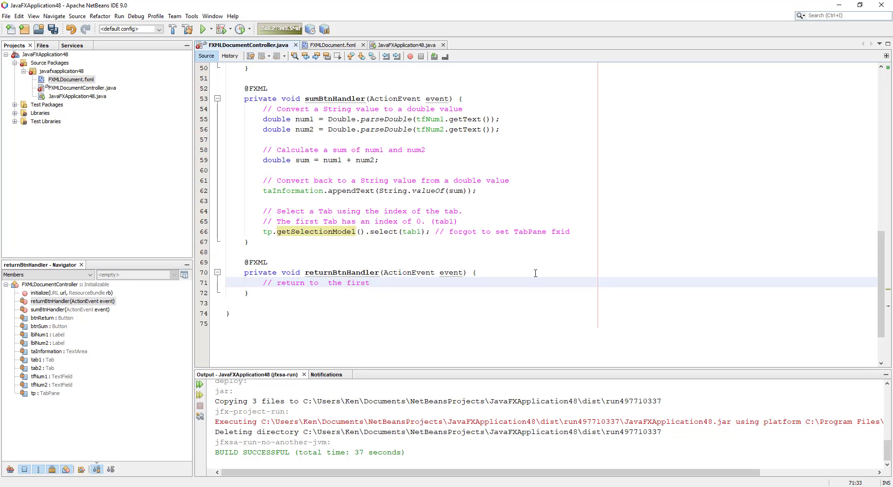
type("tabe")
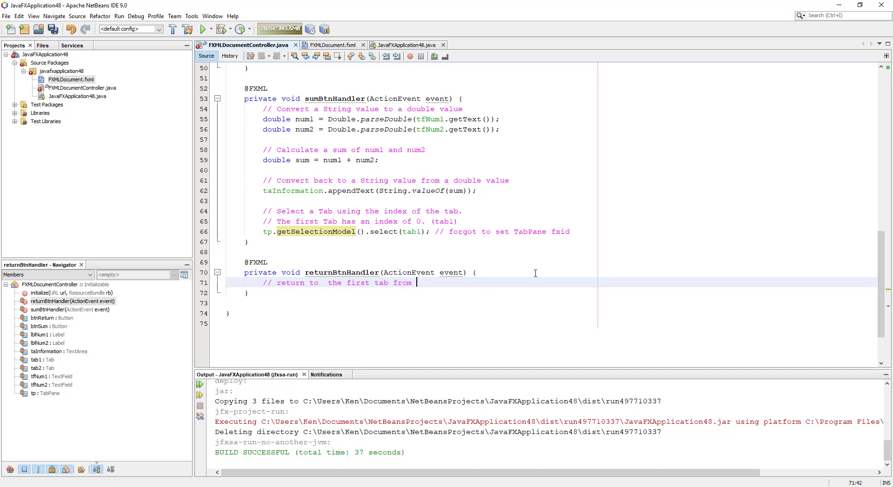
type("the second ta")
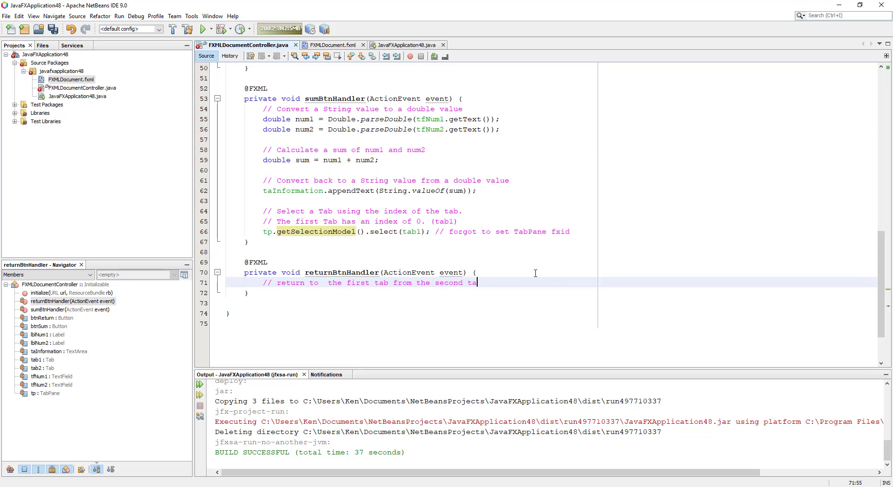
type("(tab2")
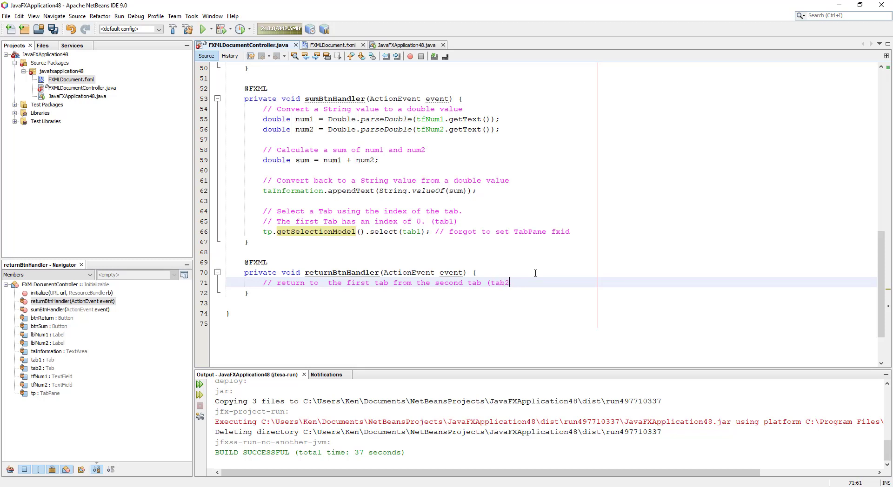
type(")")
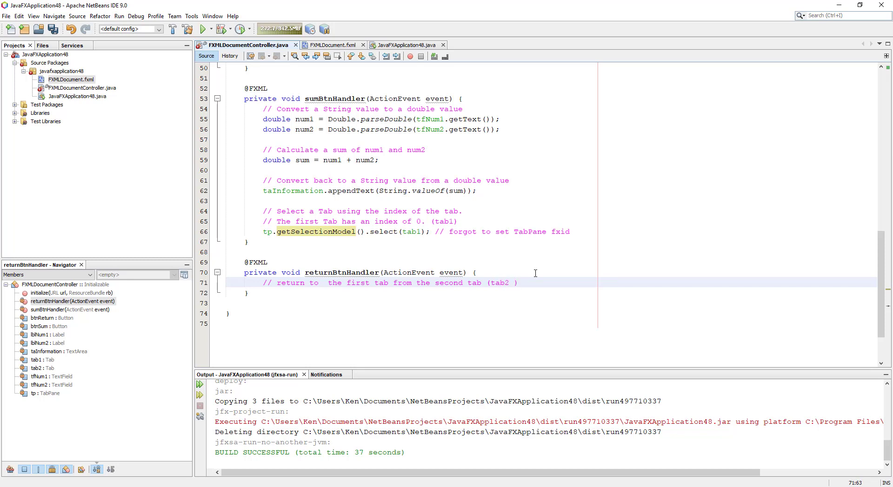
type("- information")
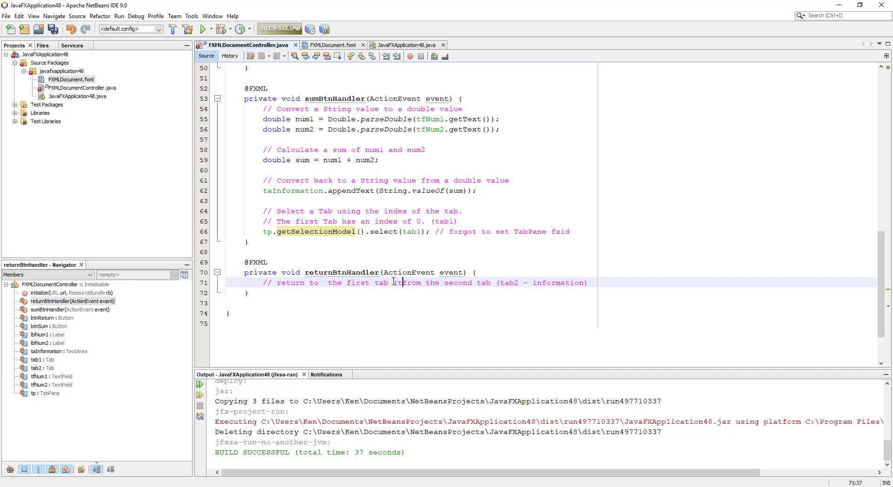
type("tab1")
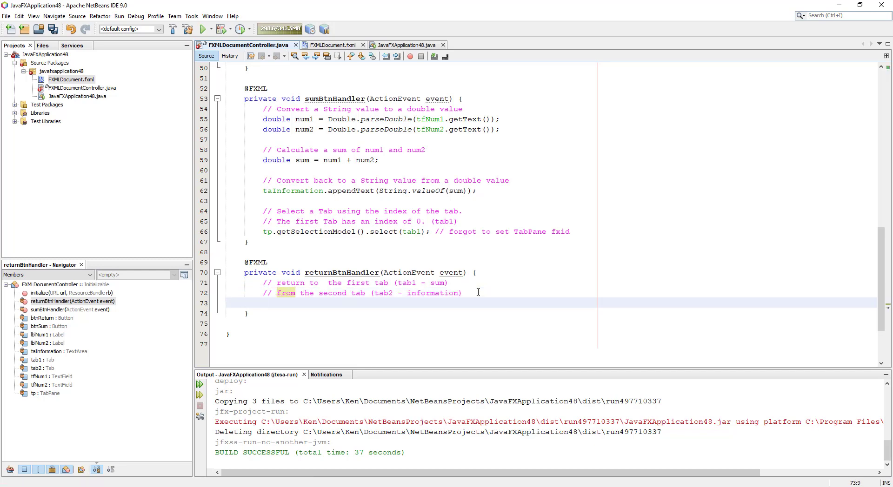
Add tp.getSelectionModel().select(tab1) to returnBtnHandler and make sumBtnHandler select tab2
type("tp.g")
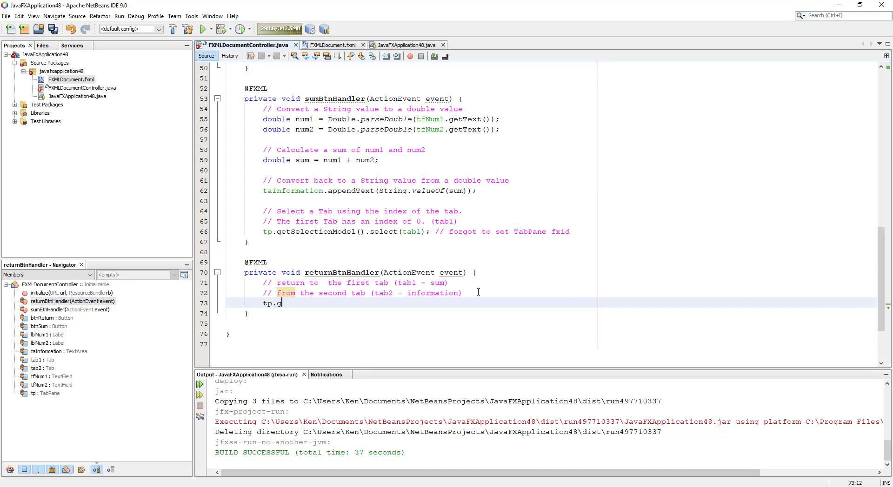
type("etSelectionModel().select(ta);")
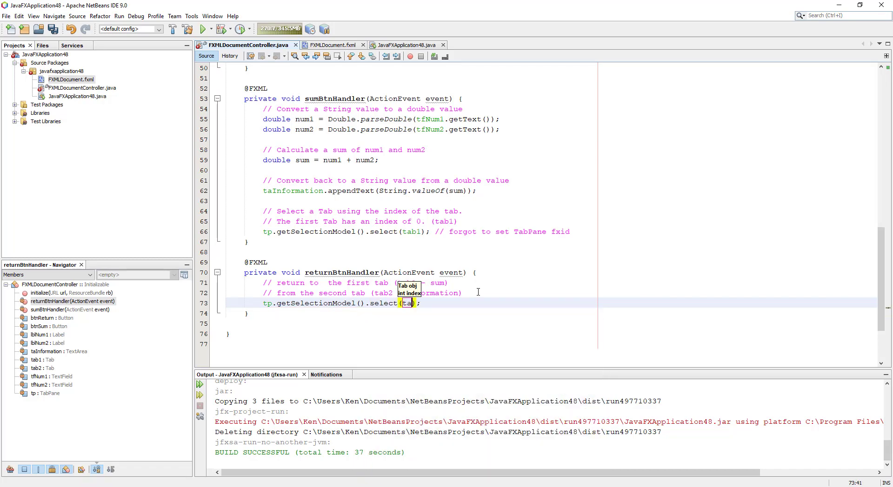
double_click(408, 303)
type("b")
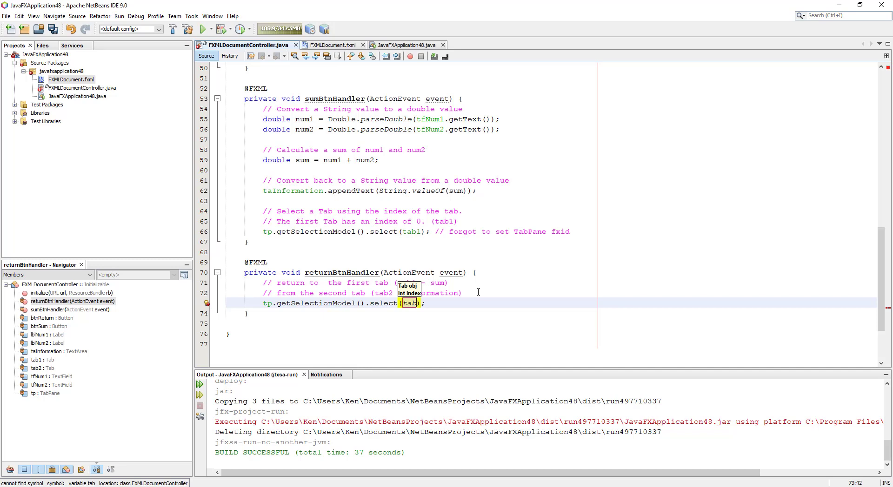
type("1")
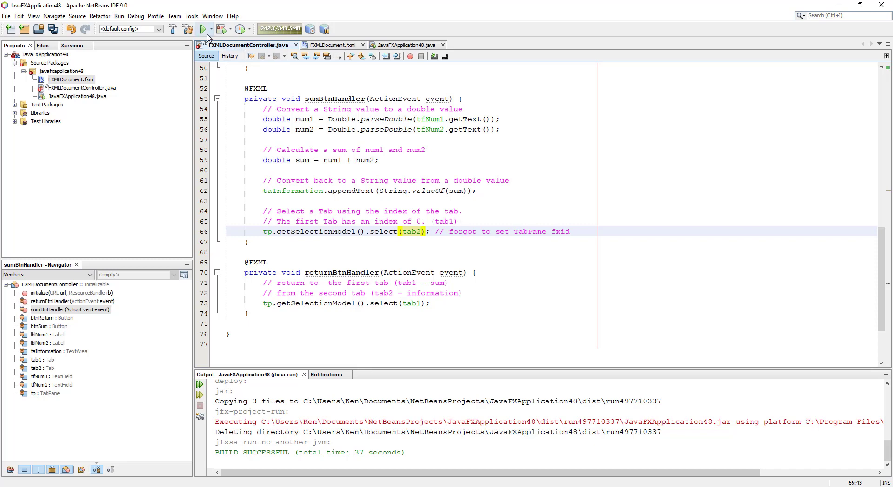
Run the project and add the comment "// But I prefer to use its fxid" in sumBtnHandler
left_click(203, 29)
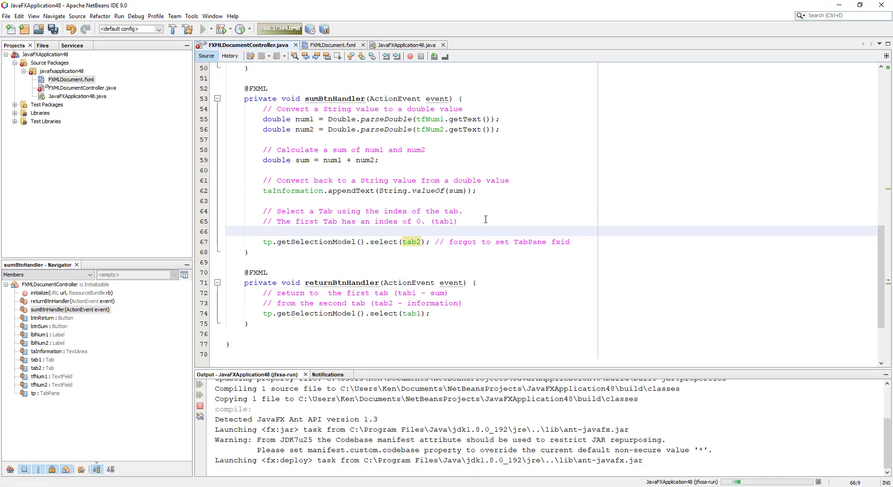
type("// But")
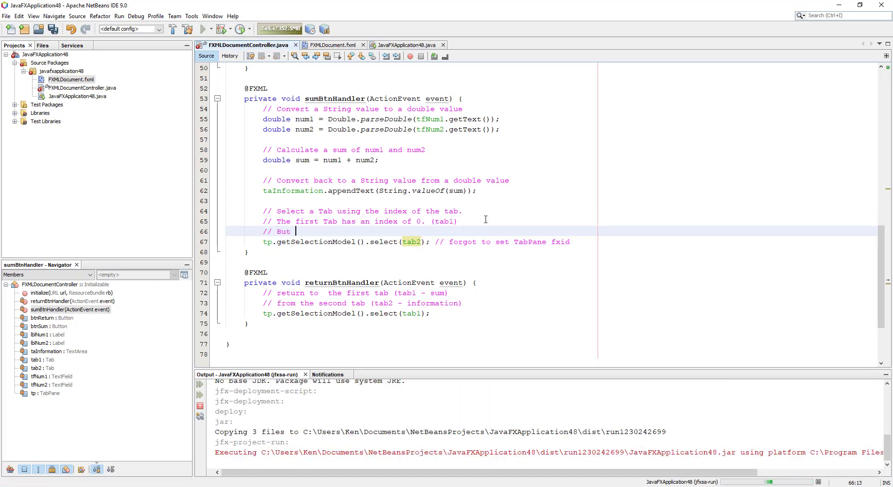
type("I prefer to")
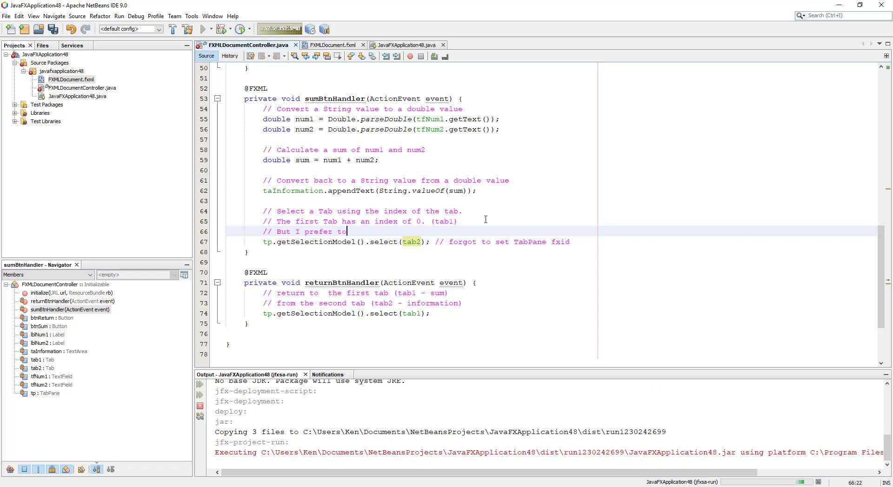
type("ue")
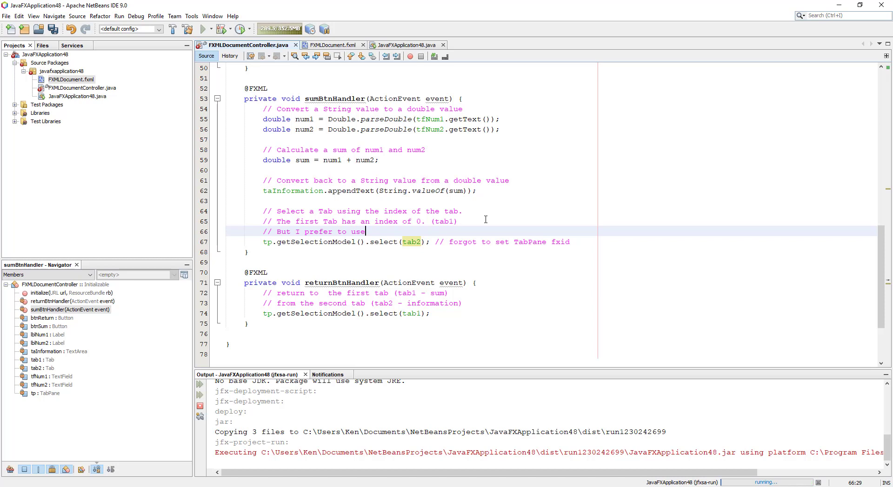
type("it's")
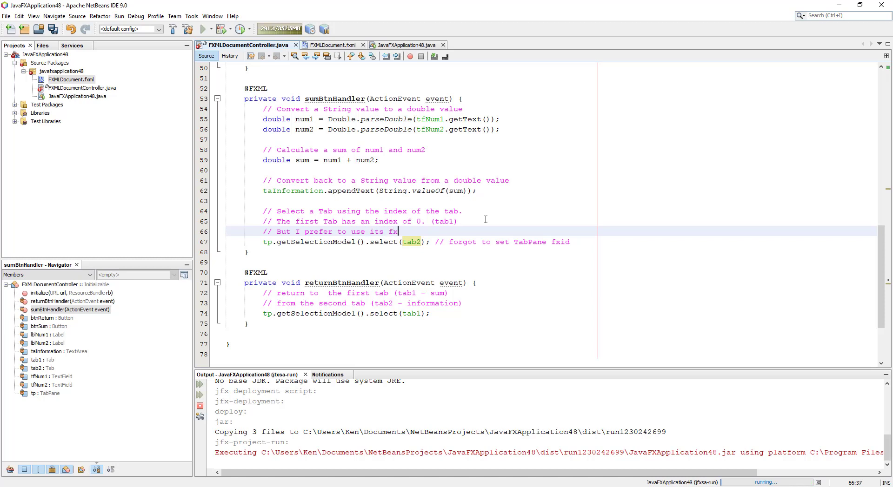
type("id")
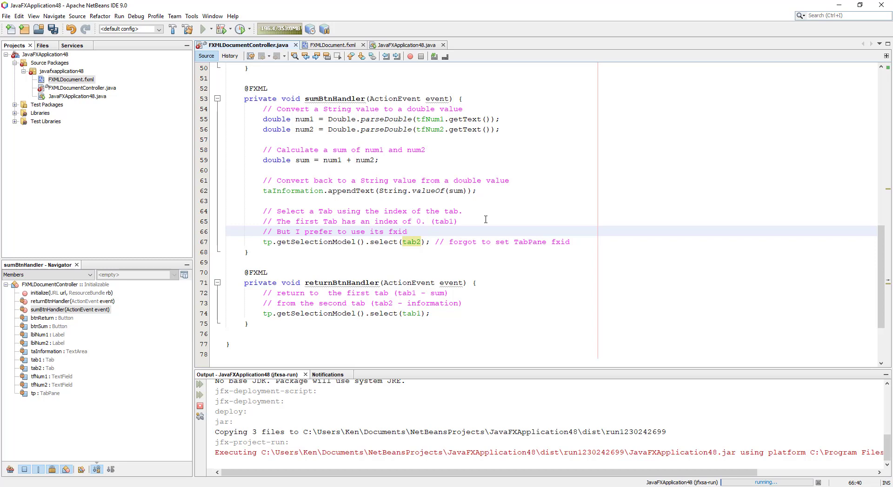
left_click(406, 231)
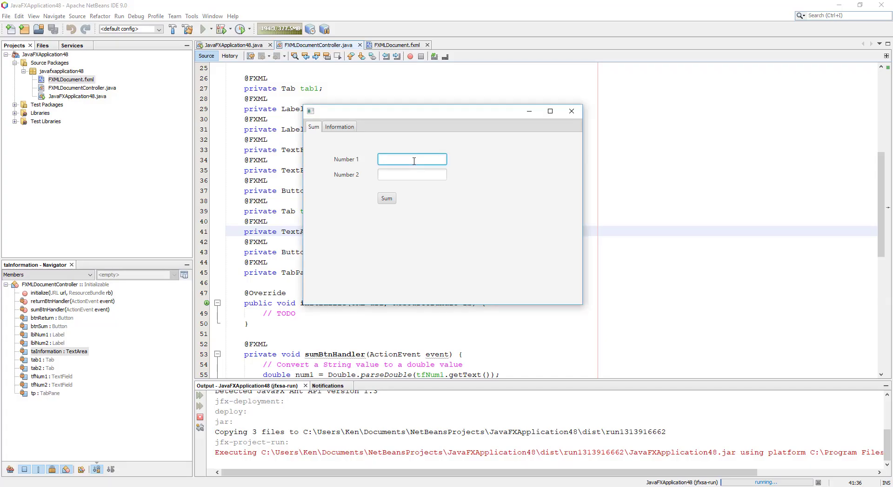
Enter 10 and 20, sum them, and use Return to go back to the Sum tab
type("10")
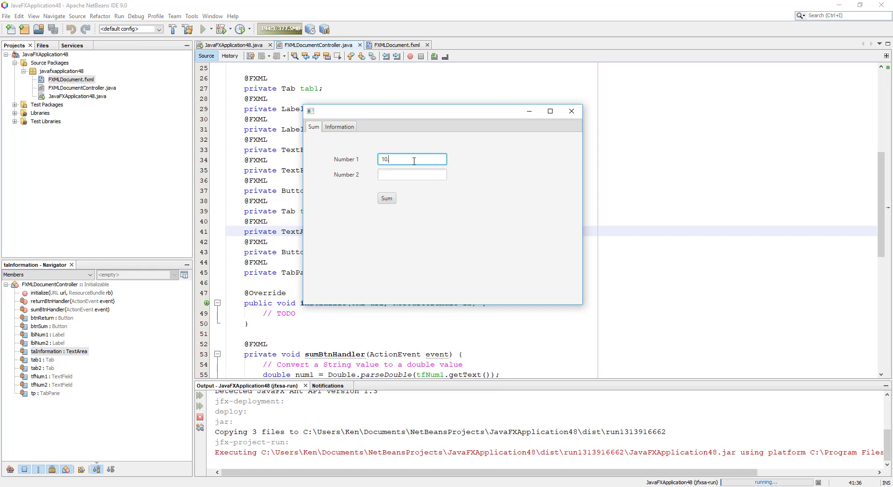
type("20")
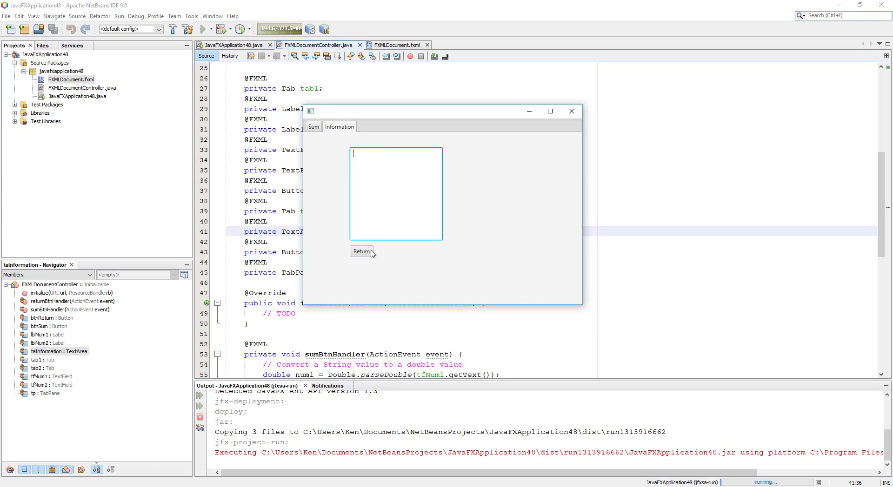
left_click(313, 126)
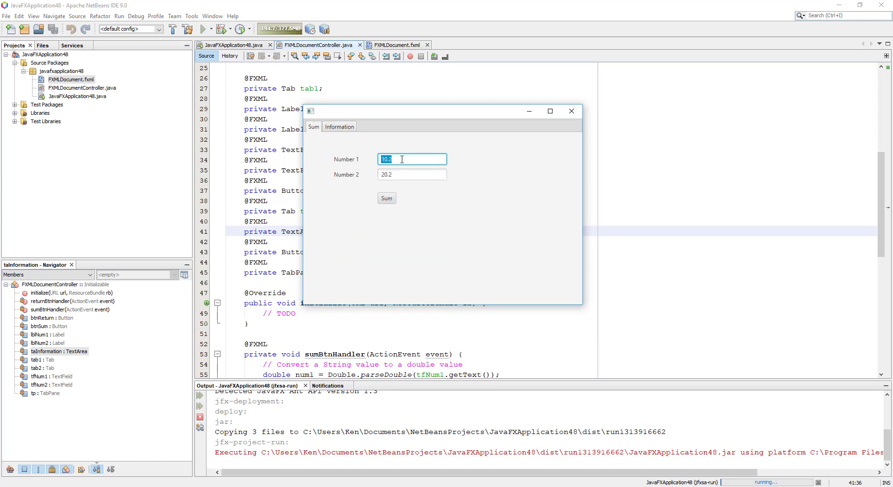
Sum 300 and 400 to show 700.0 on Information, then close the app
type("300")
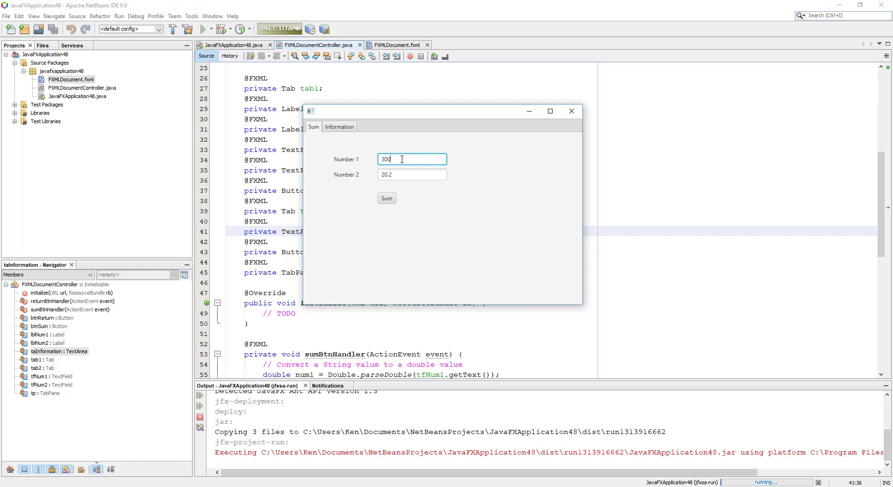
type("400")
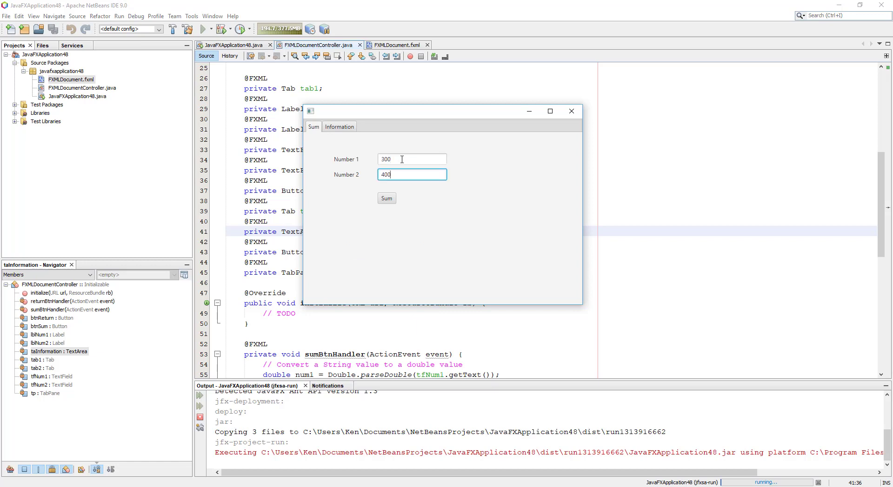
left_click(386, 198)
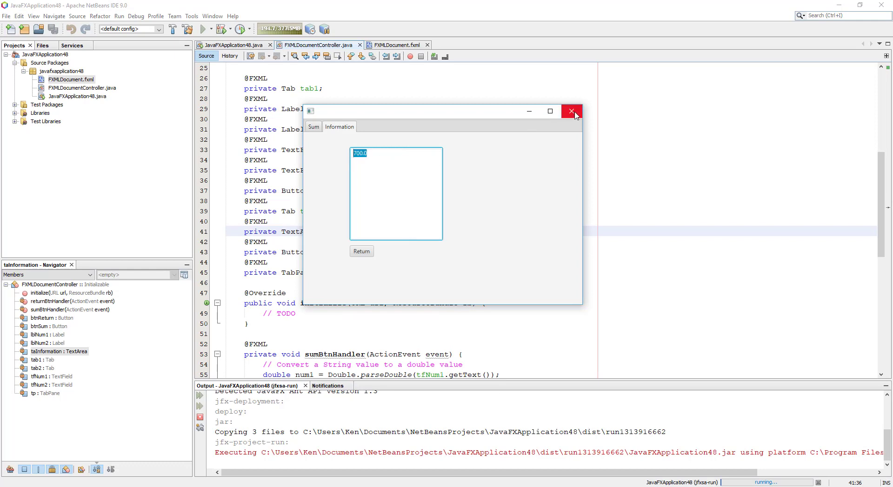
left_click(571, 111)
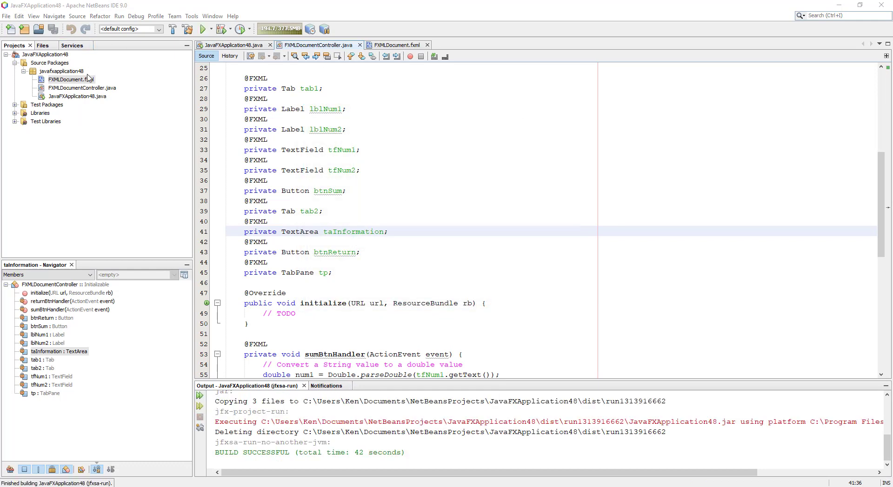
Open FXMLDocument.fxml in Scene Builder, add an Untitled Tab, and check each tab's fxid
right_click(68, 79)
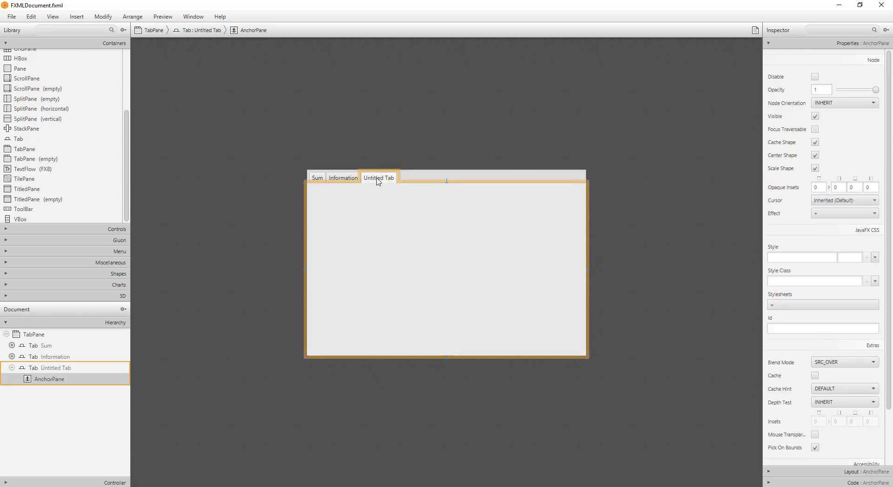
left_click(378, 178)
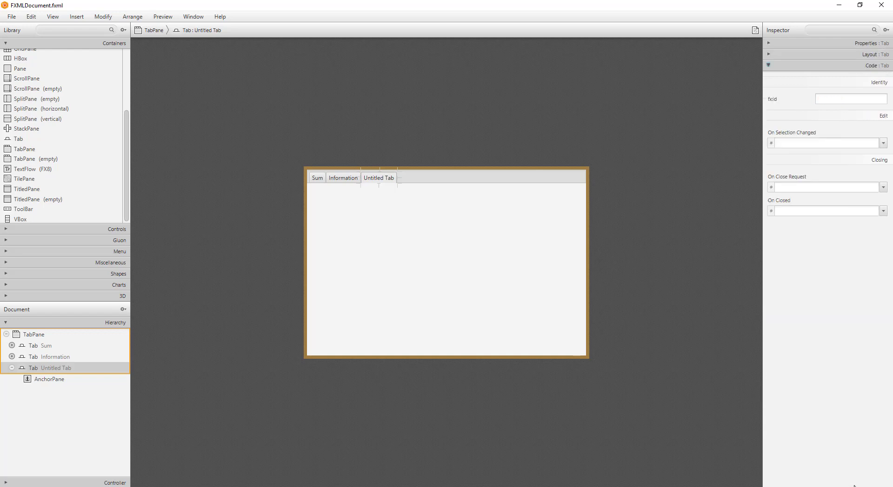
left_click(343, 177)
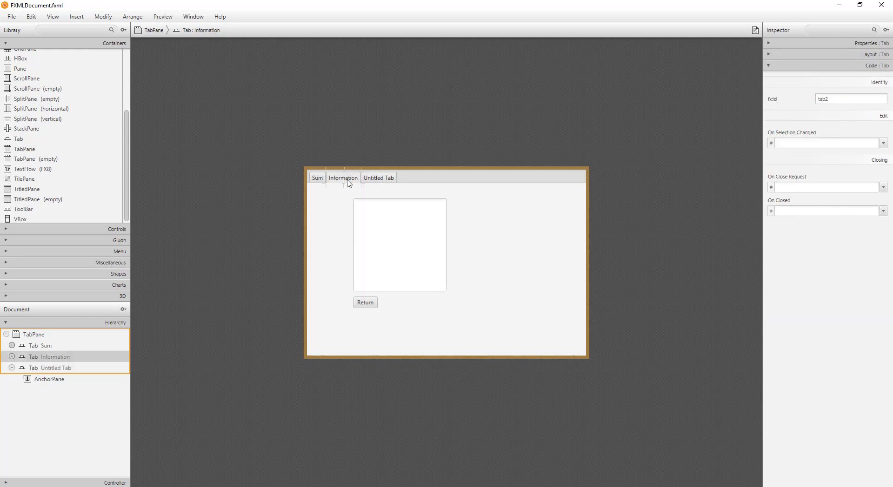
left_click(317, 178)
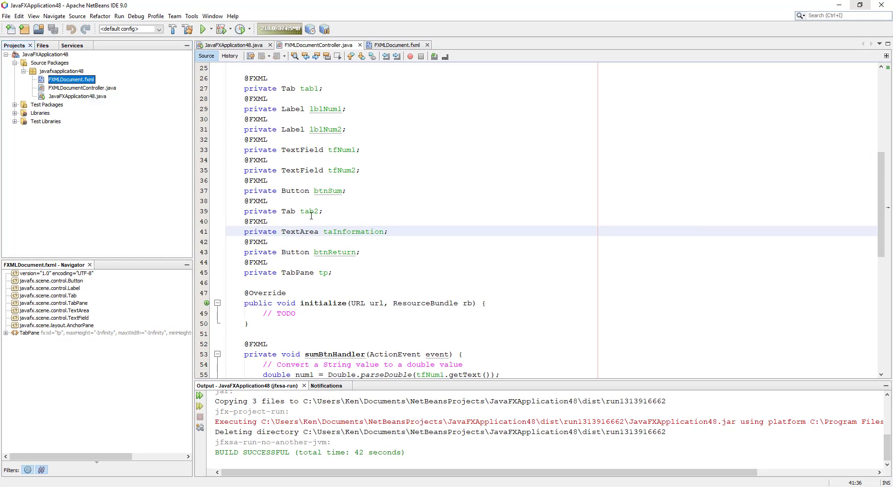
Run the app and view the empty Untitled Tab before returning to Sum
left_click(202, 28)
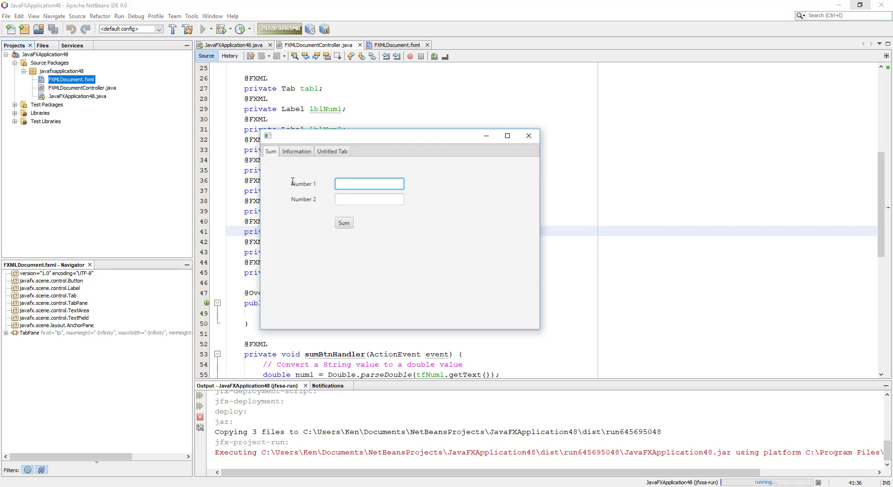
left_click(332, 151)
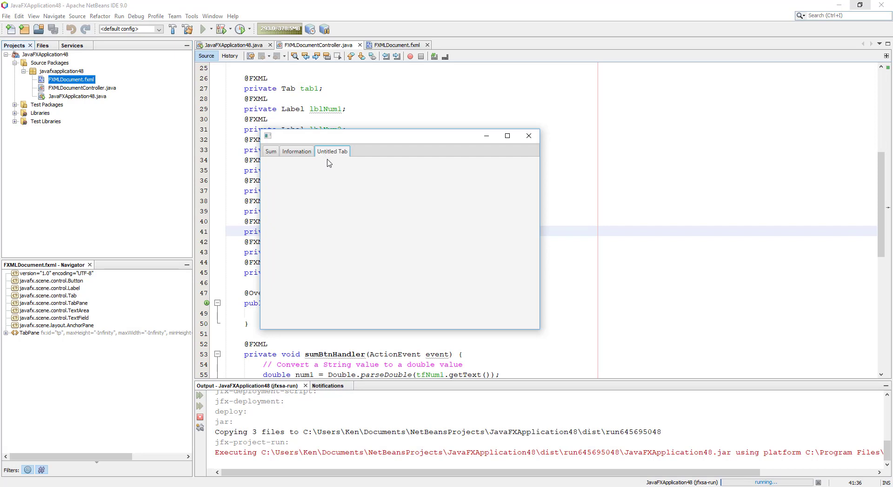
left_click(270, 150)
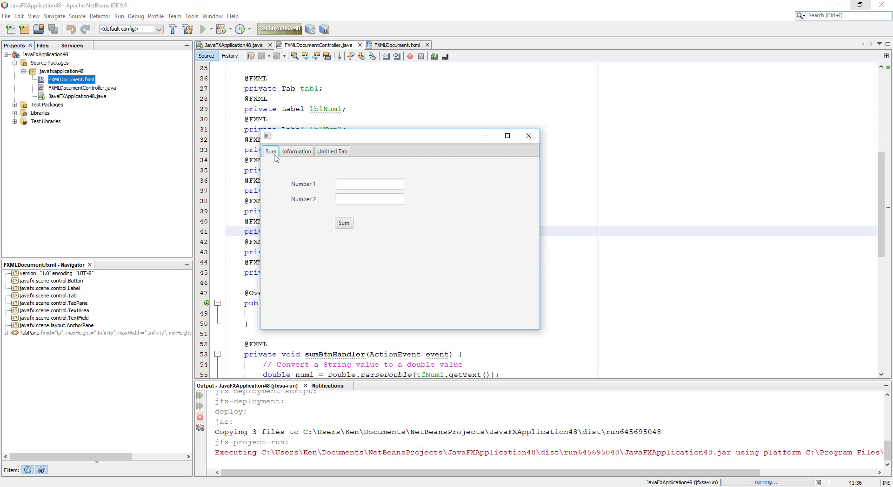